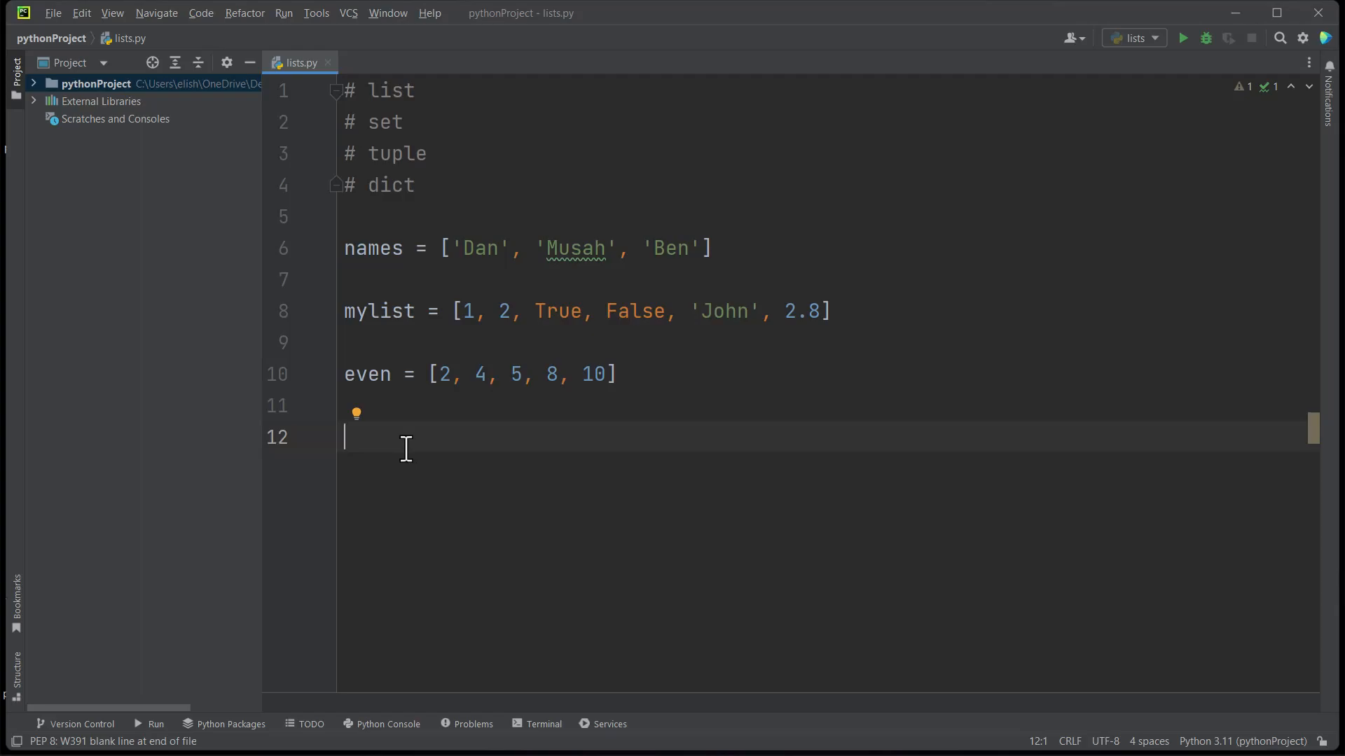
# - Add print(names[0]) on line 12 and run the script, which outputs Dan
pyautogui.write('print(')
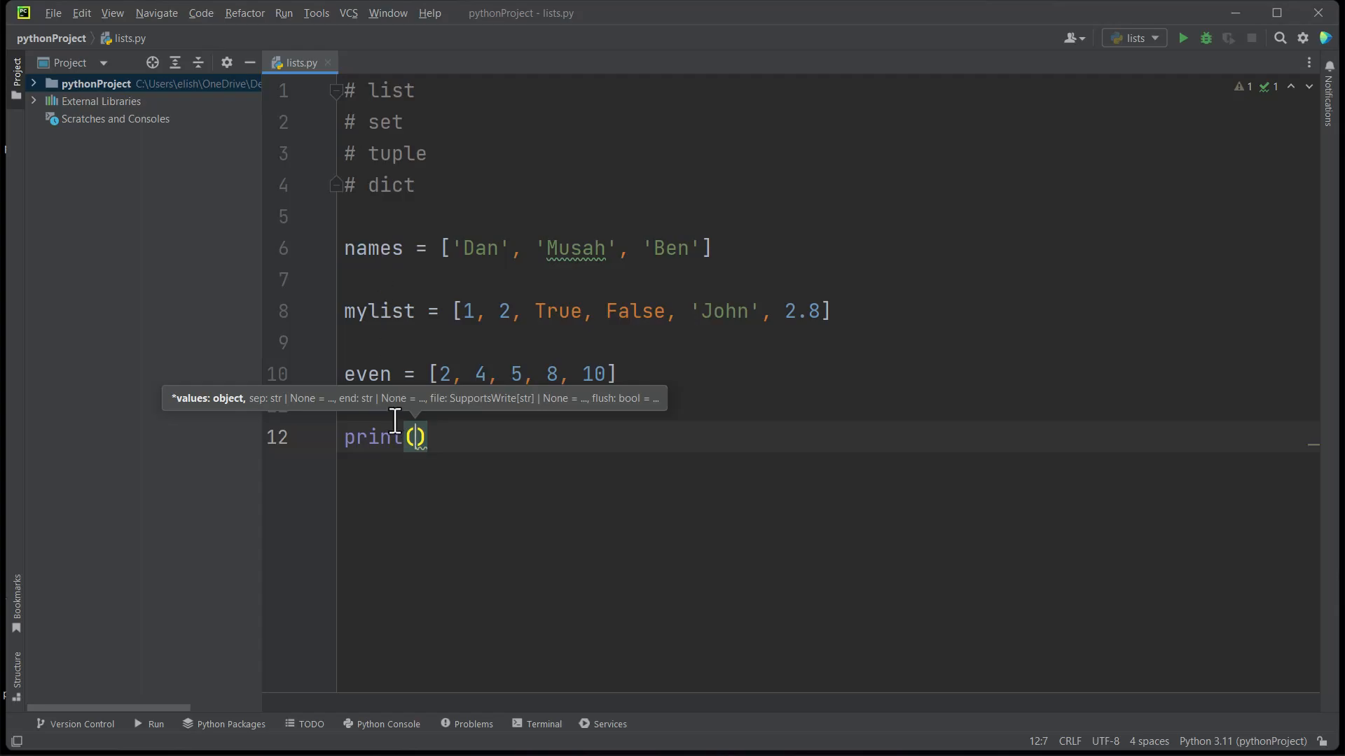
pyautogui.write('names')
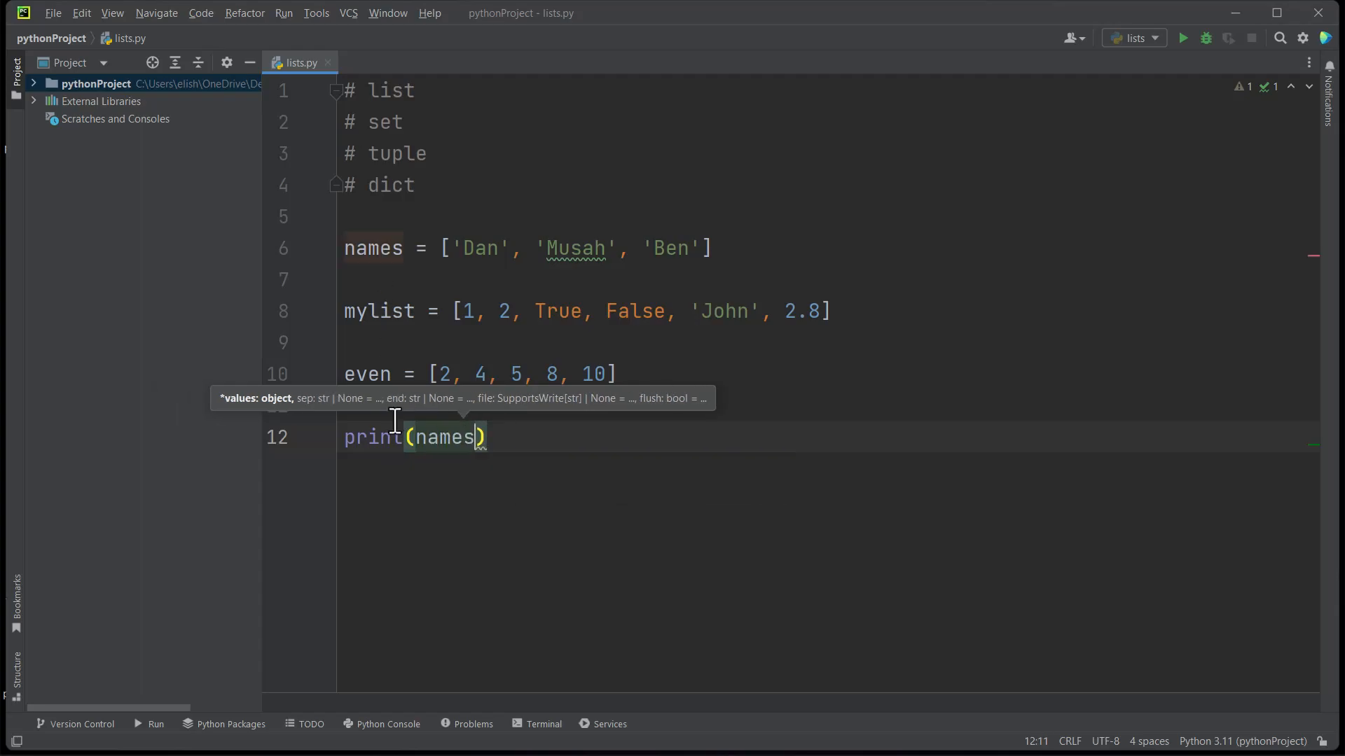
pyautogui.write('[]')
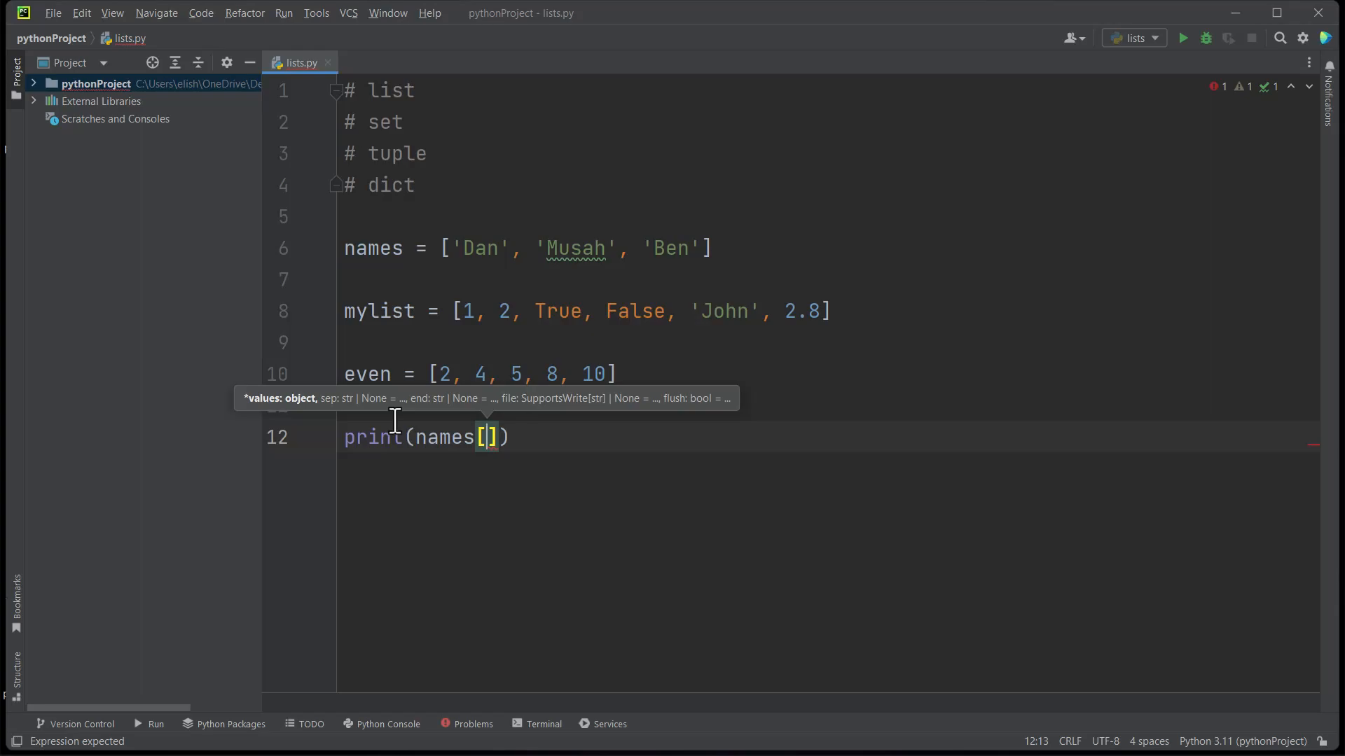
pyautogui.write('0')
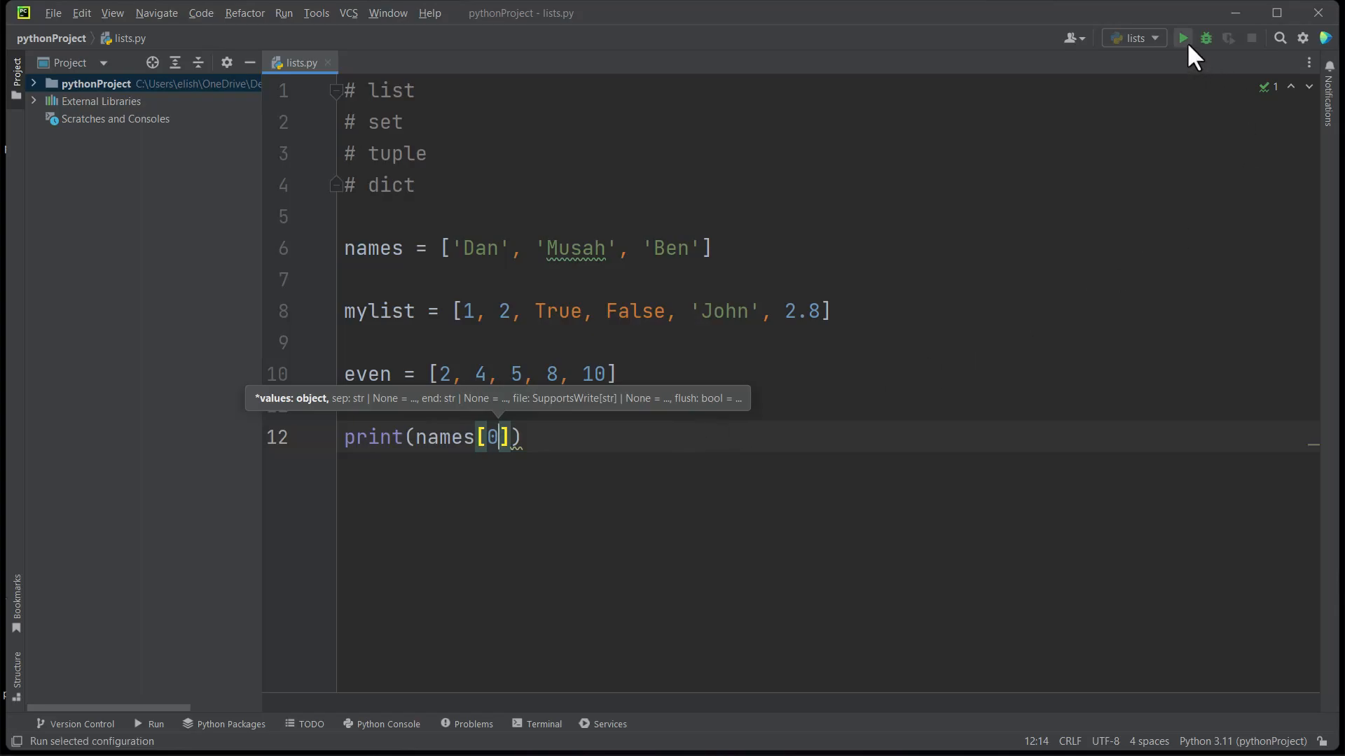
pyautogui.click(1182, 38)
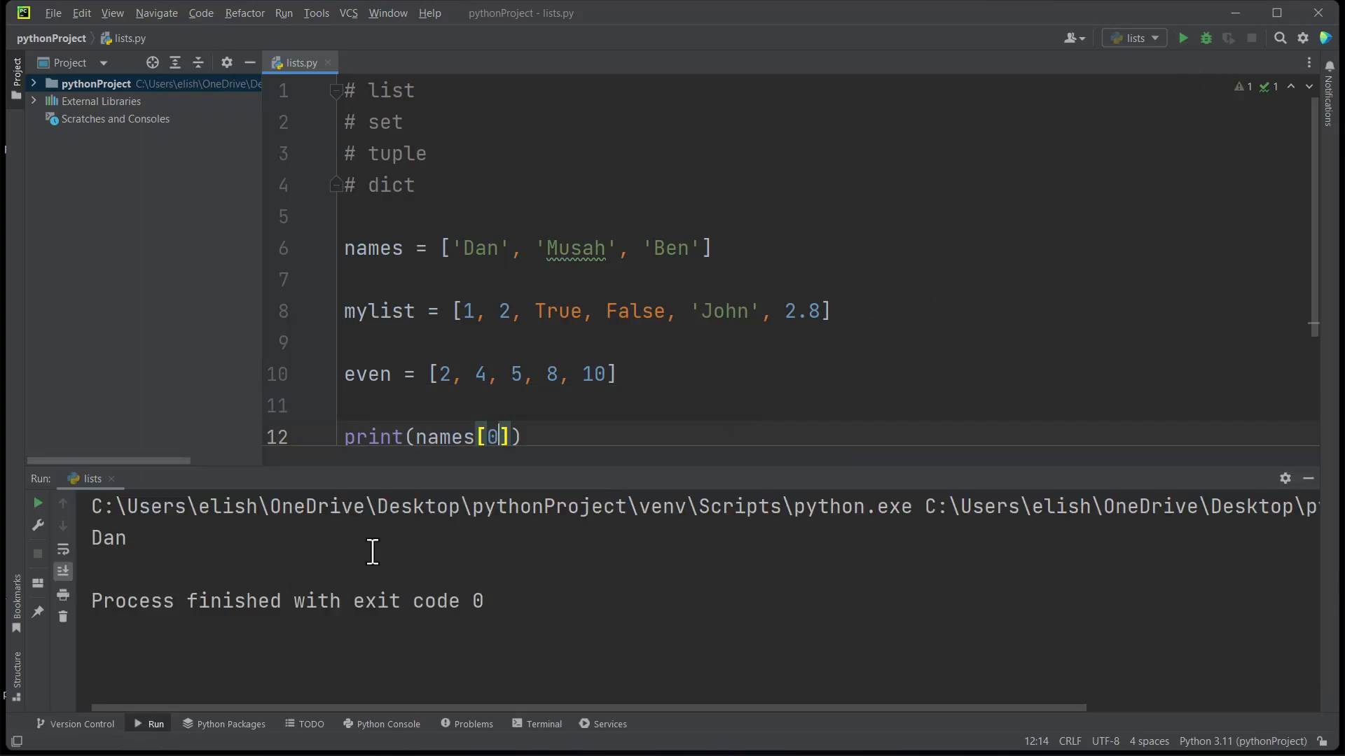
# - Add even[2] = 6, change the print to print(even), and run to get [2, 4, 6, 8, 10]
pyautogui.scroll(-3)
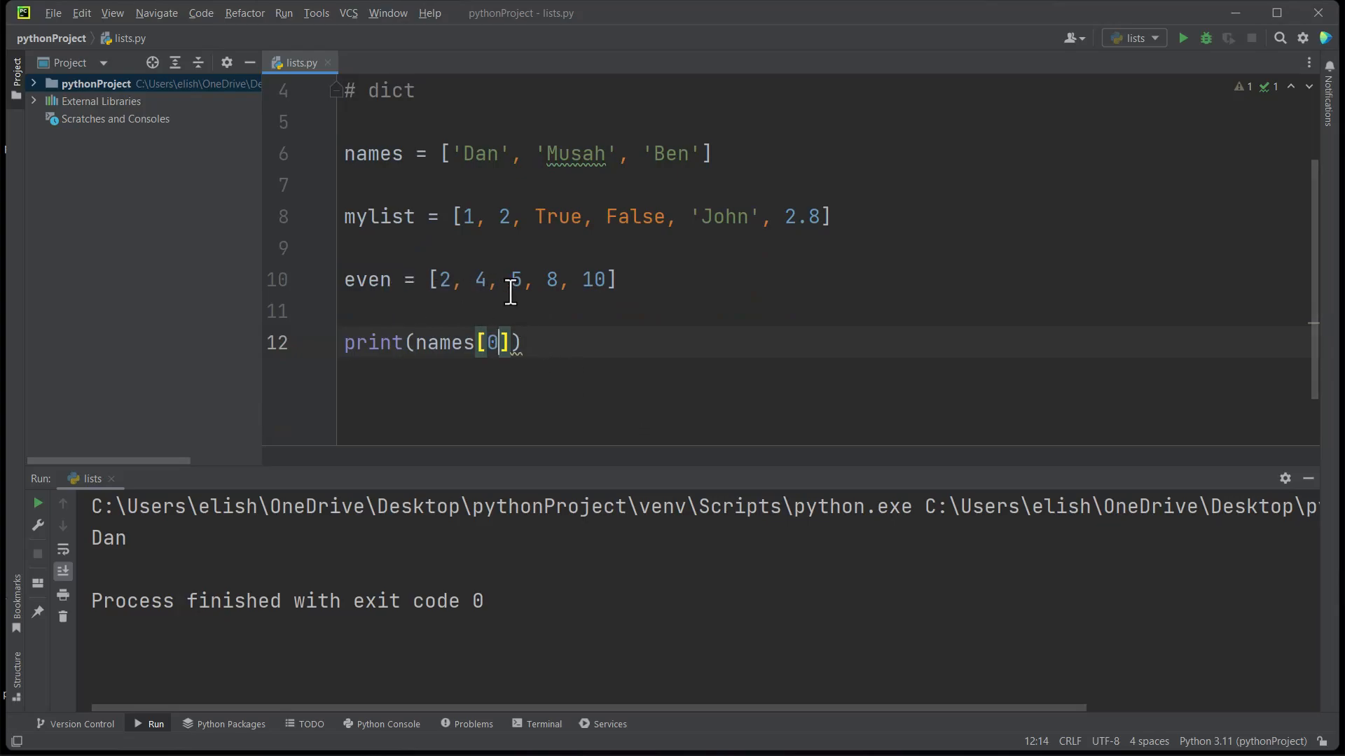
pyautogui.moveTo(503, 291)
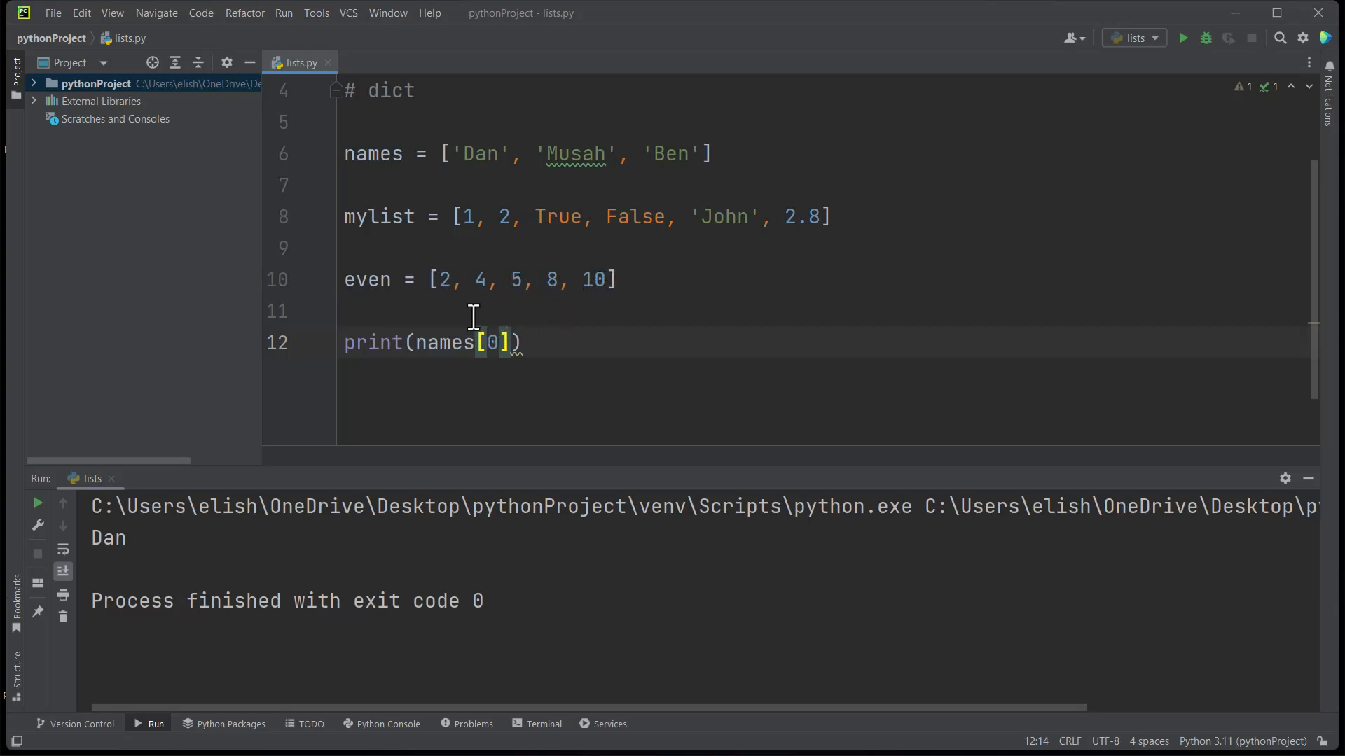
pyautogui.moveTo(512, 280)
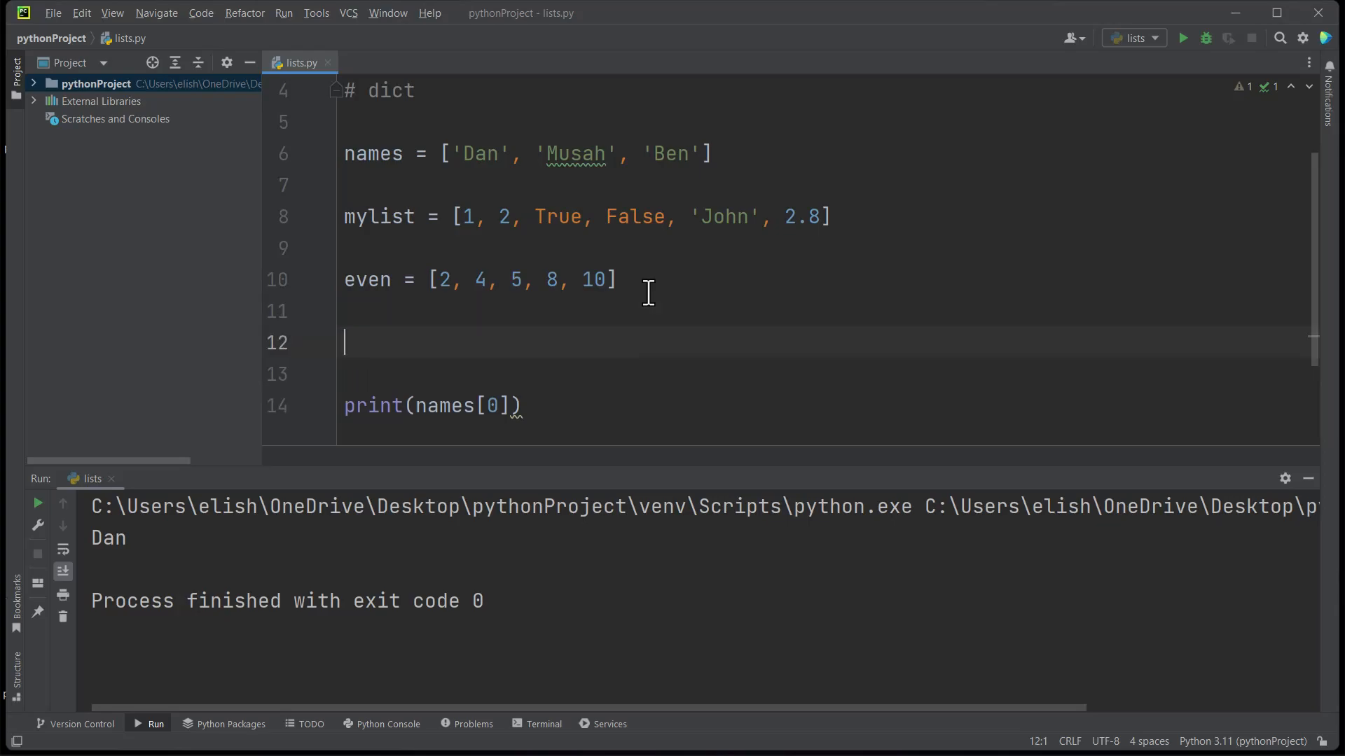
pyautogui.write('even[')
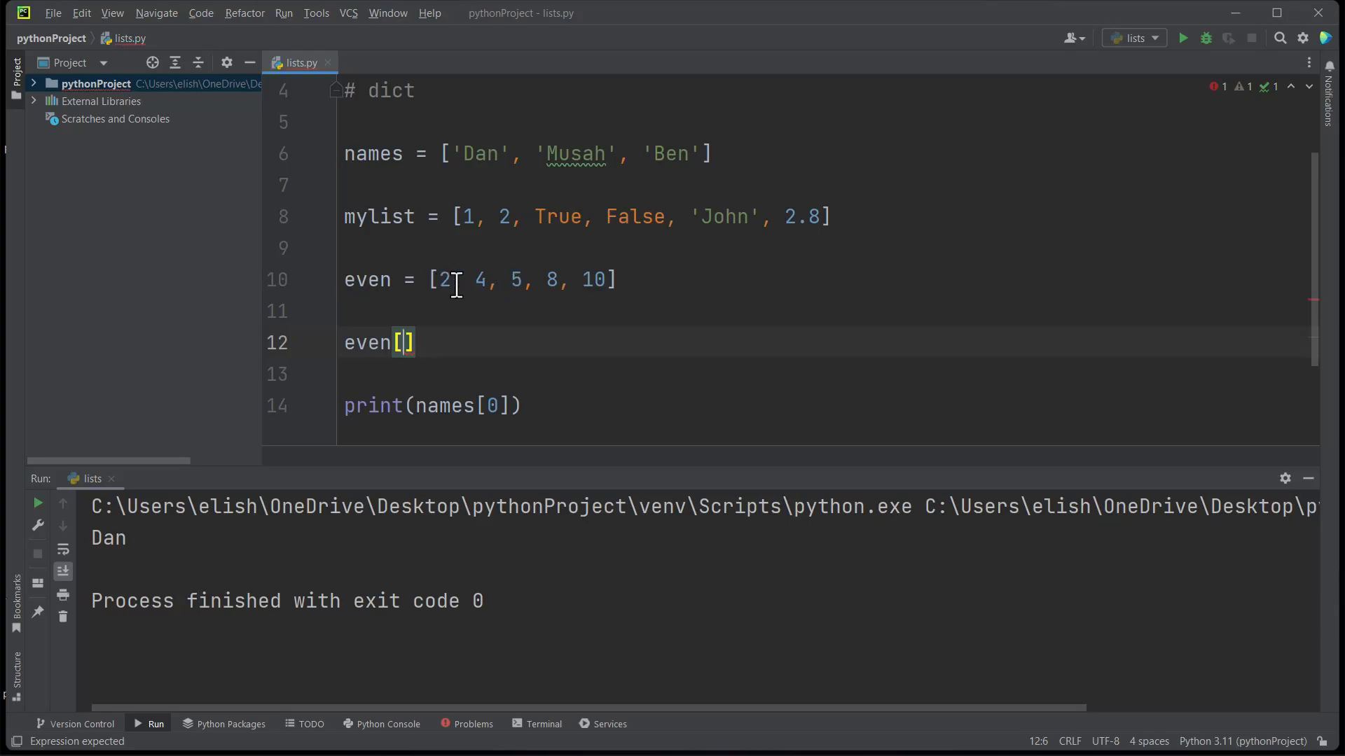
pyautogui.write('2')
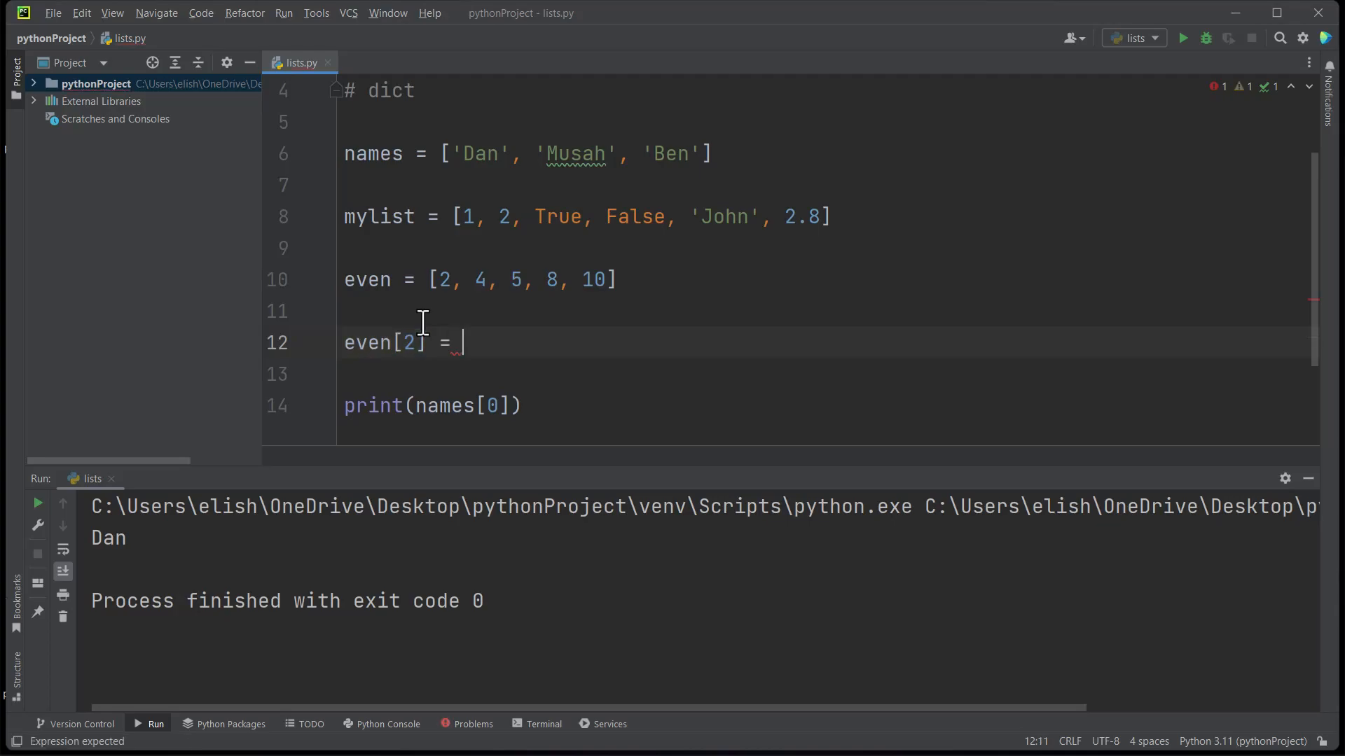
pyautogui.write('6')
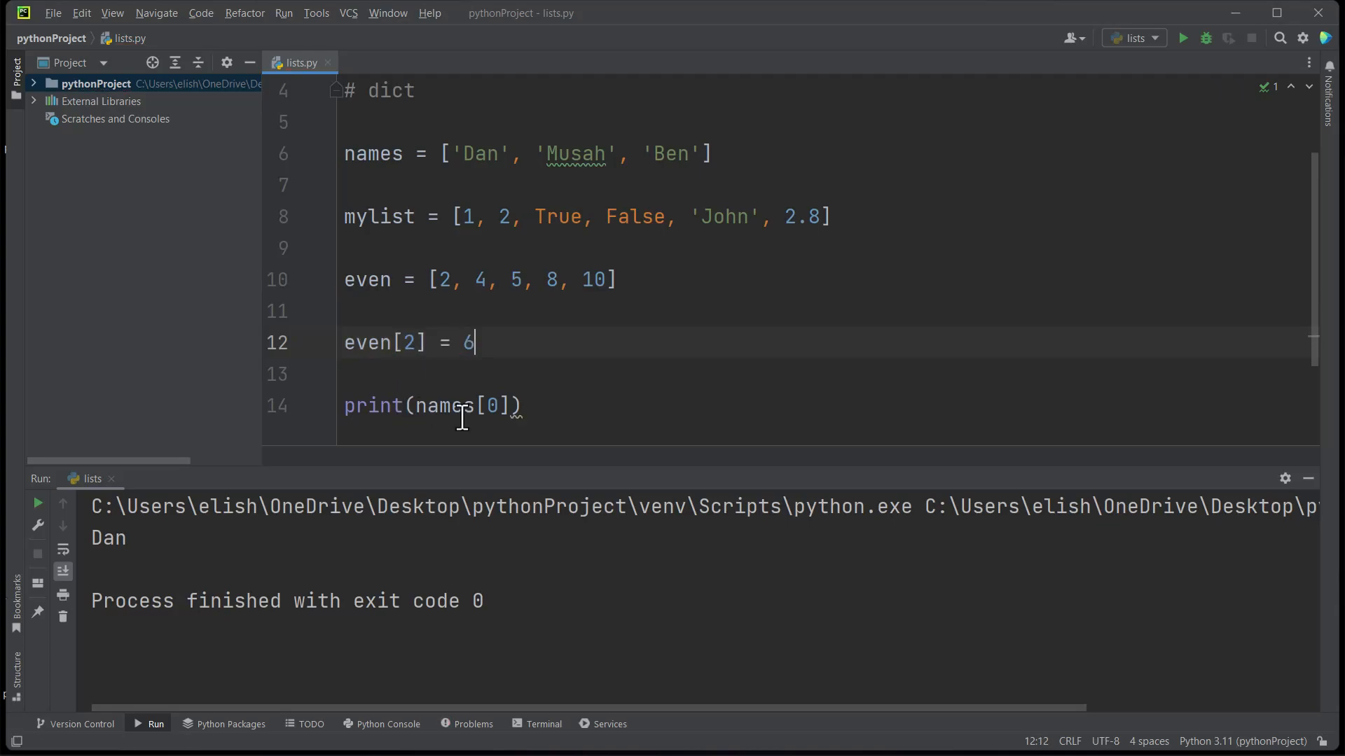
pyautogui.press('Backspace')
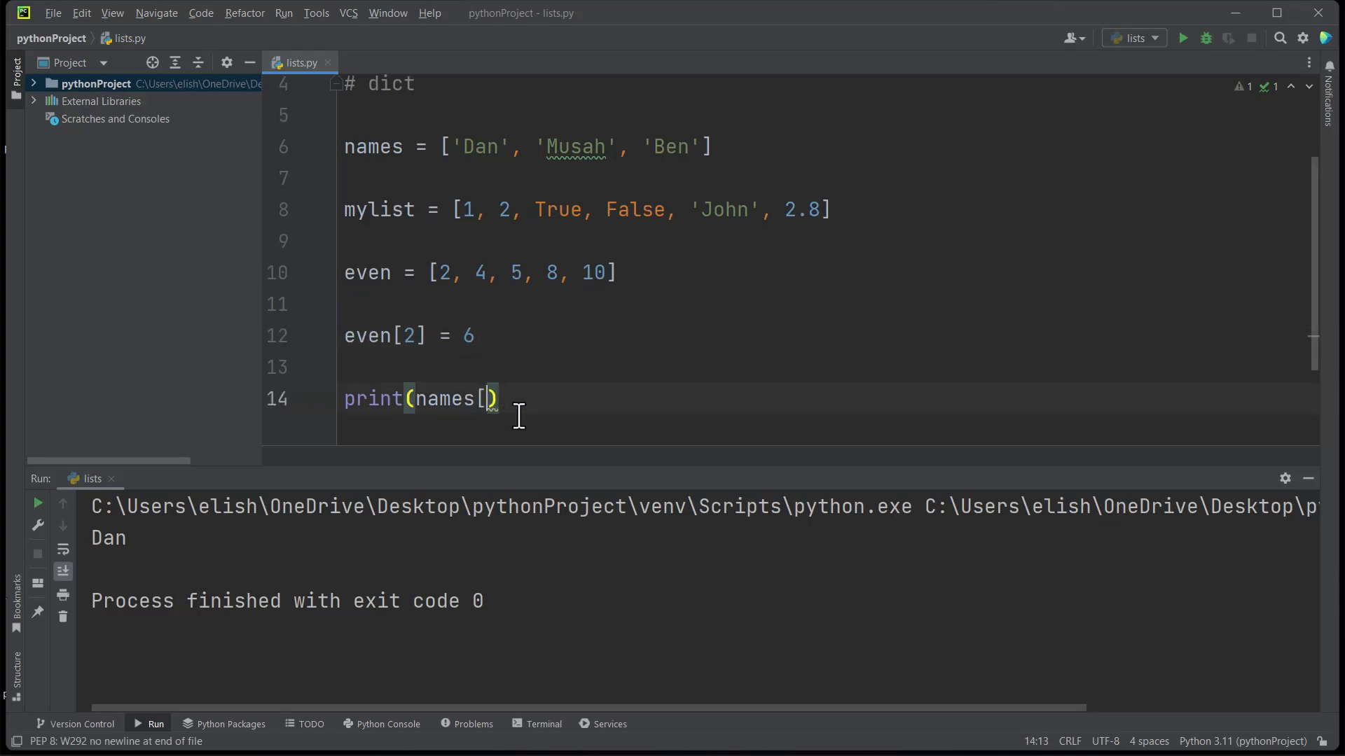
pyautogui.write('eve')
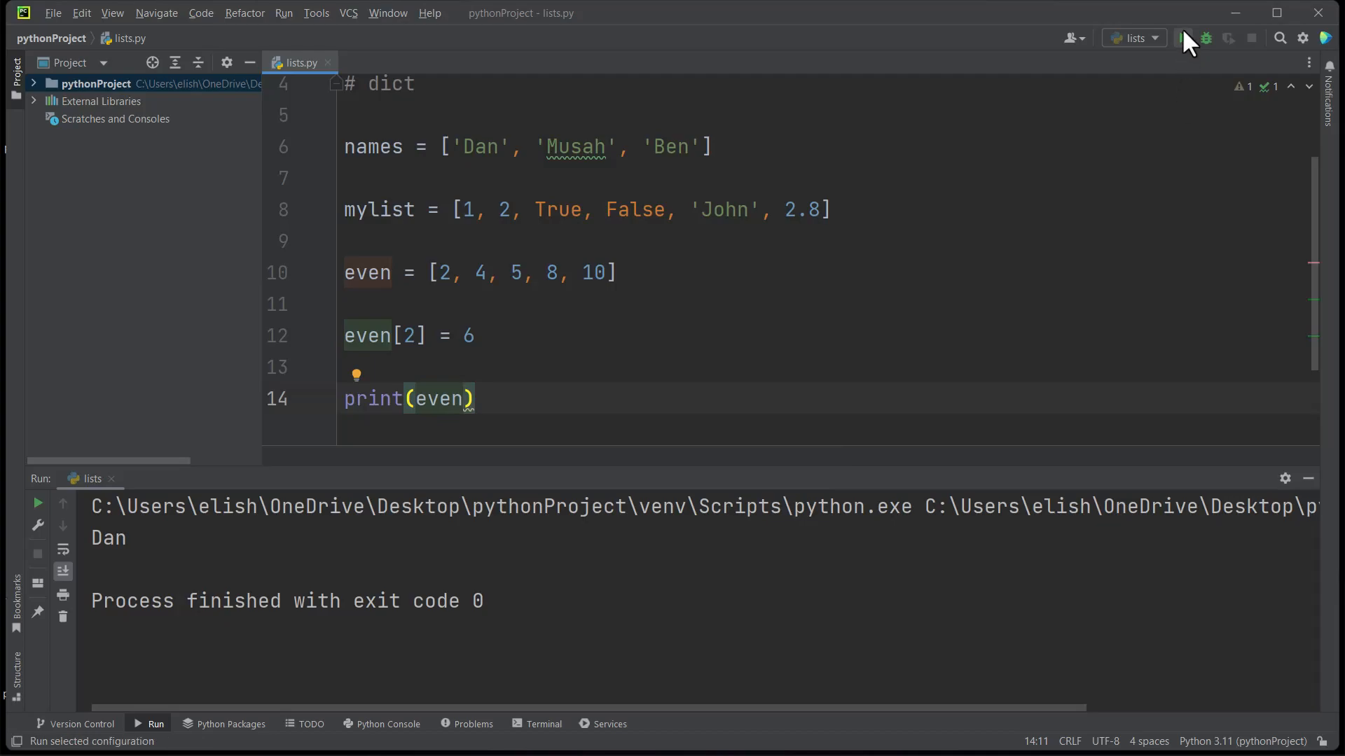
pyautogui.click(1182, 38)
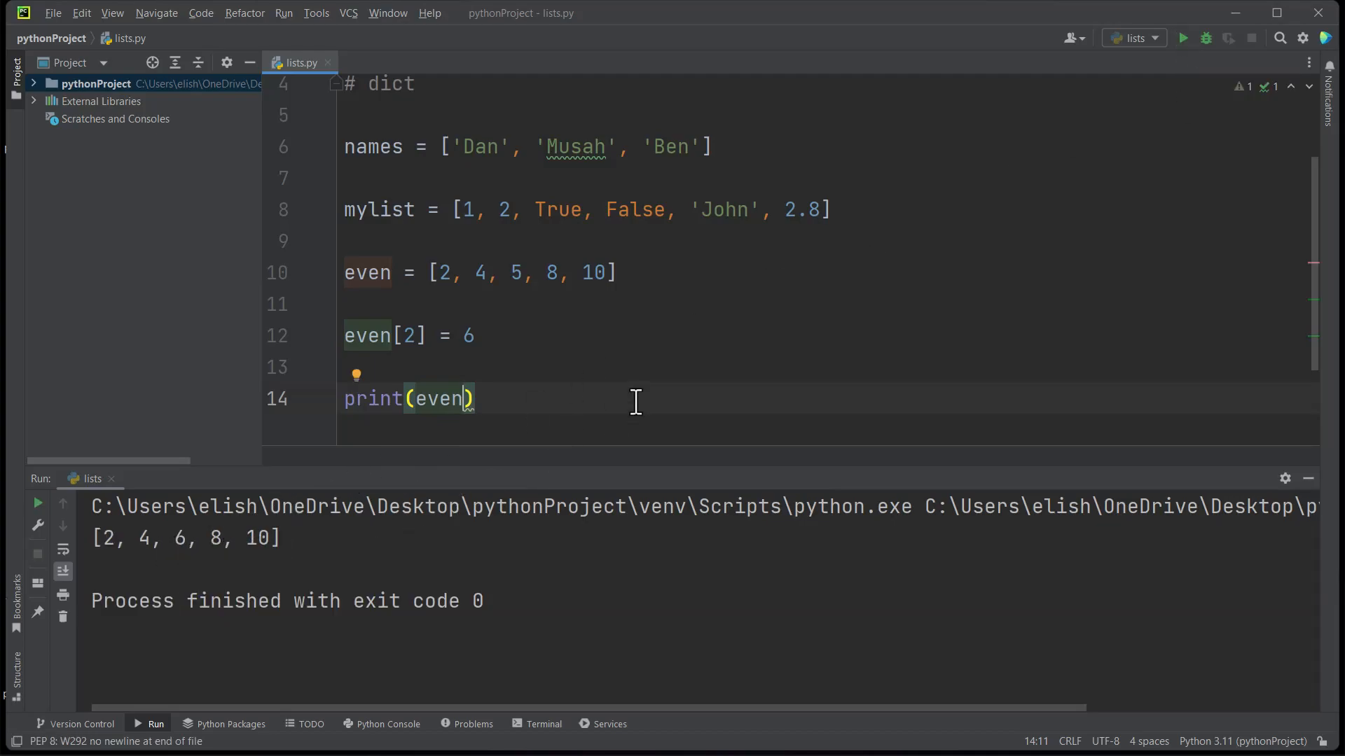
pyautogui.moveTo(737, 352)
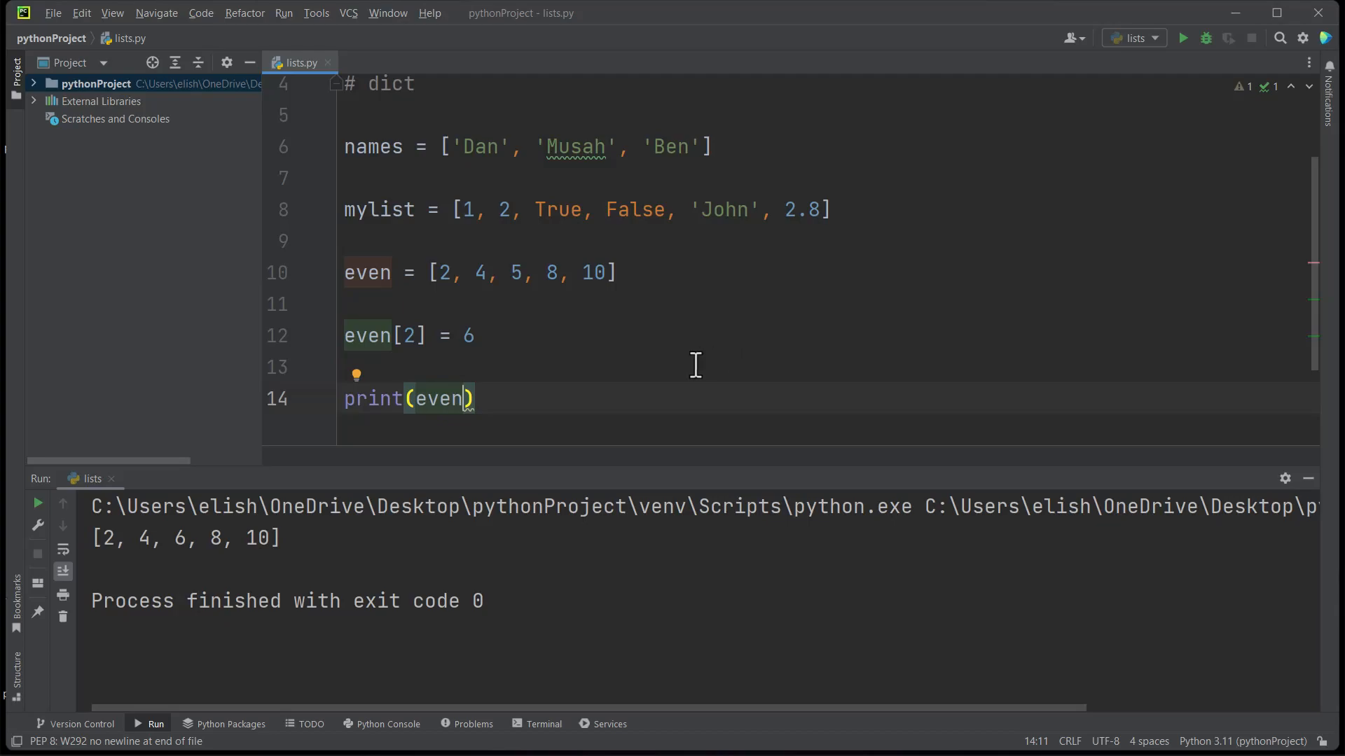
# - Write newlist = even[:] followed by a print(newlist) line
pyautogui.scroll(-3)
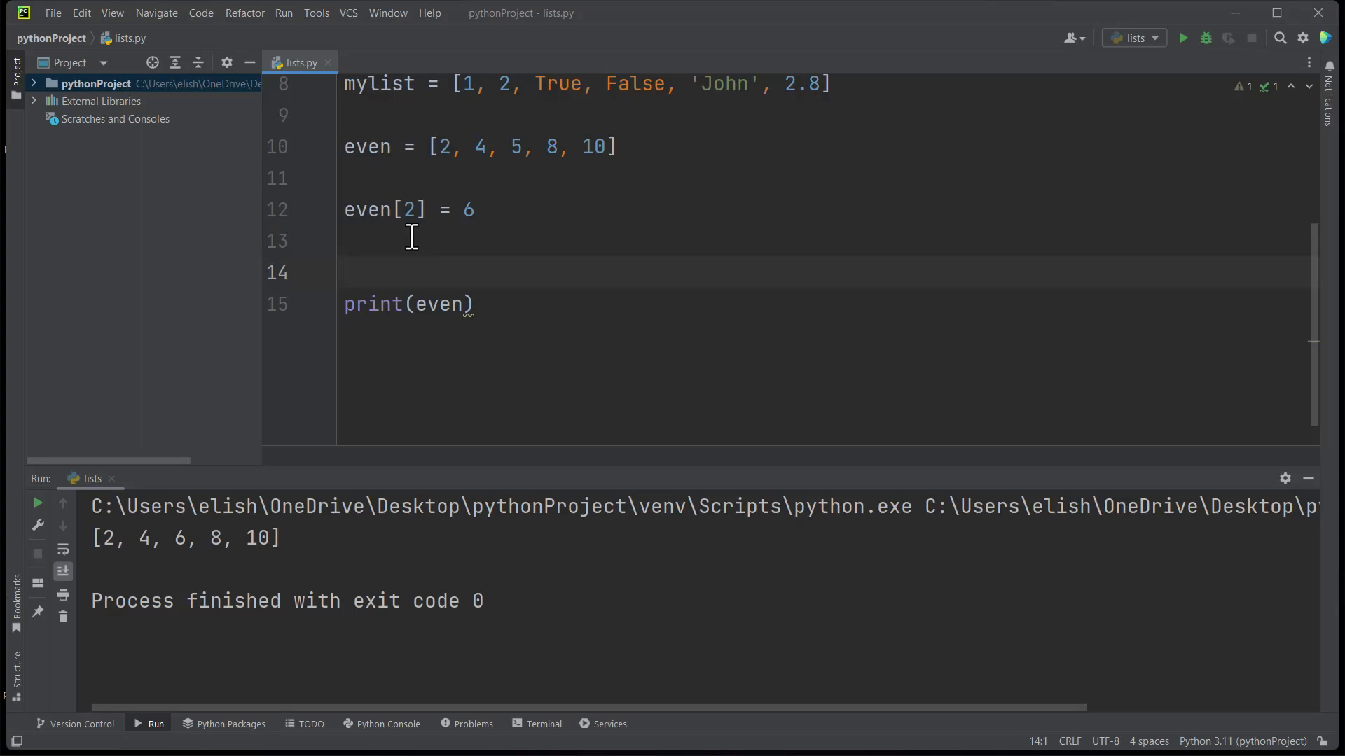
pyautogui.write('new')
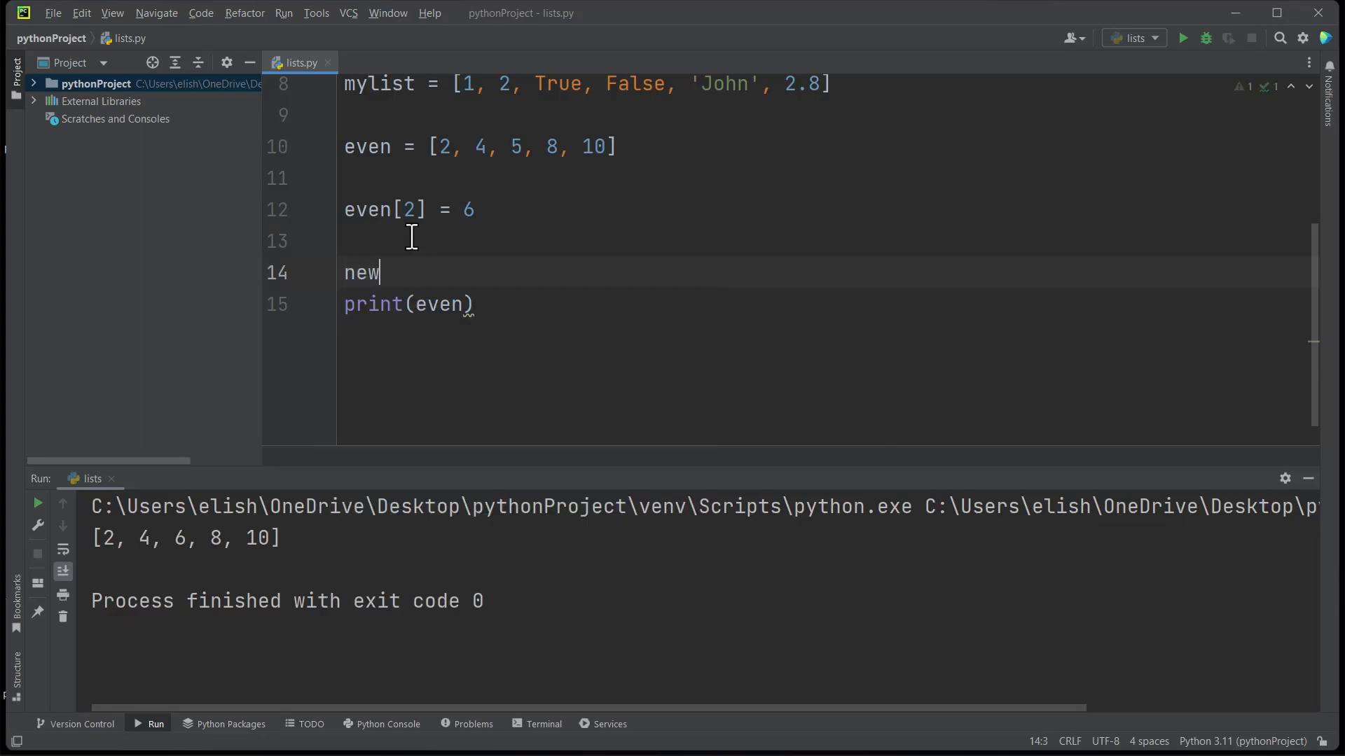
pyautogui.write('list')
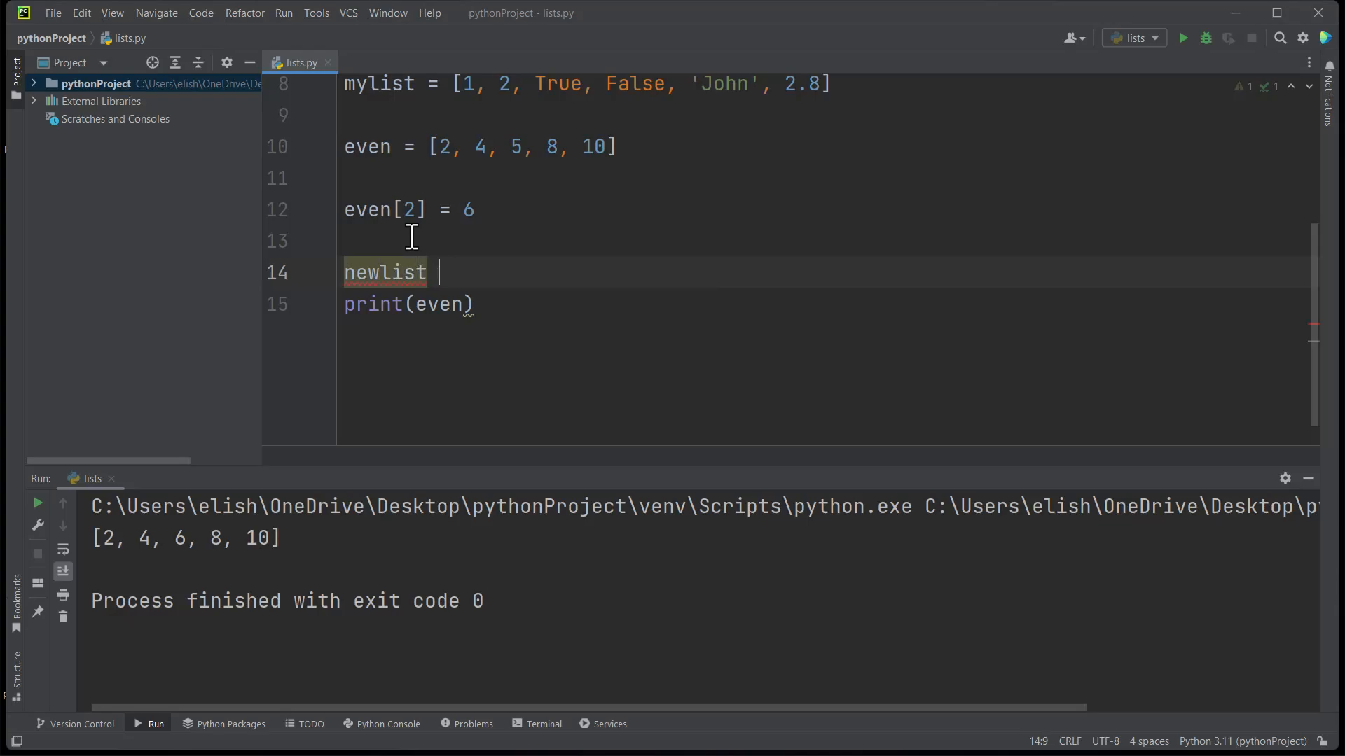
pyautogui.write('=')
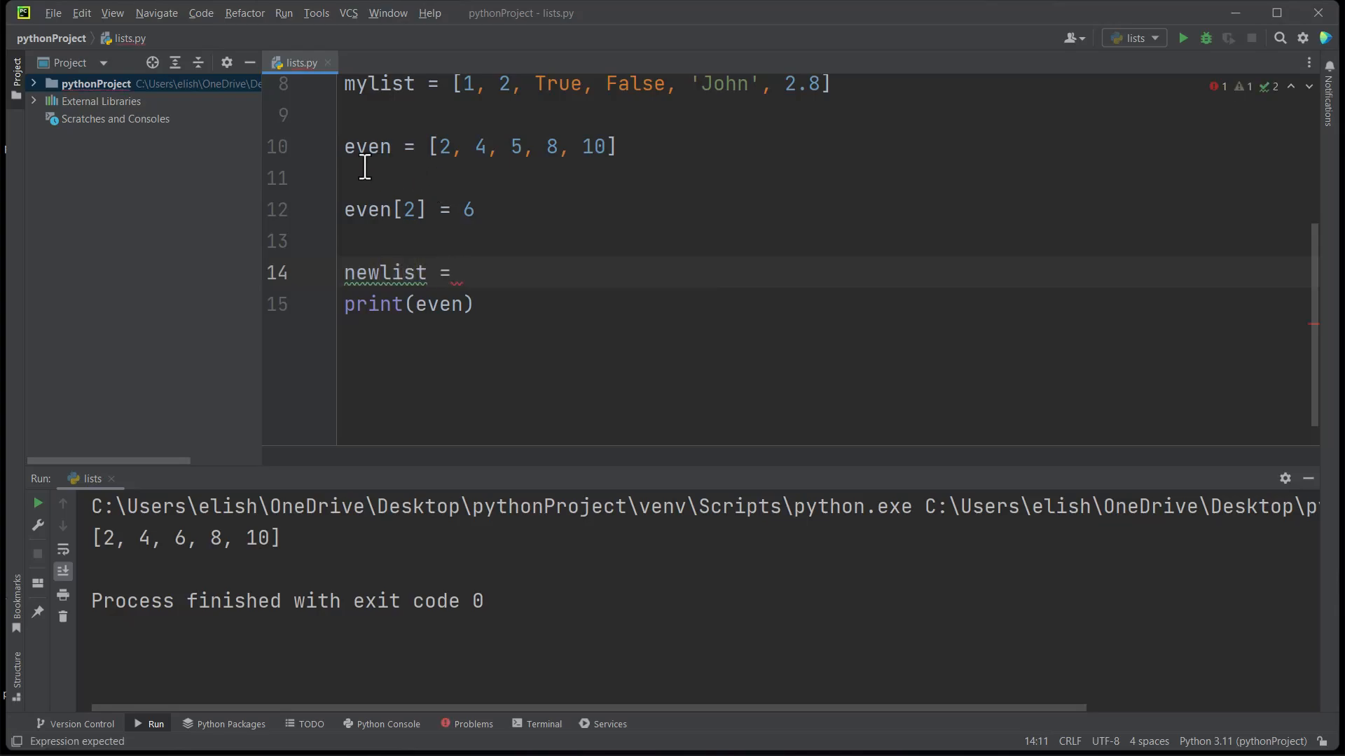
pyautogui.moveTo(429, 241)
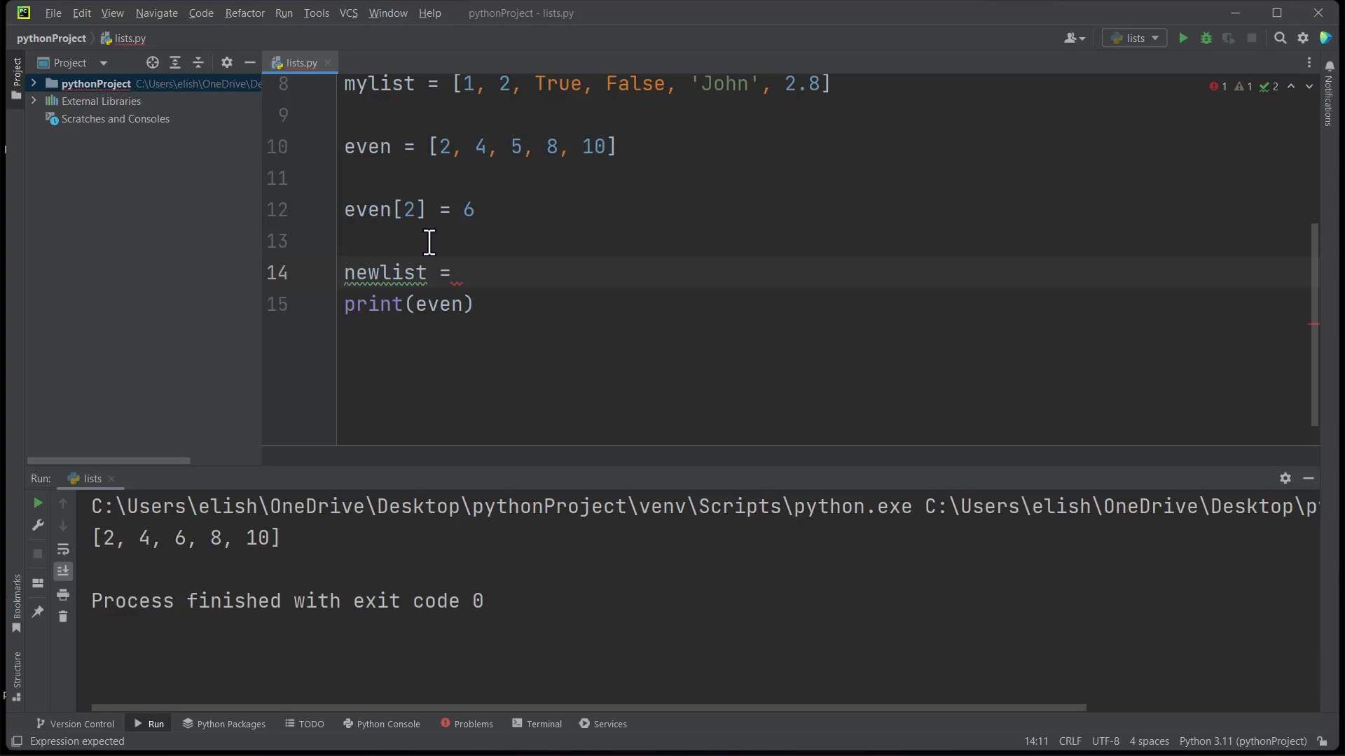
pyautogui.write('even')
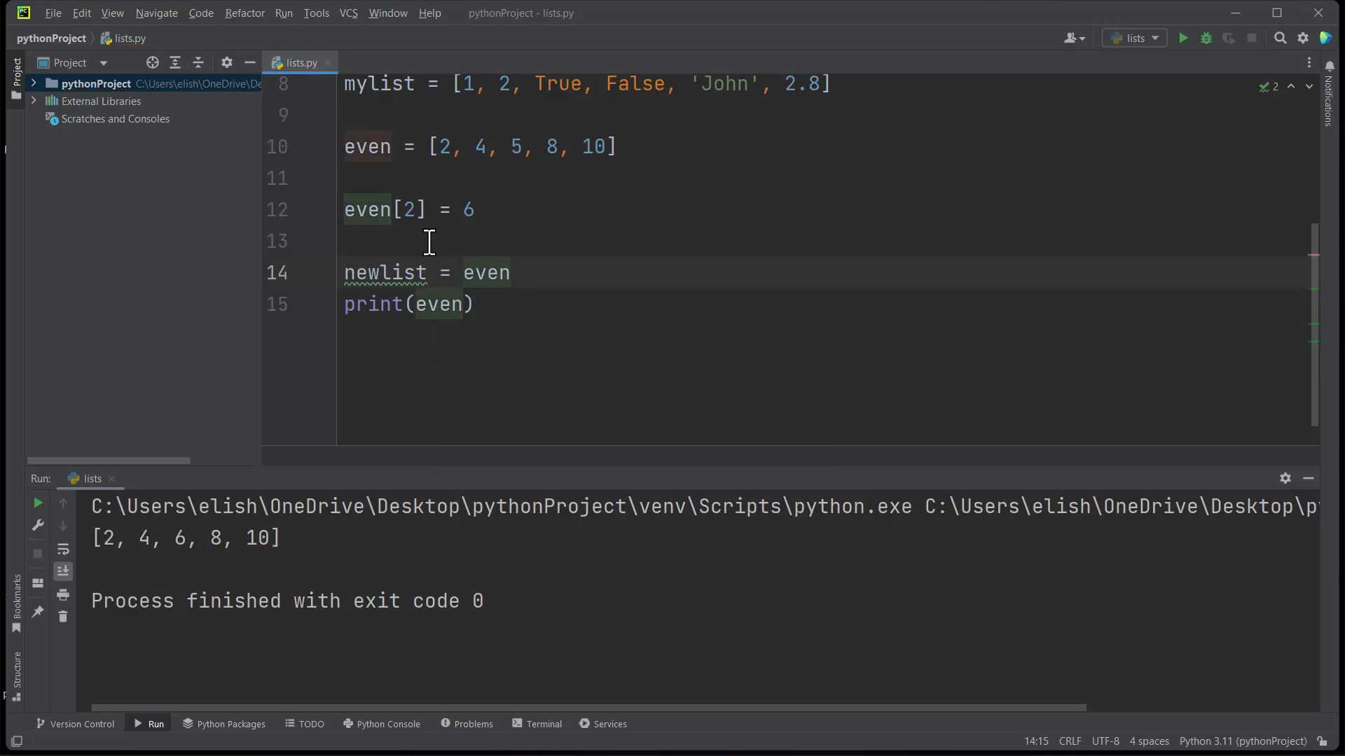
pyautogui.write('[]')
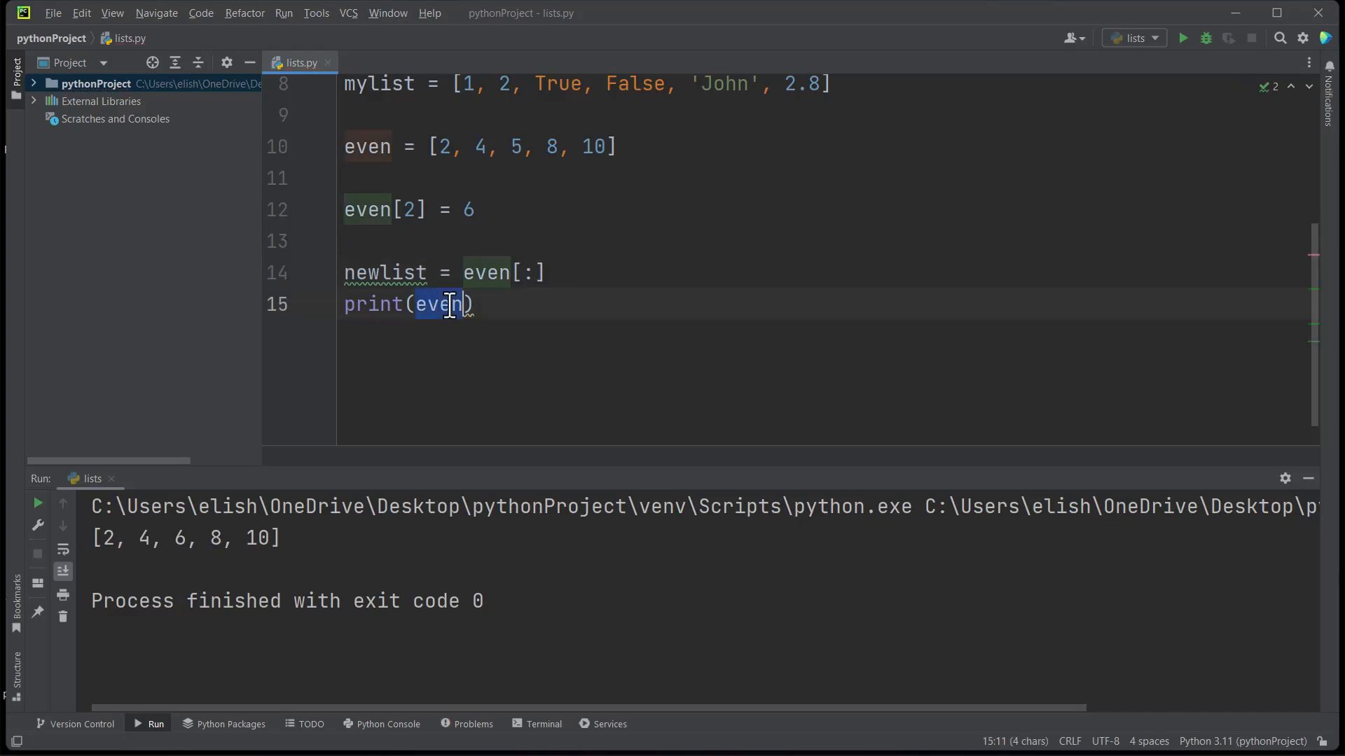
pyautogui.write('newlist')
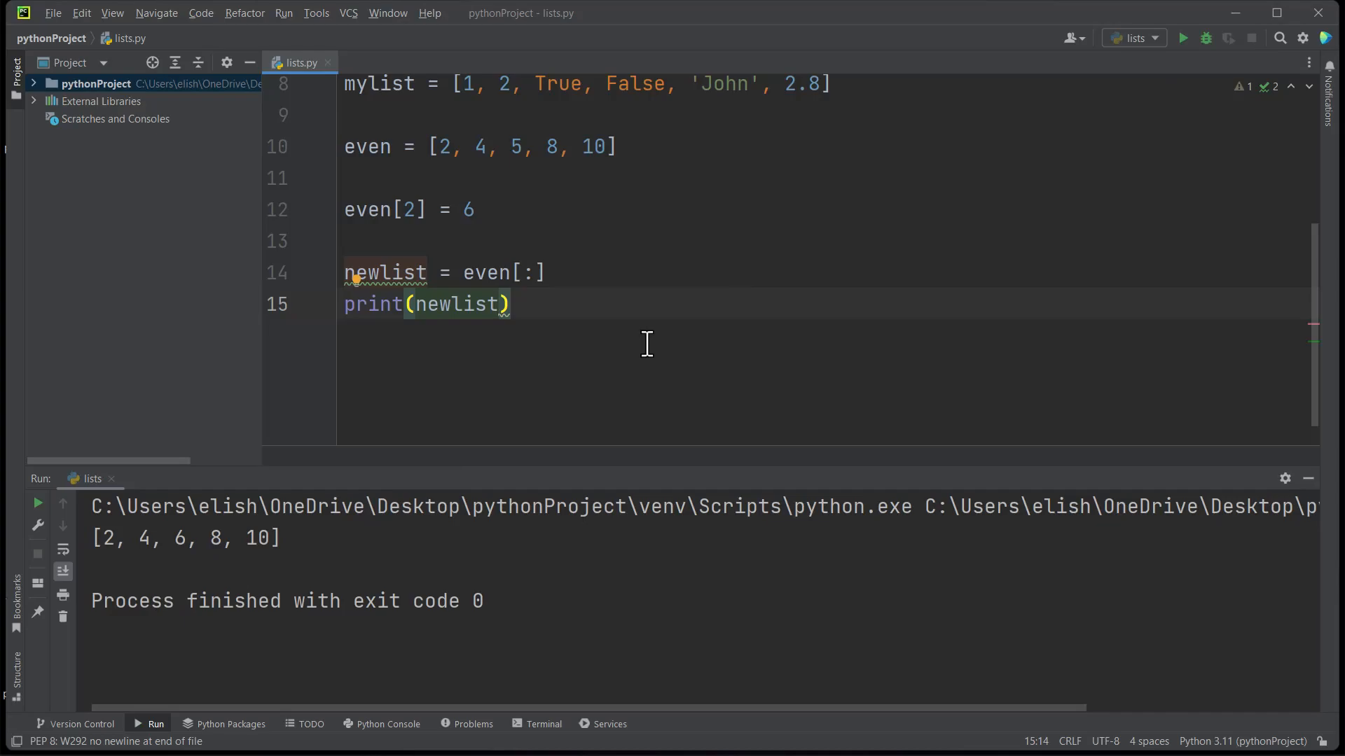
pyautogui.moveTo(824, 290)
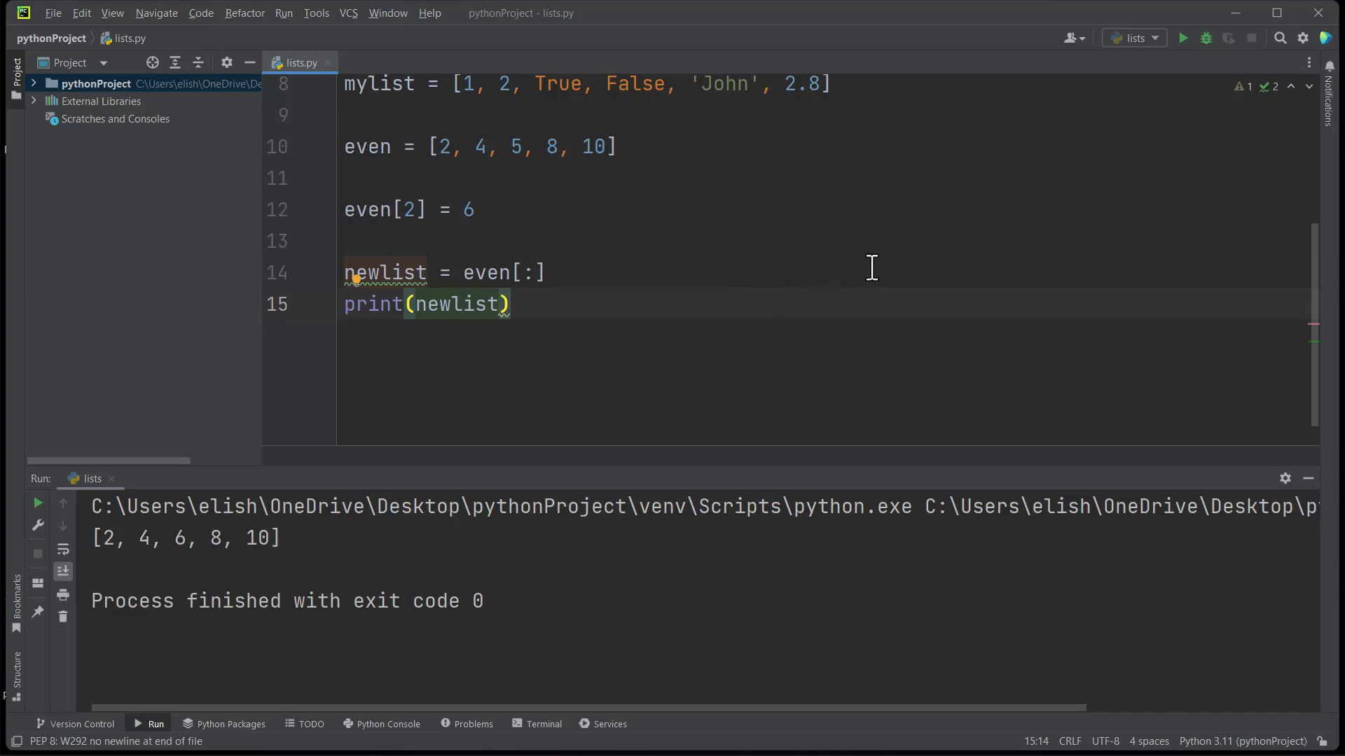
pyautogui.moveTo(603, 355)
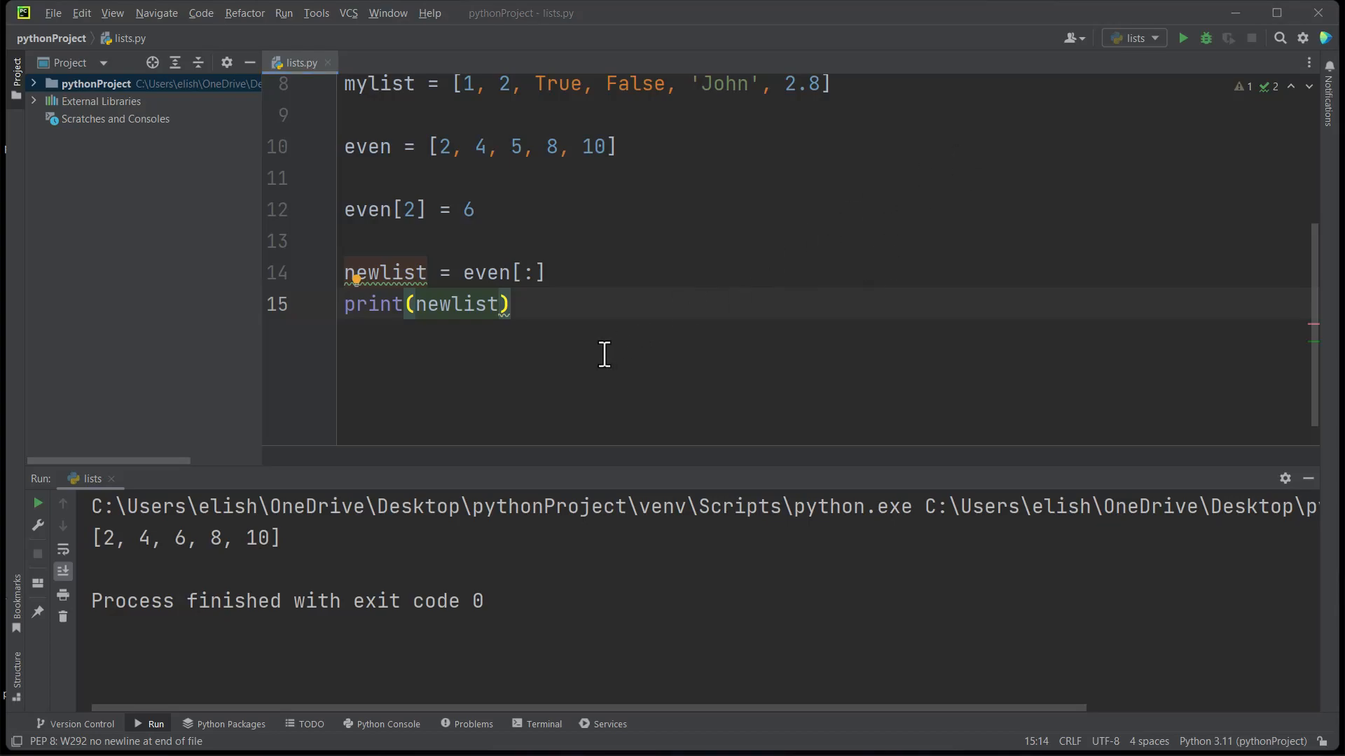
pyautogui.moveTo(546, 305)
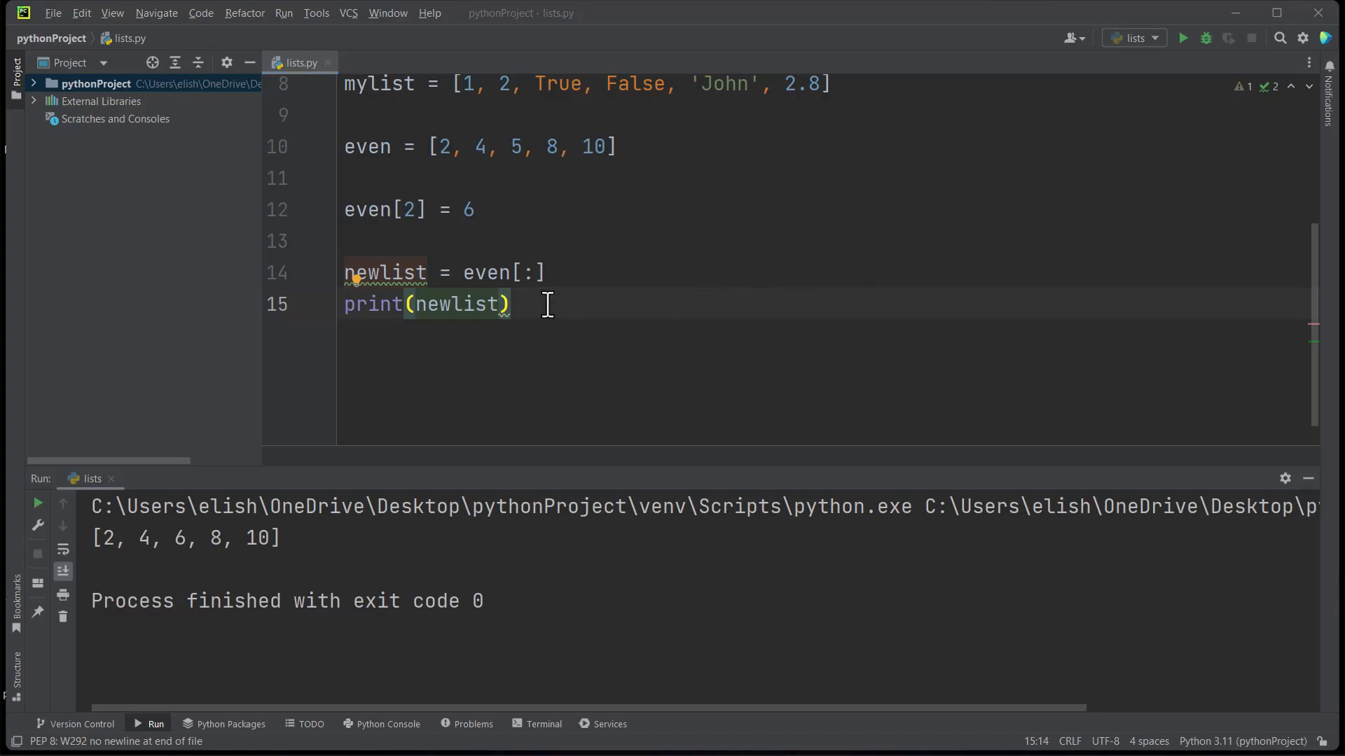
# - Wrap newlist in len() inside the print and run lists, outputting 5
pyautogui.click(414, 303)
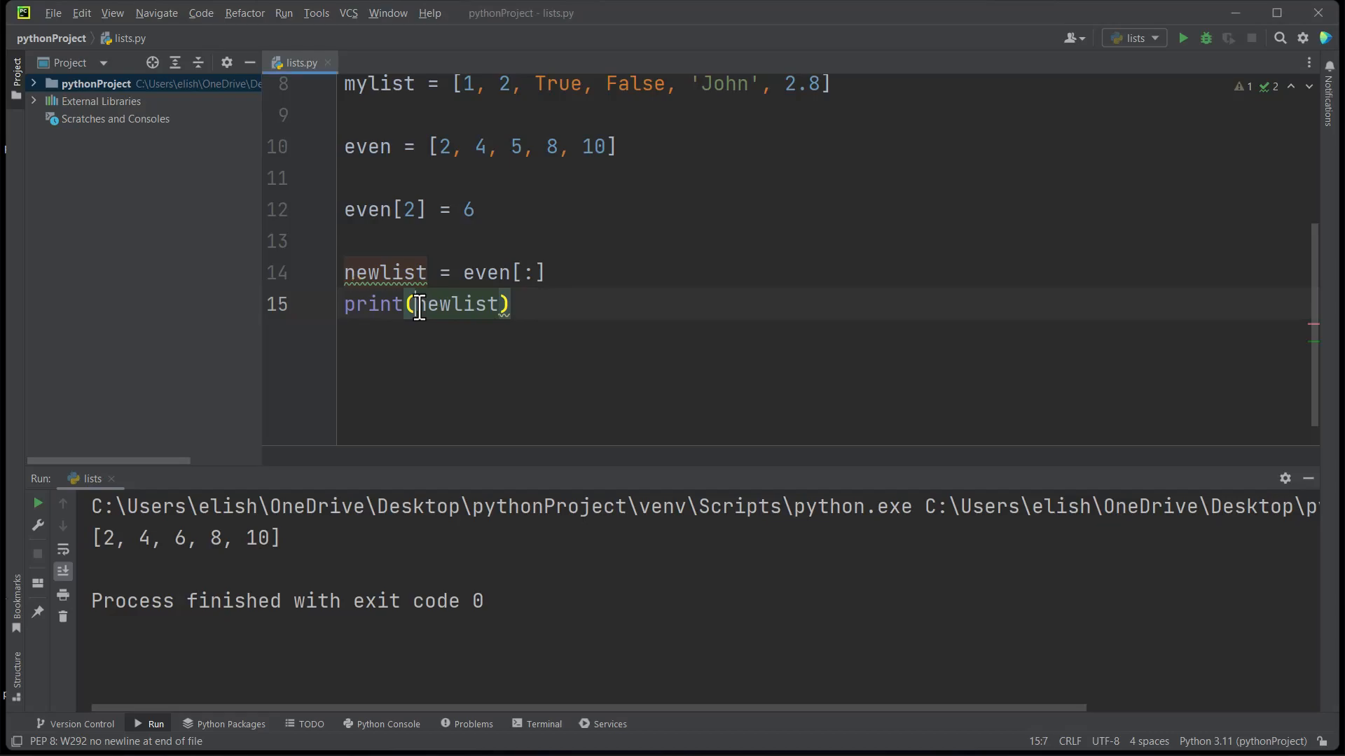
pyautogui.write('len')
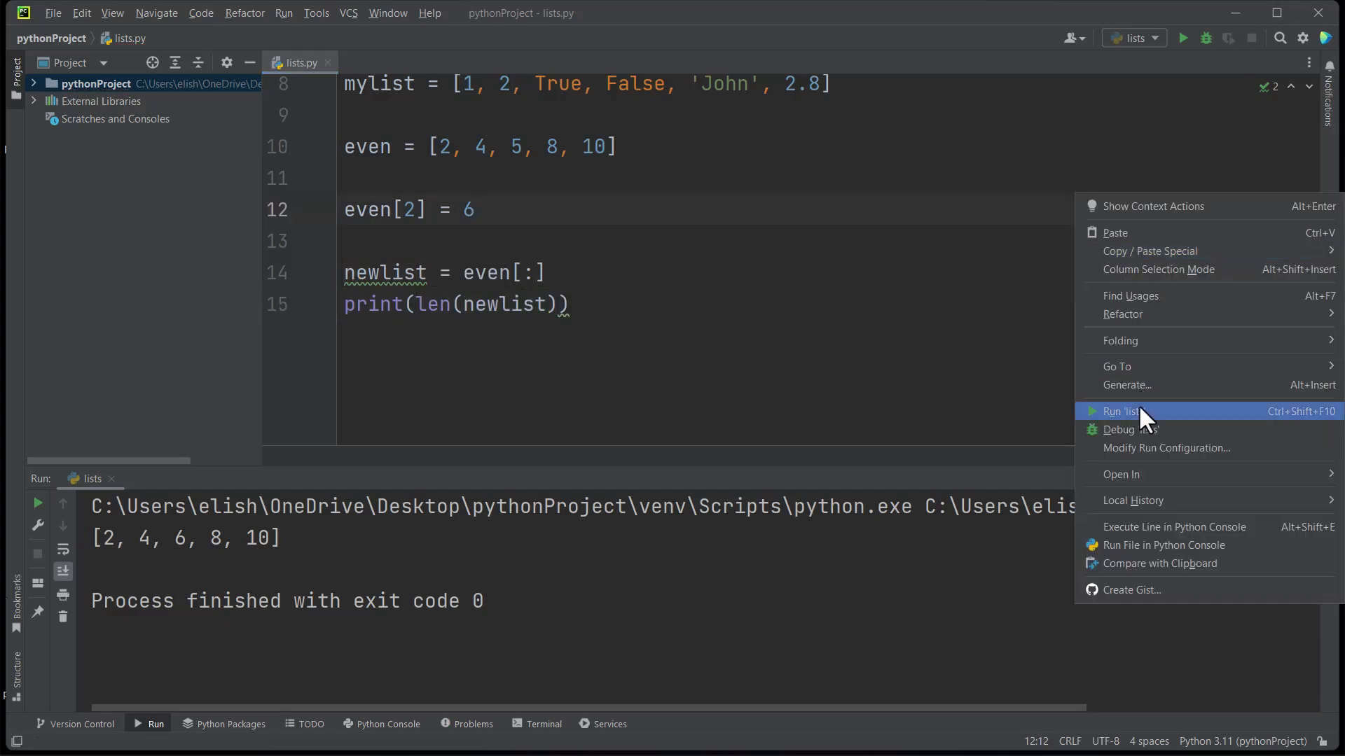
pyautogui.click(1121, 411)
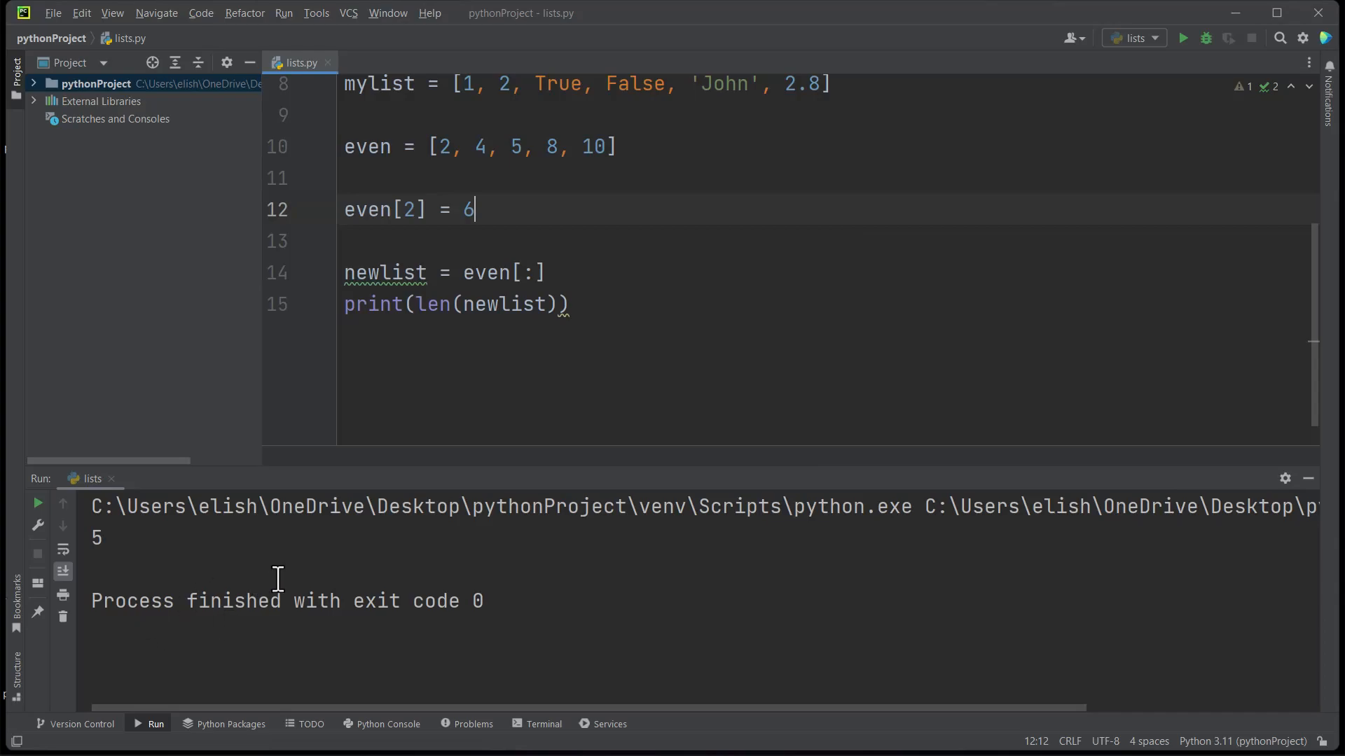
pyautogui.moveTo(463, 163)
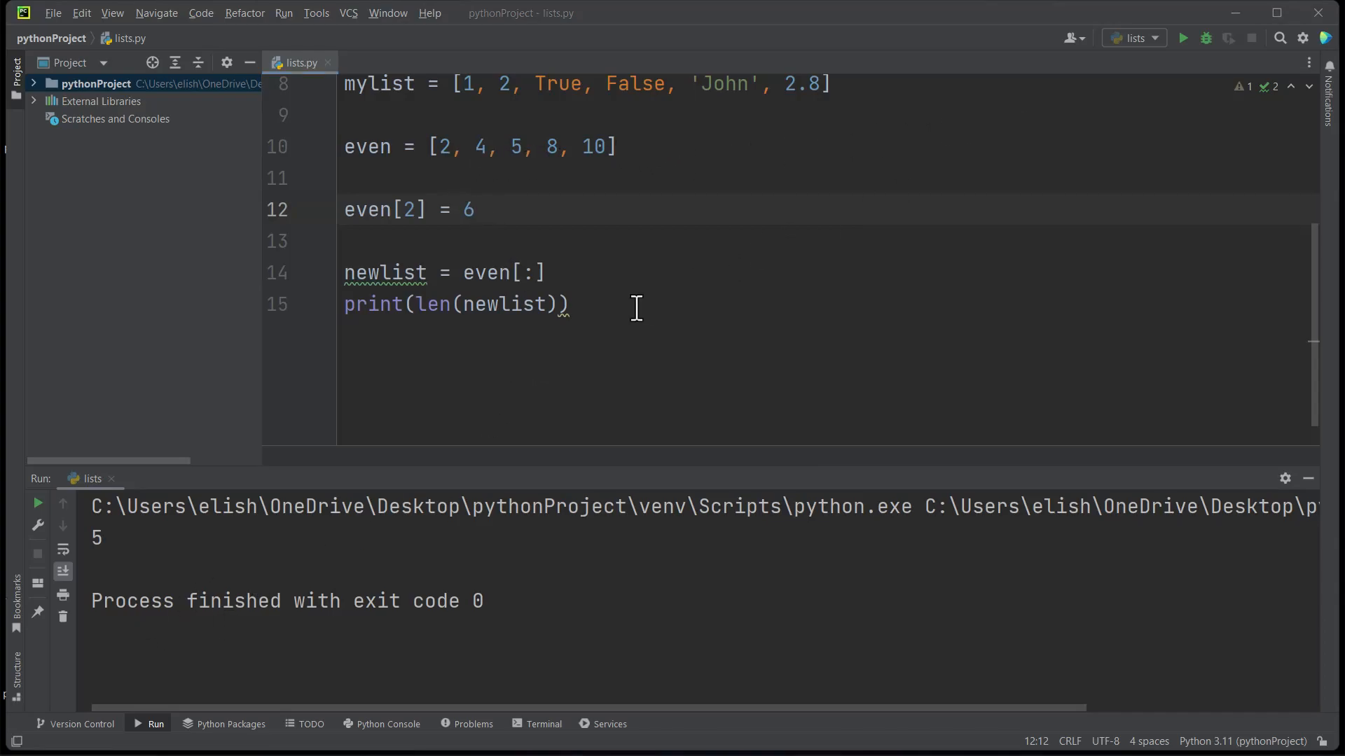
pyautogui.moveTo(549, 307)
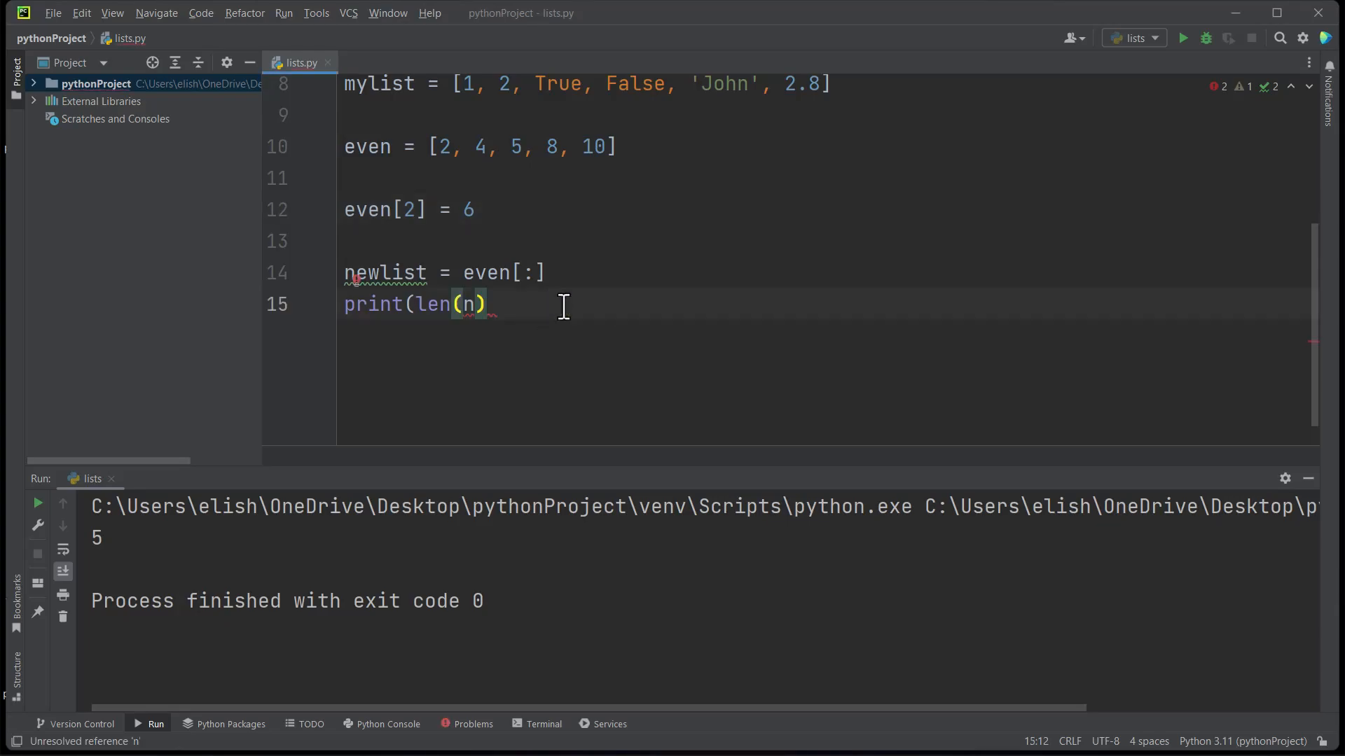
# - Print newlist * 2 and run it, then select the newlist lines to comment out
pyautogui.press('BackSpace')
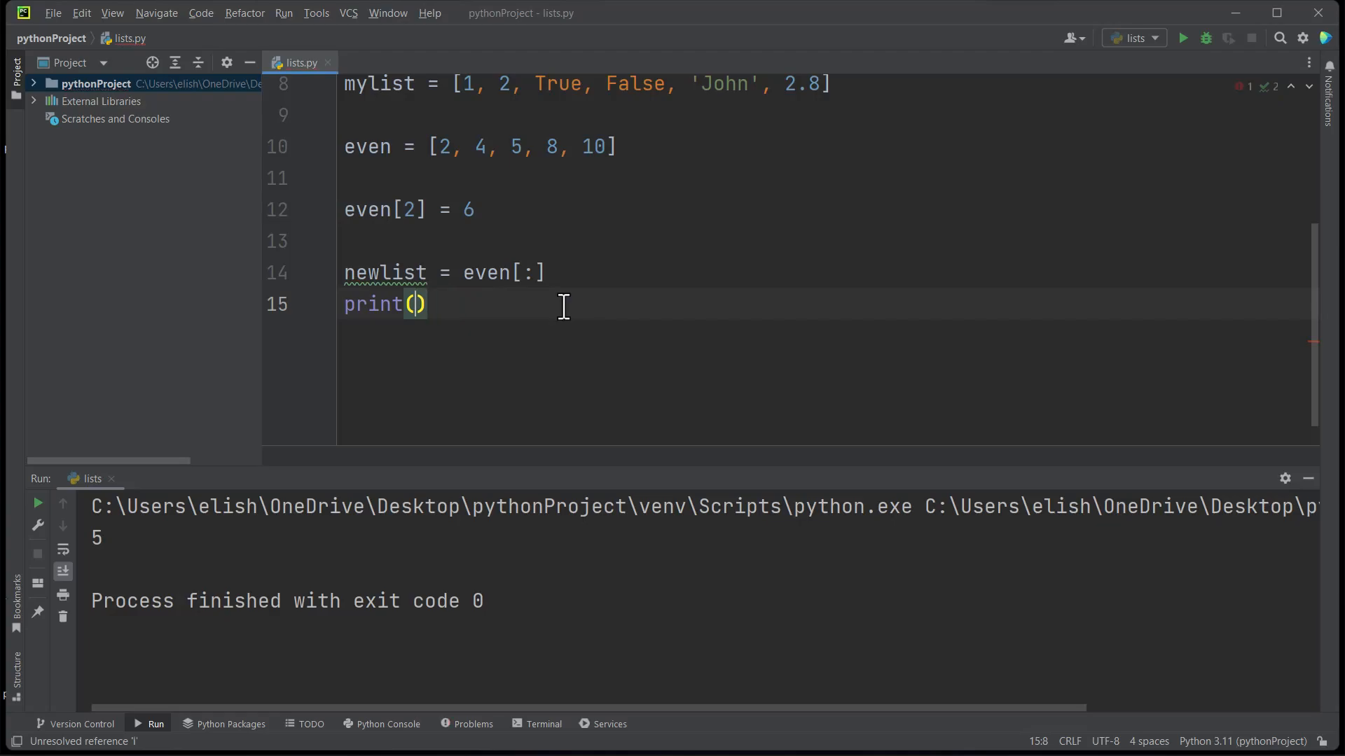
pyautogui.write('new')
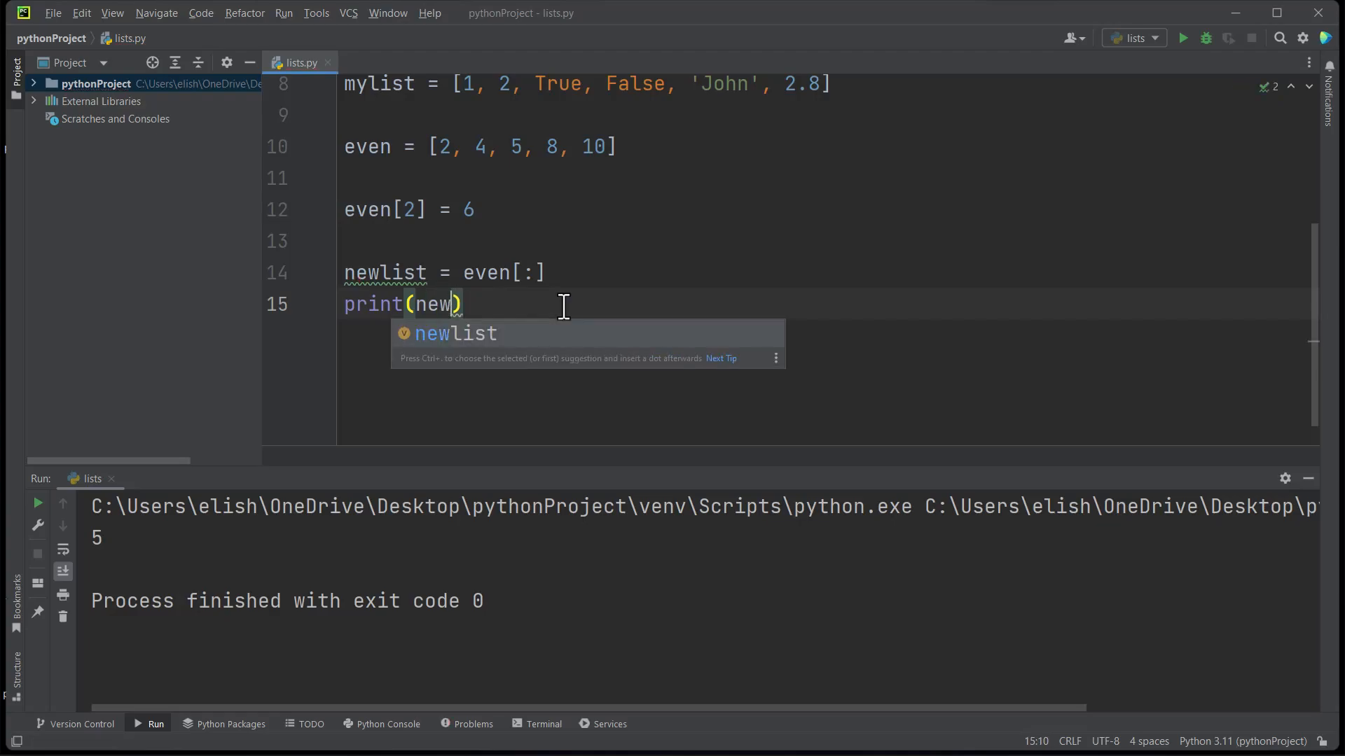
pyautogui.press('Tab')
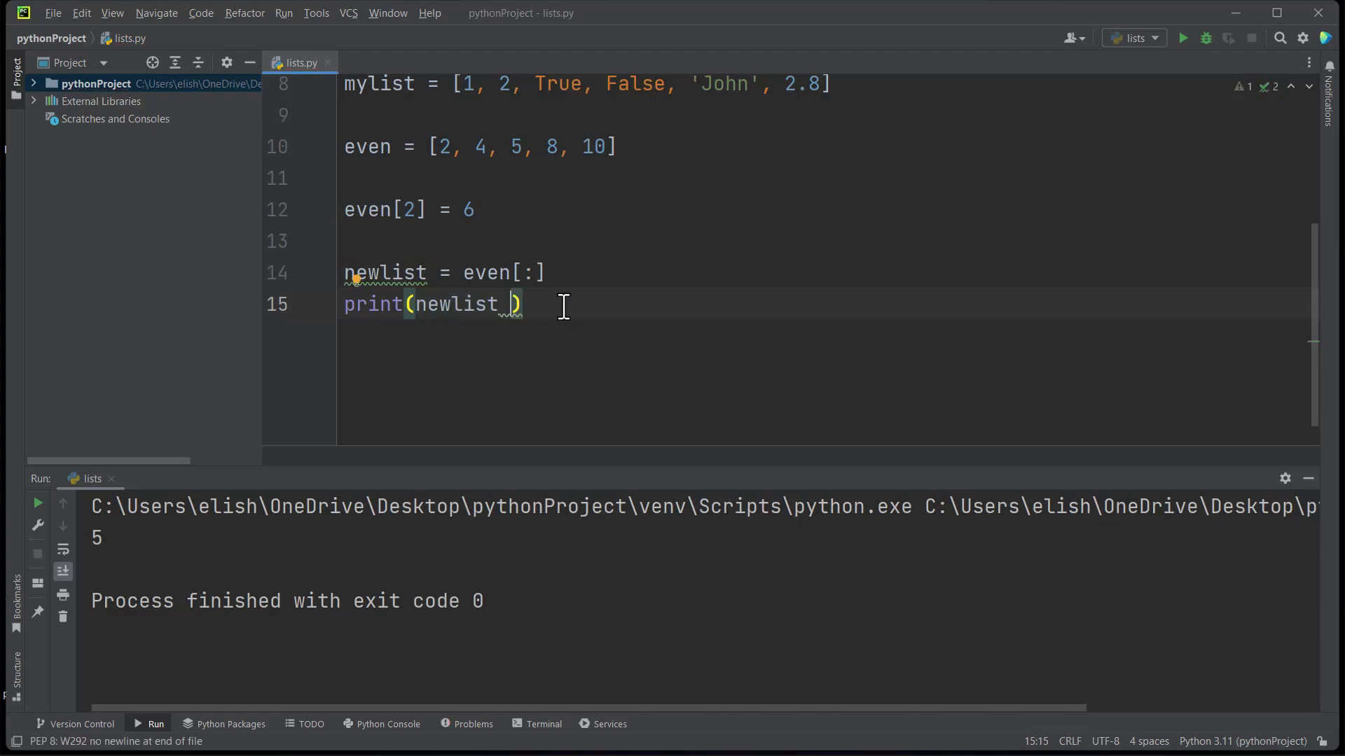
pyautogui.write('*')
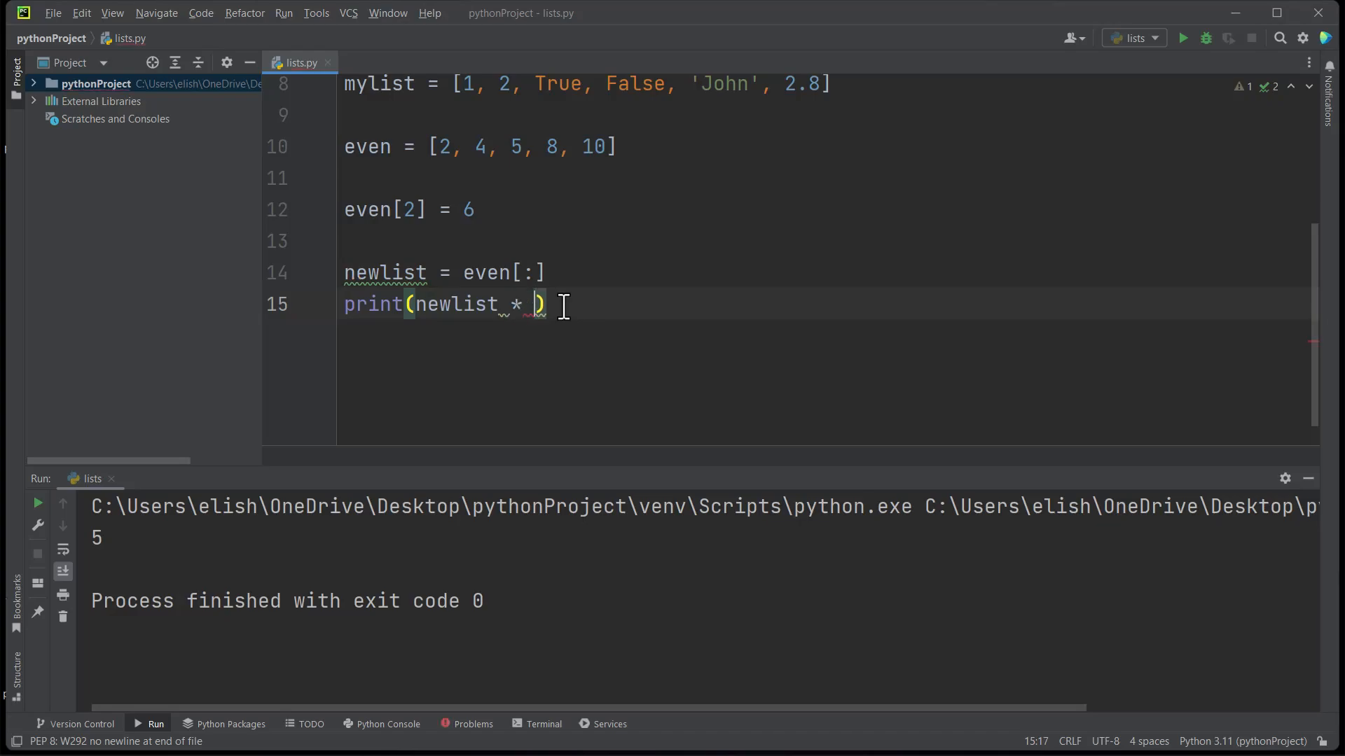
pyautogui.write('2')
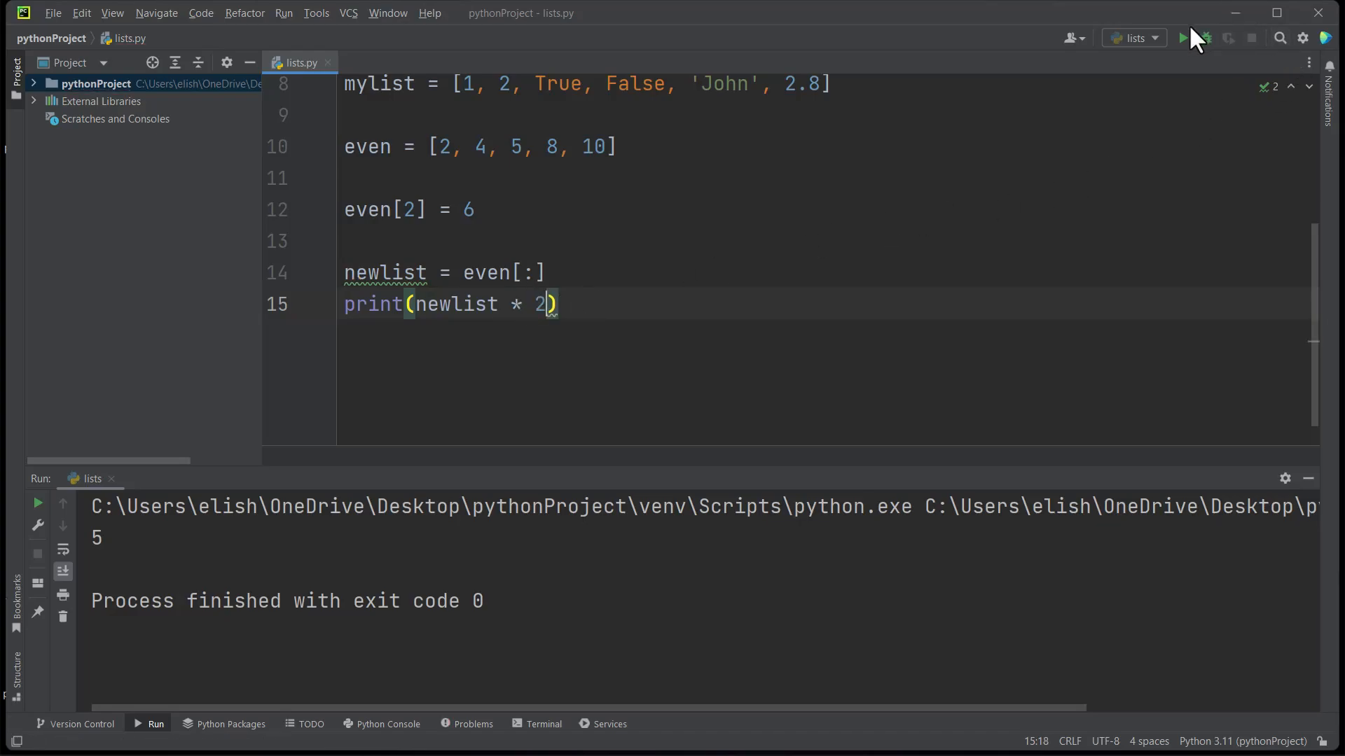
pyautogui.click(1184, 38)
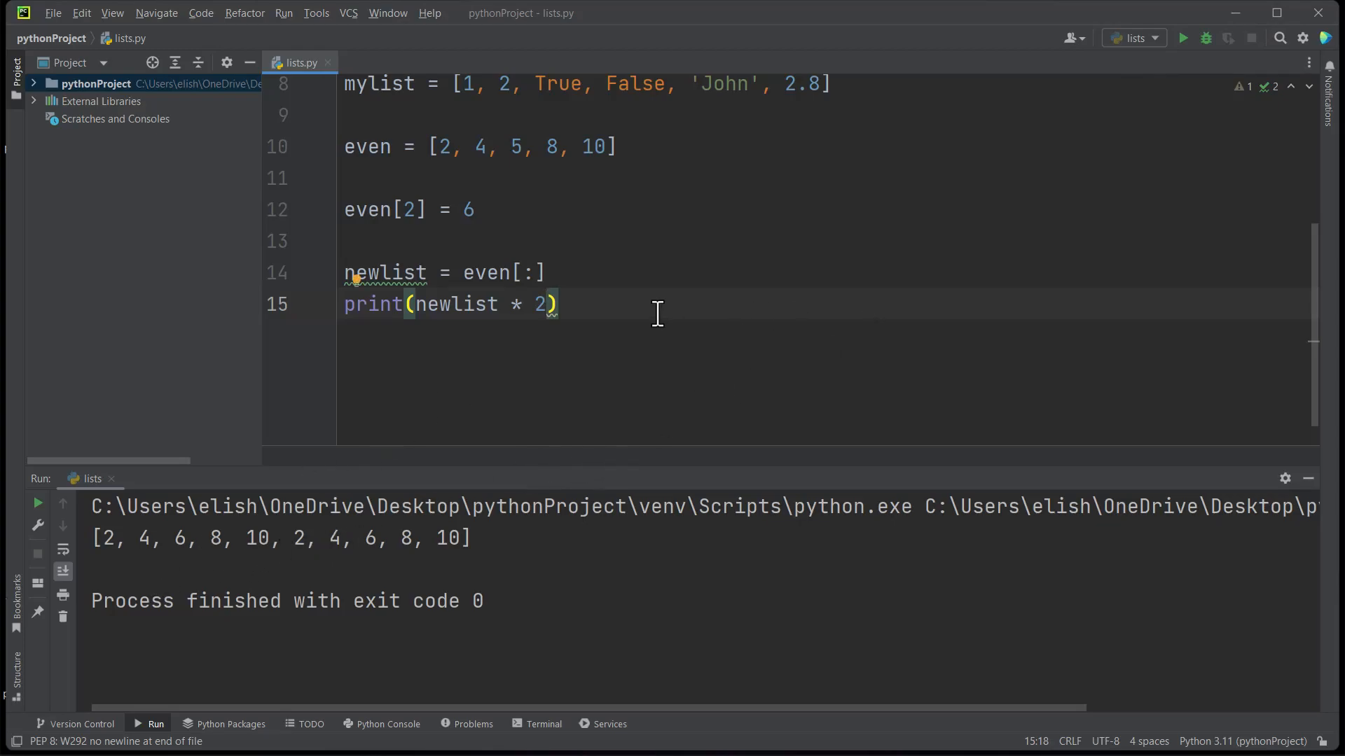
pyautogui.moveTo(618, 305)
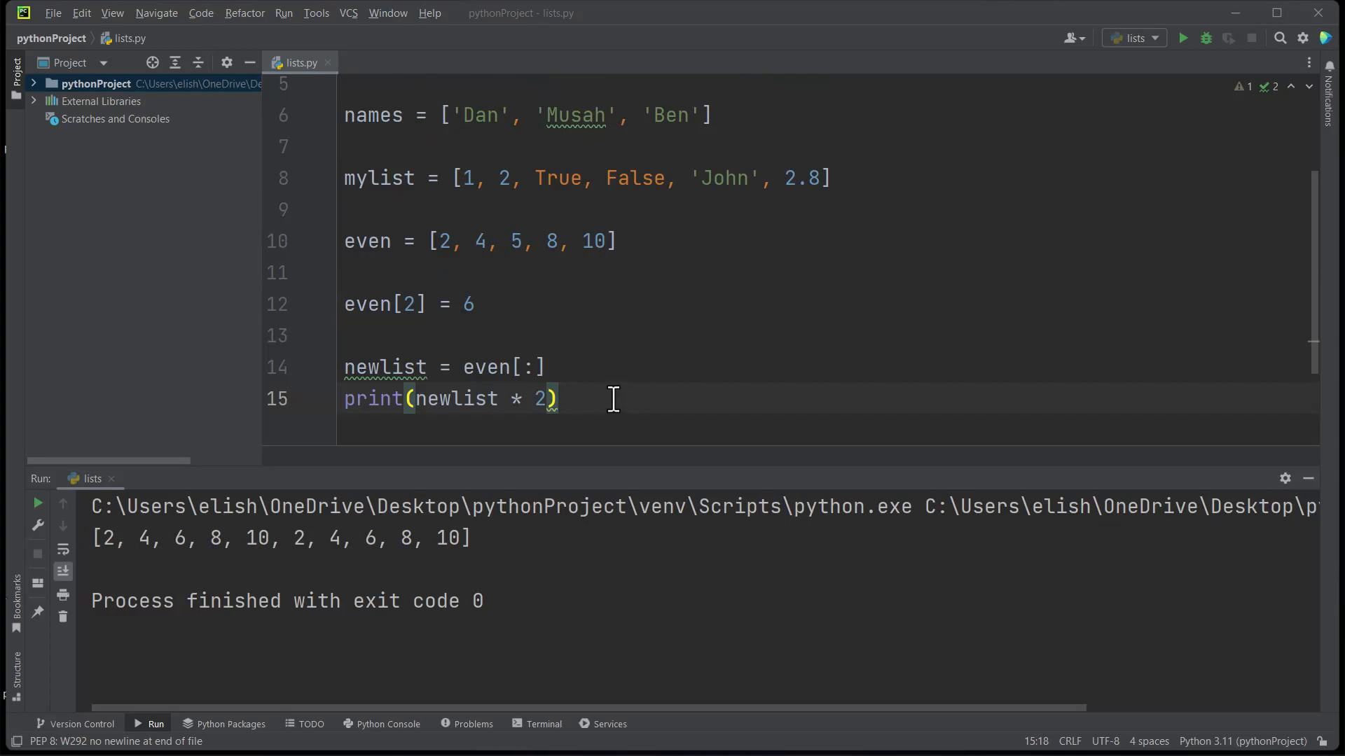
pyautogui.moveTo(519, 381)
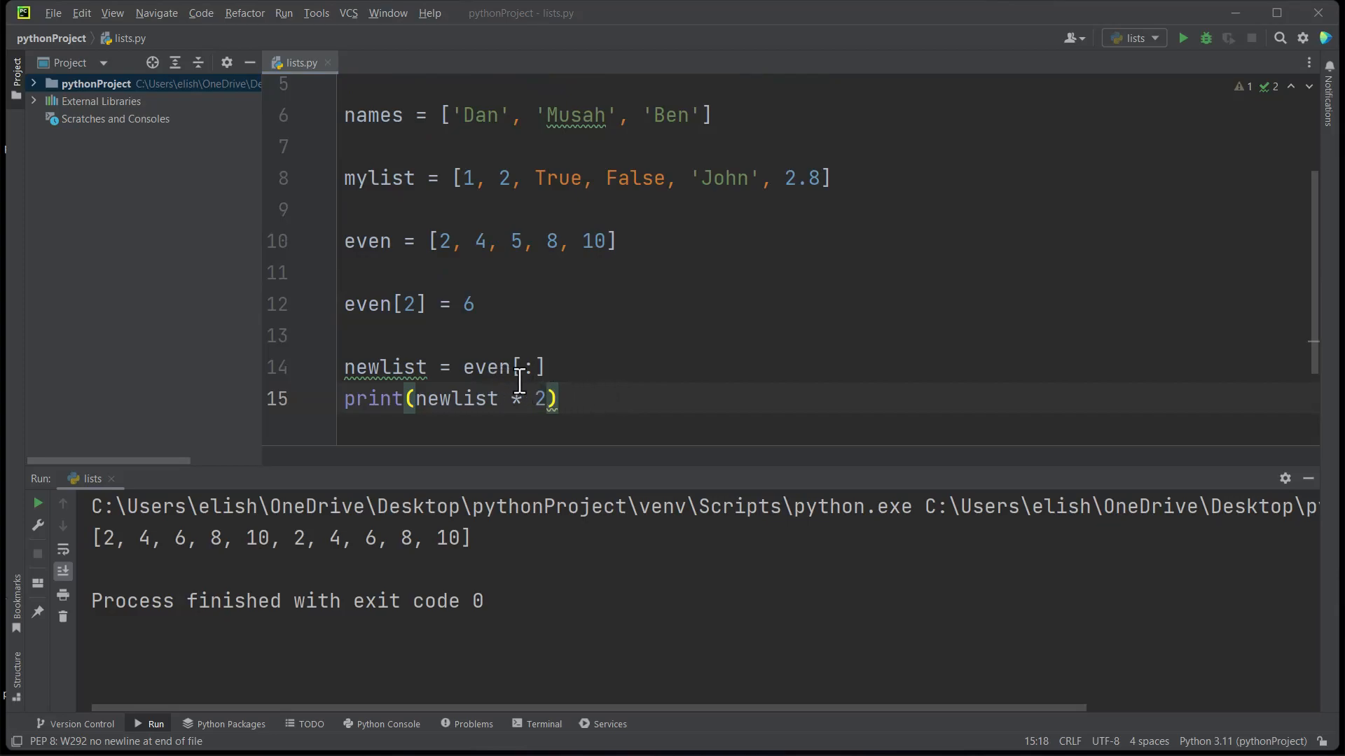
pyautogui.moveTo(343, 367); pyautogui.dragTo(558, 399)
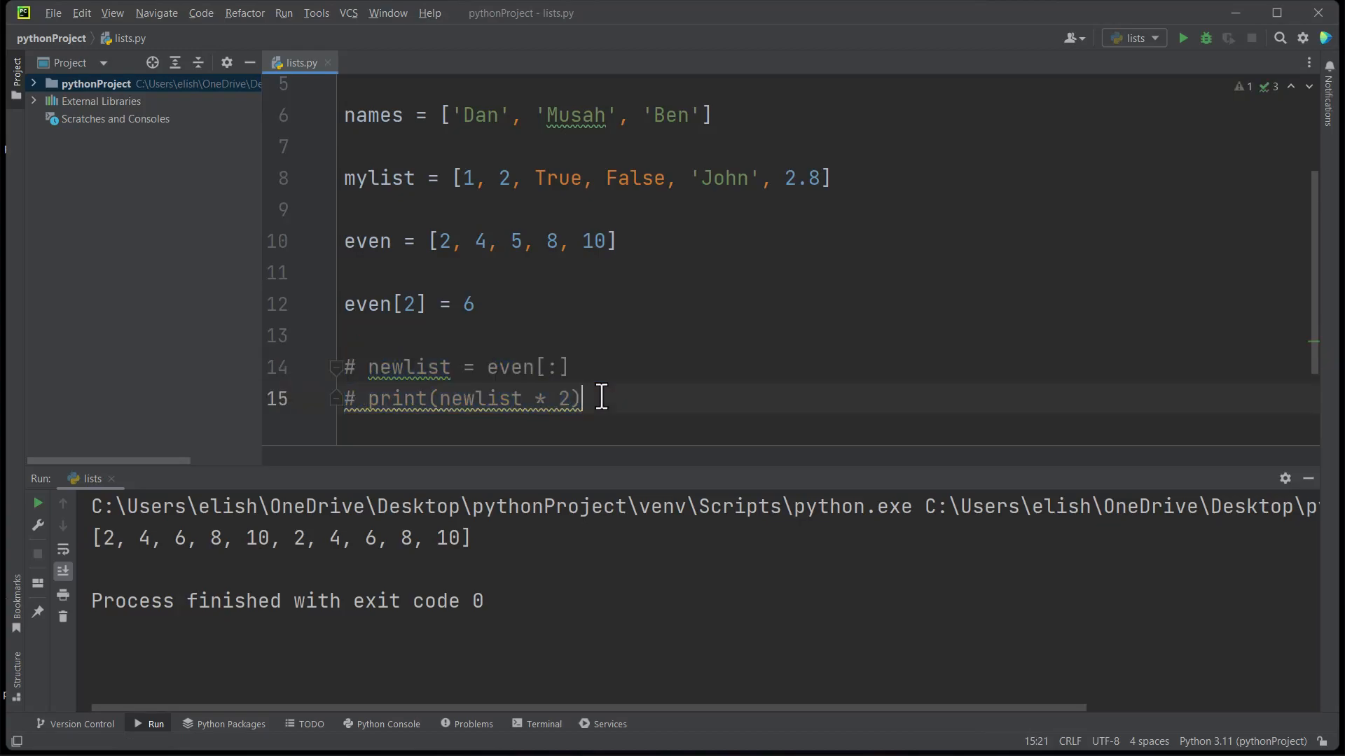
# - Start a new line below the comments and begin typing mylist
pyautogui.press('Enter')
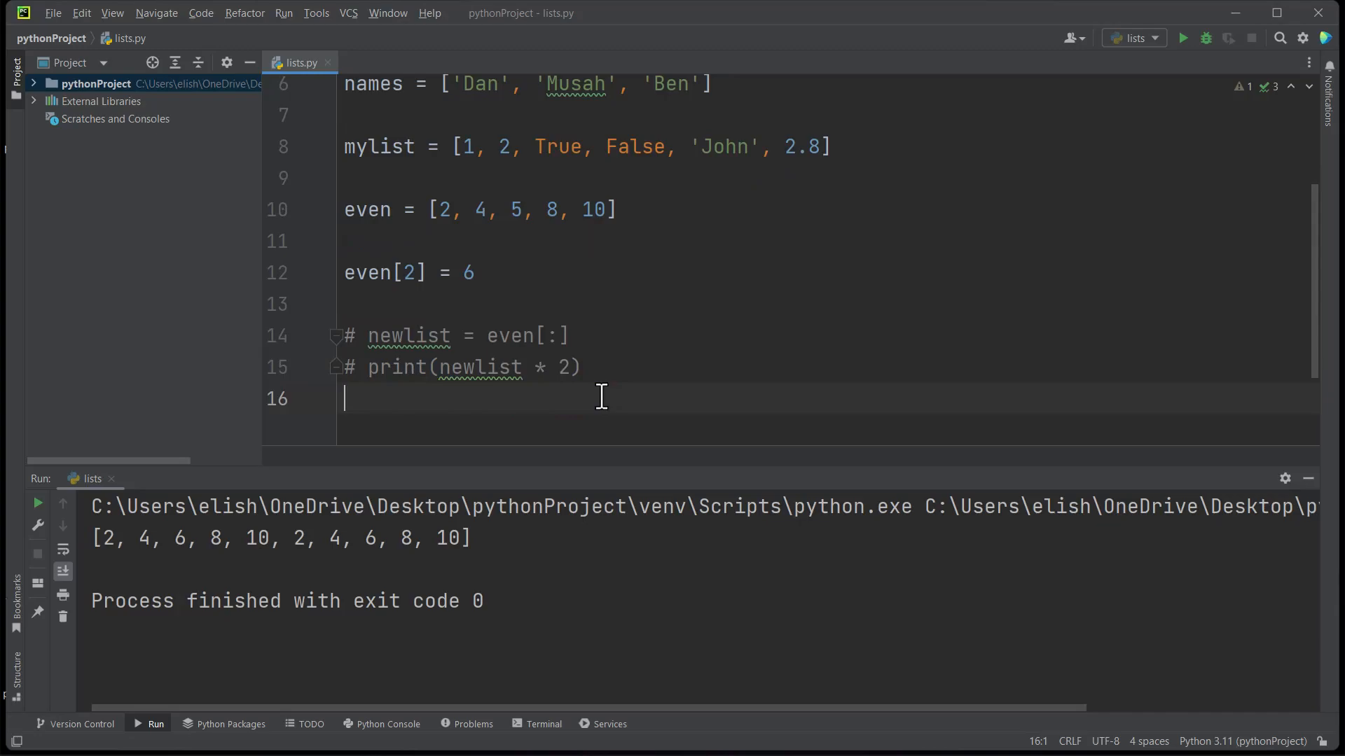
pyautogui.moveTo(614, 194)
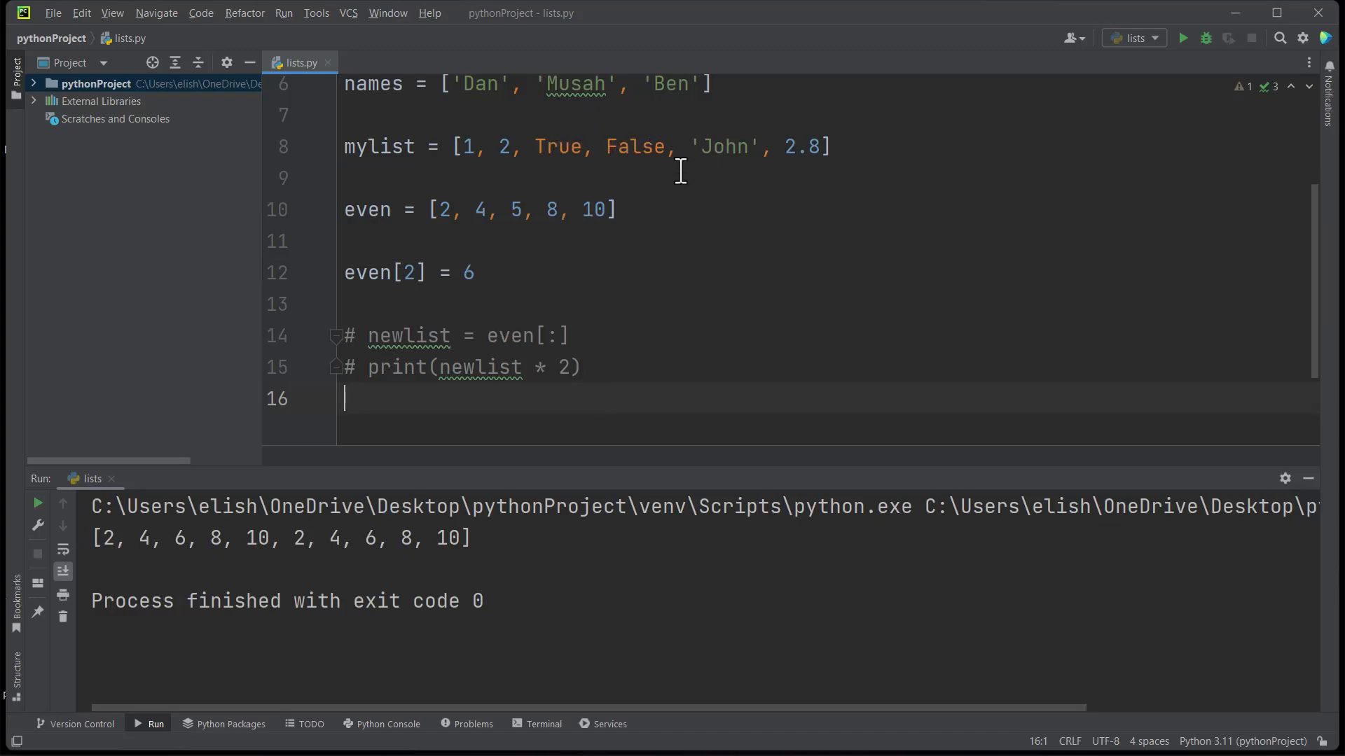
pyautogui.moveTo(407, 378)
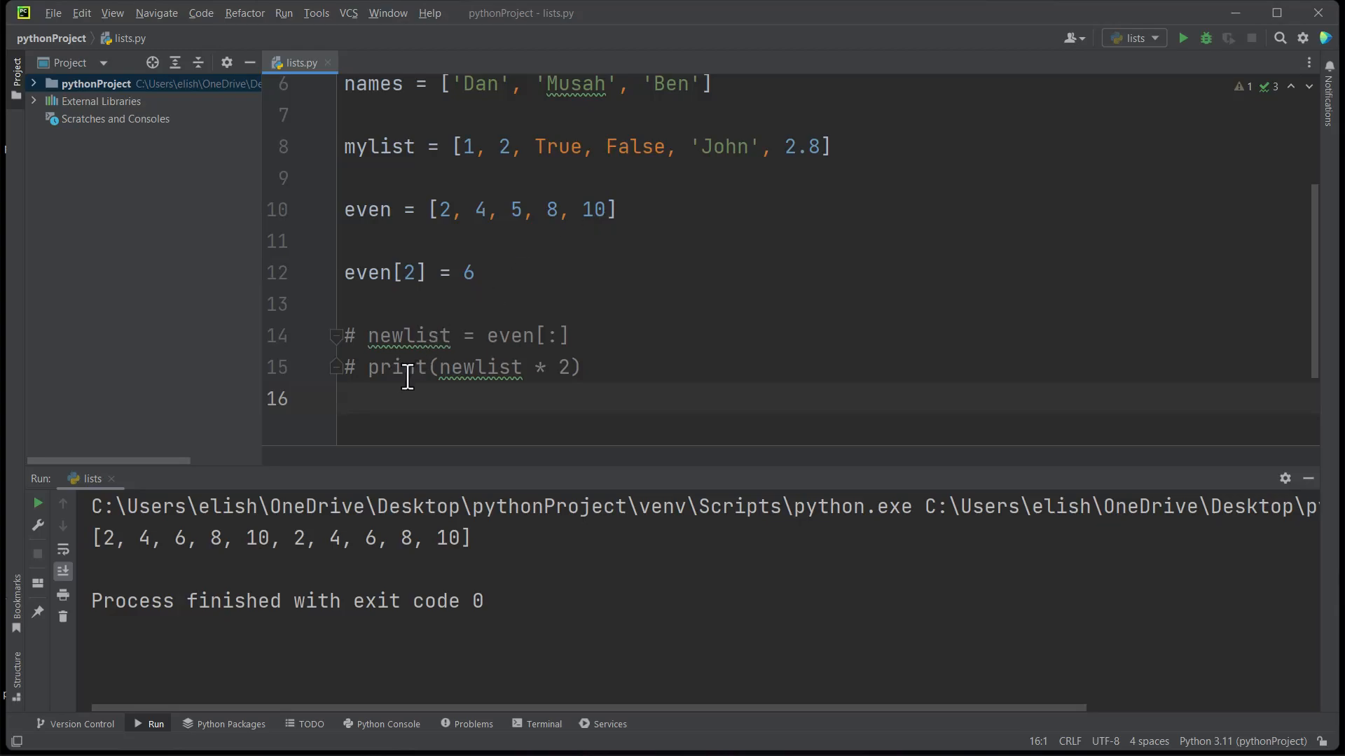
pyautogui.write('mylist[')
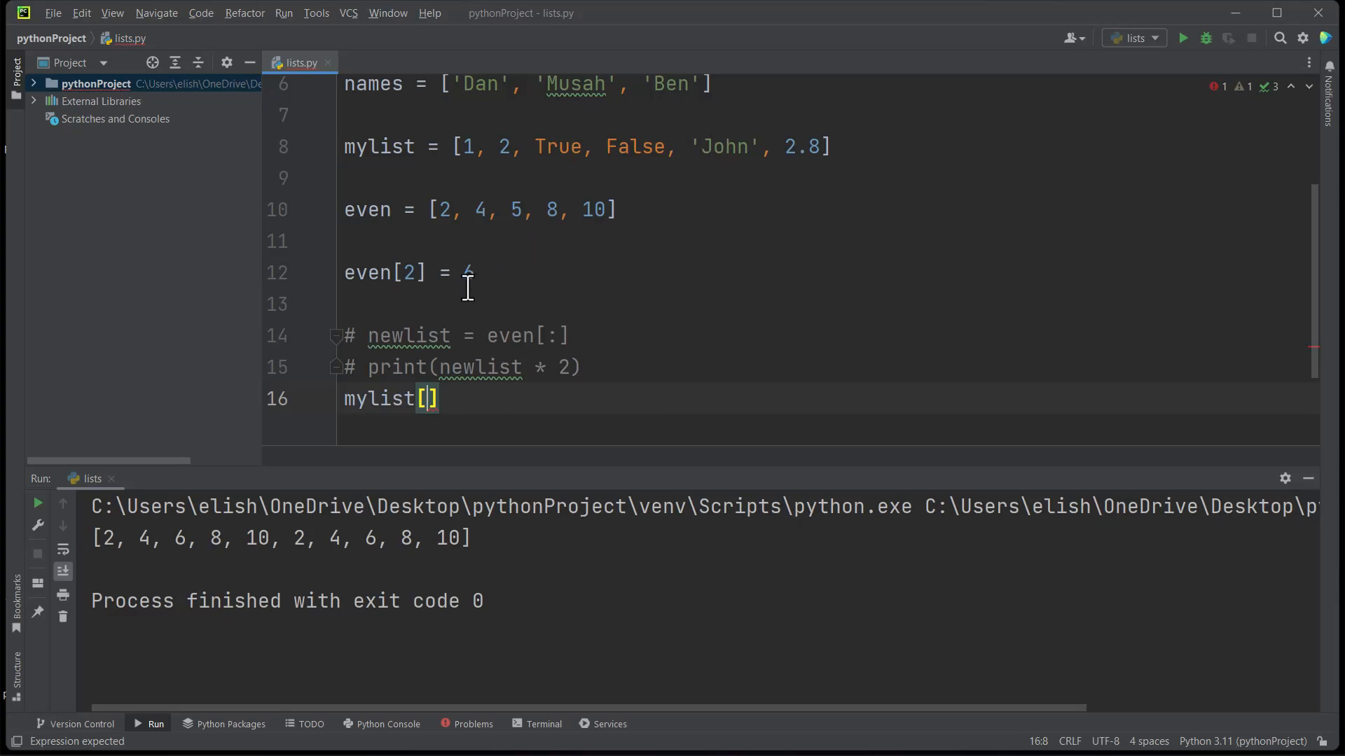
# - Write mylist[2:4] = [3, 4, 5] followed by a print(mylist) line
pyautogui.write('2:')
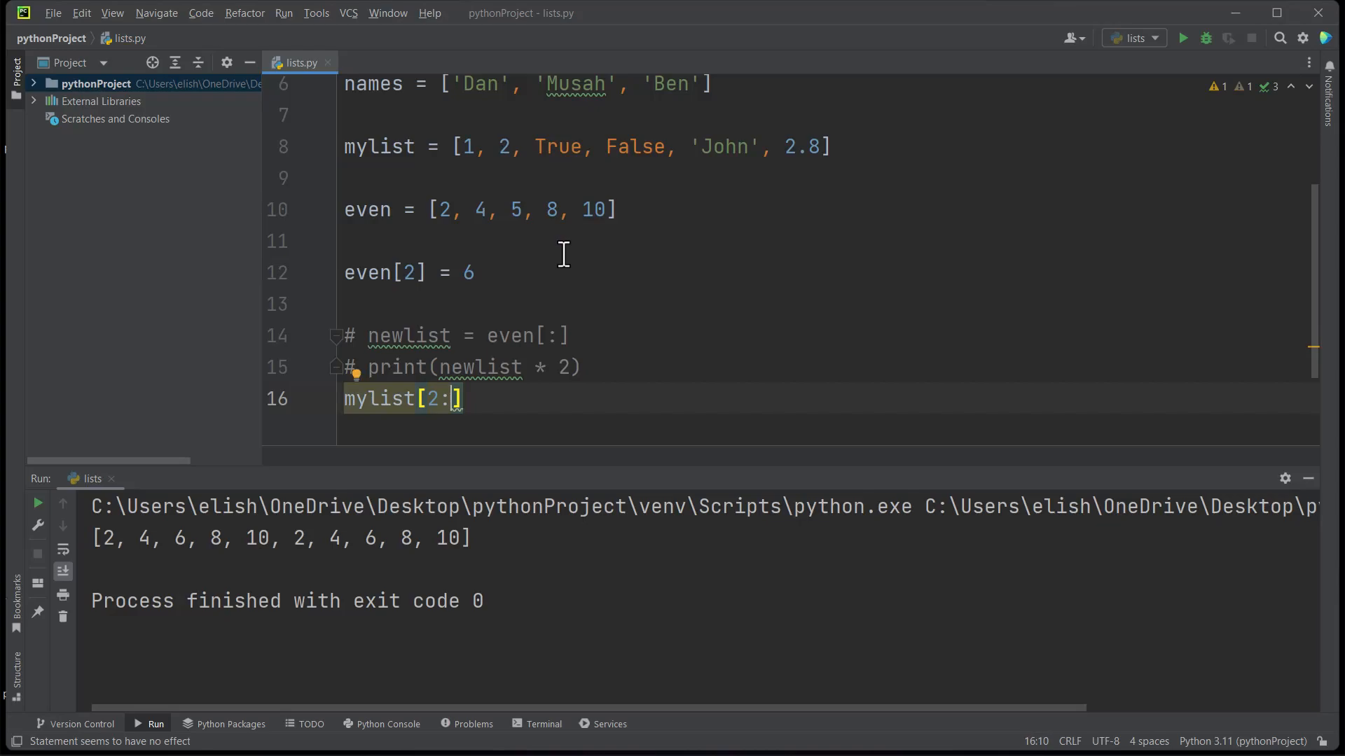
pyautogui.write('4')
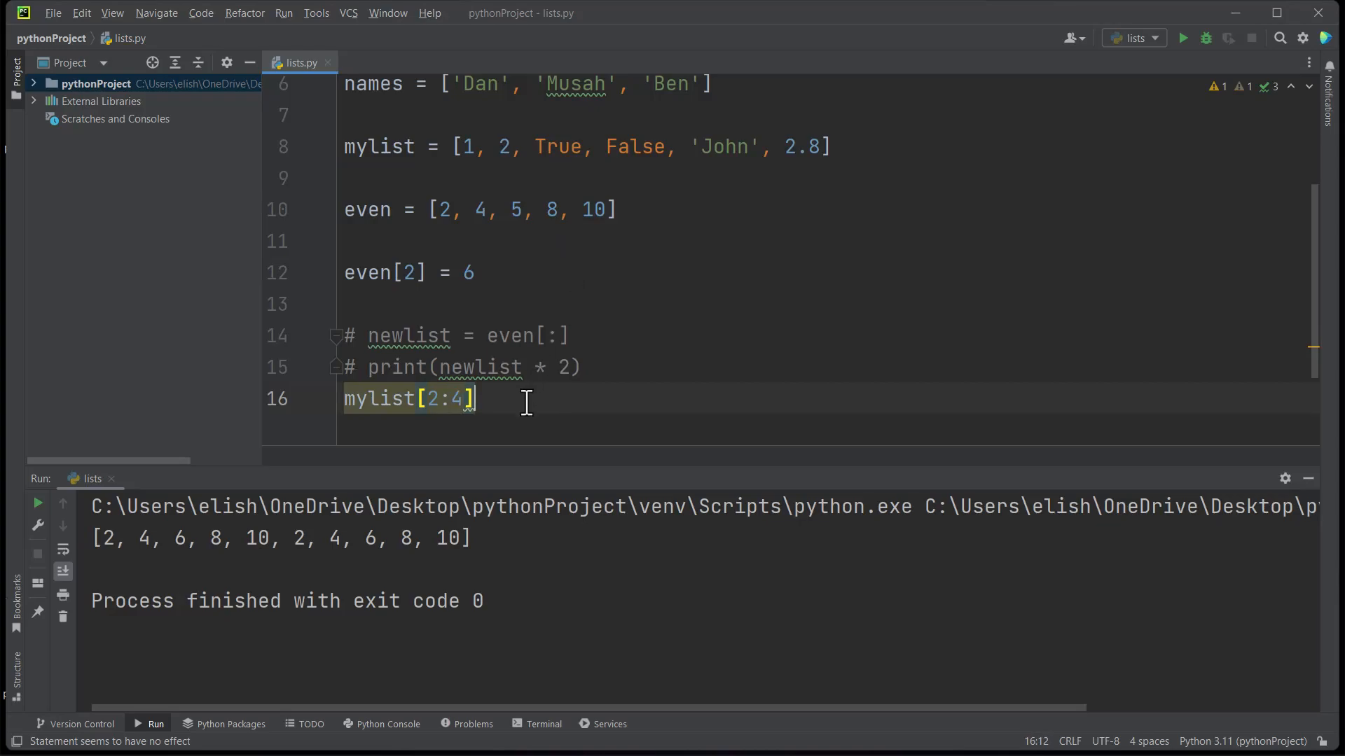
pyautogui.write('=')
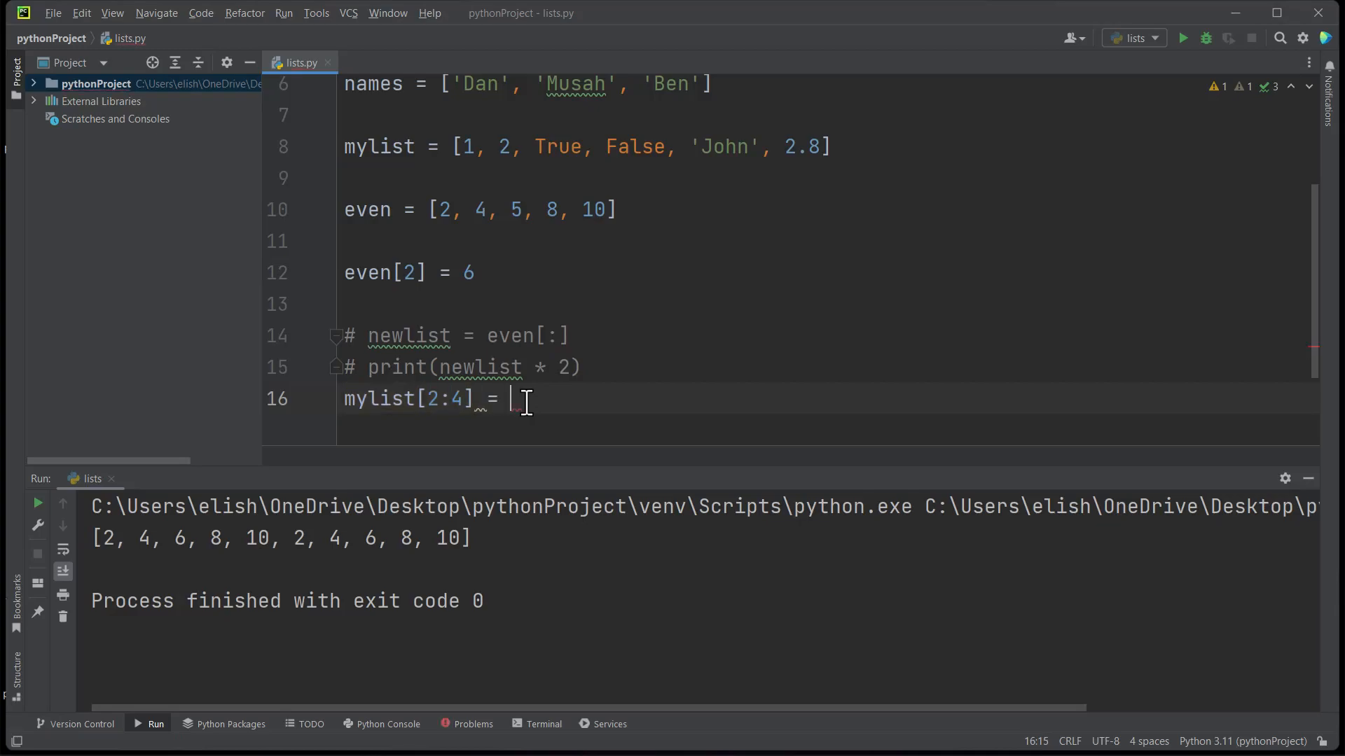
pyautogui.write('[')
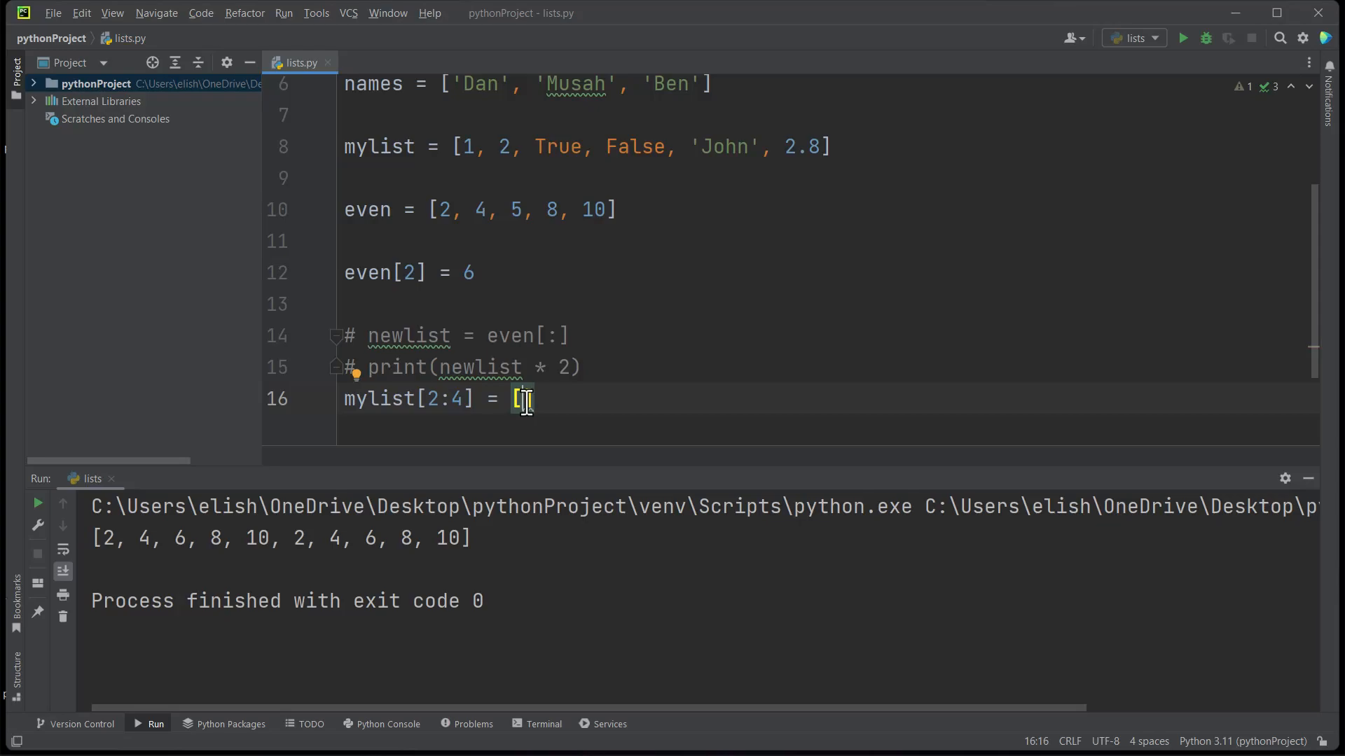
pyautogui.moveTo(469, 407)
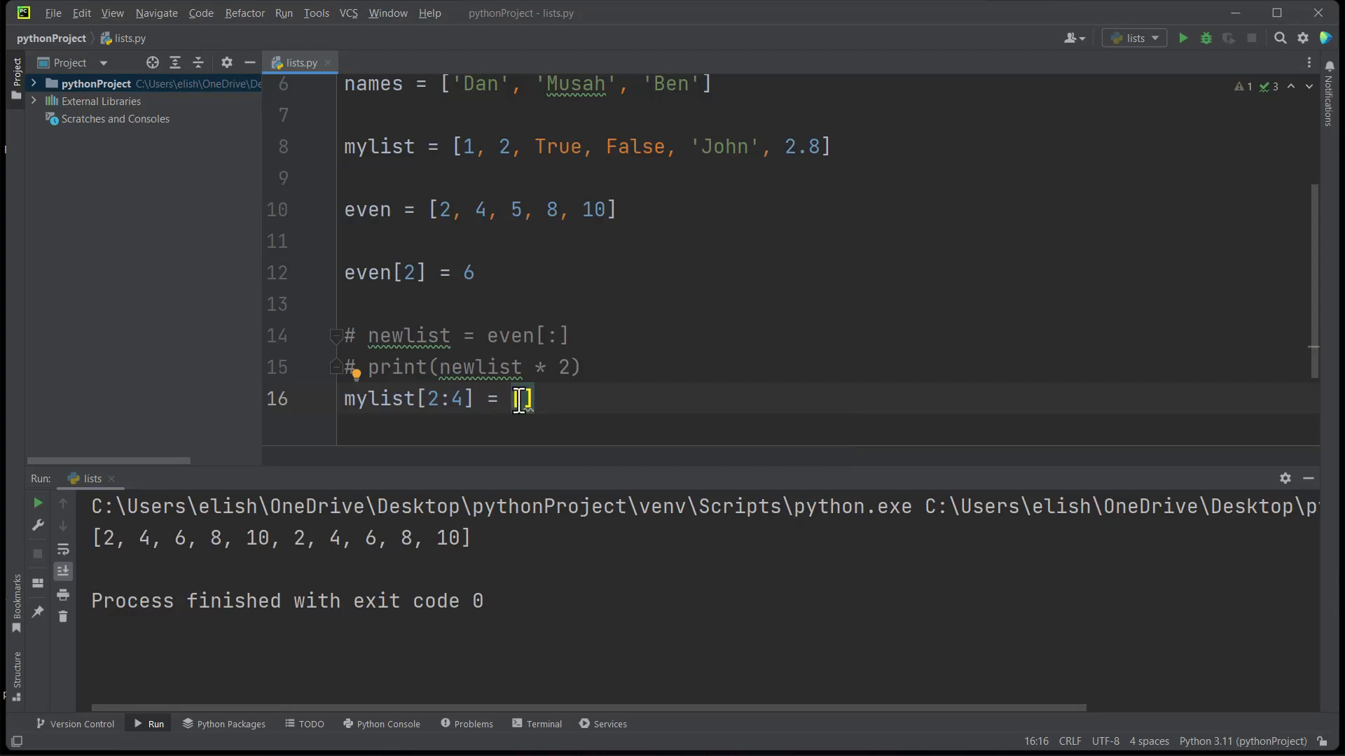
pyautogui.write('3, 4, 5')
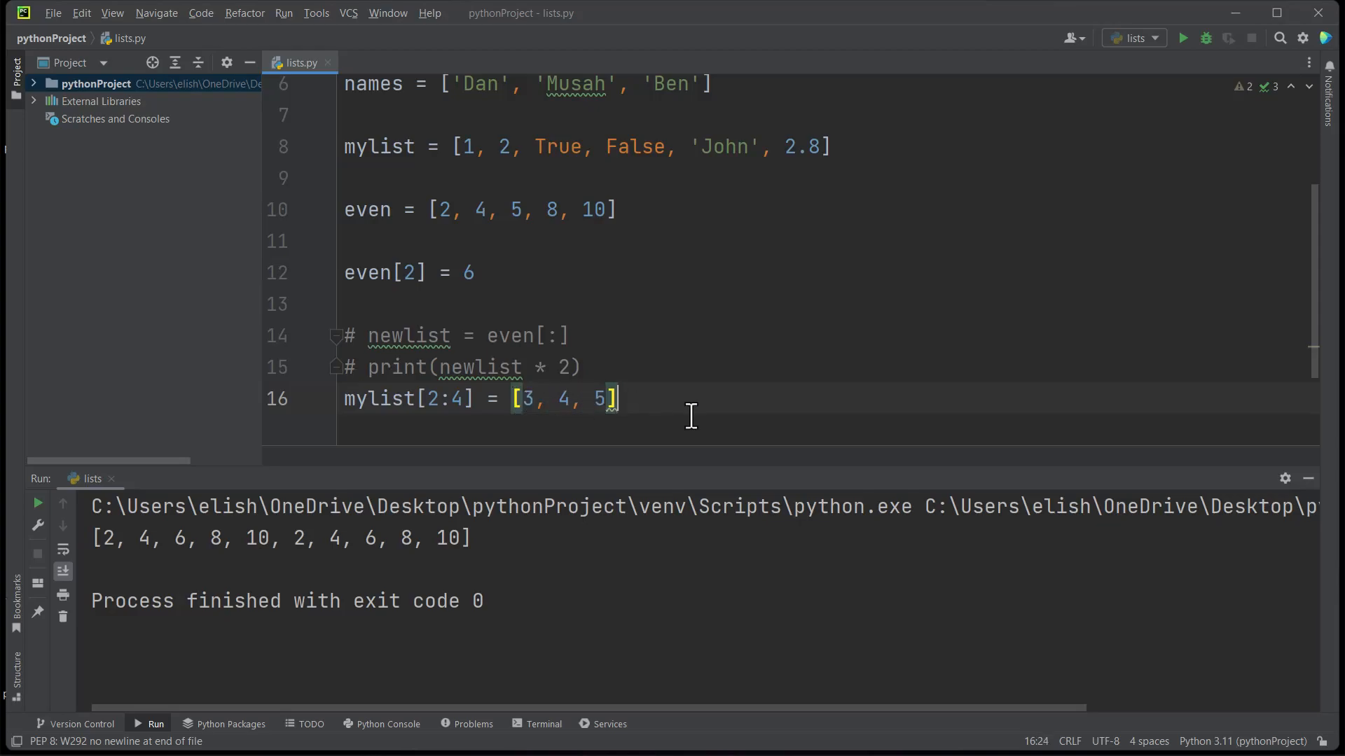
pyautogui.write('print(mylist')
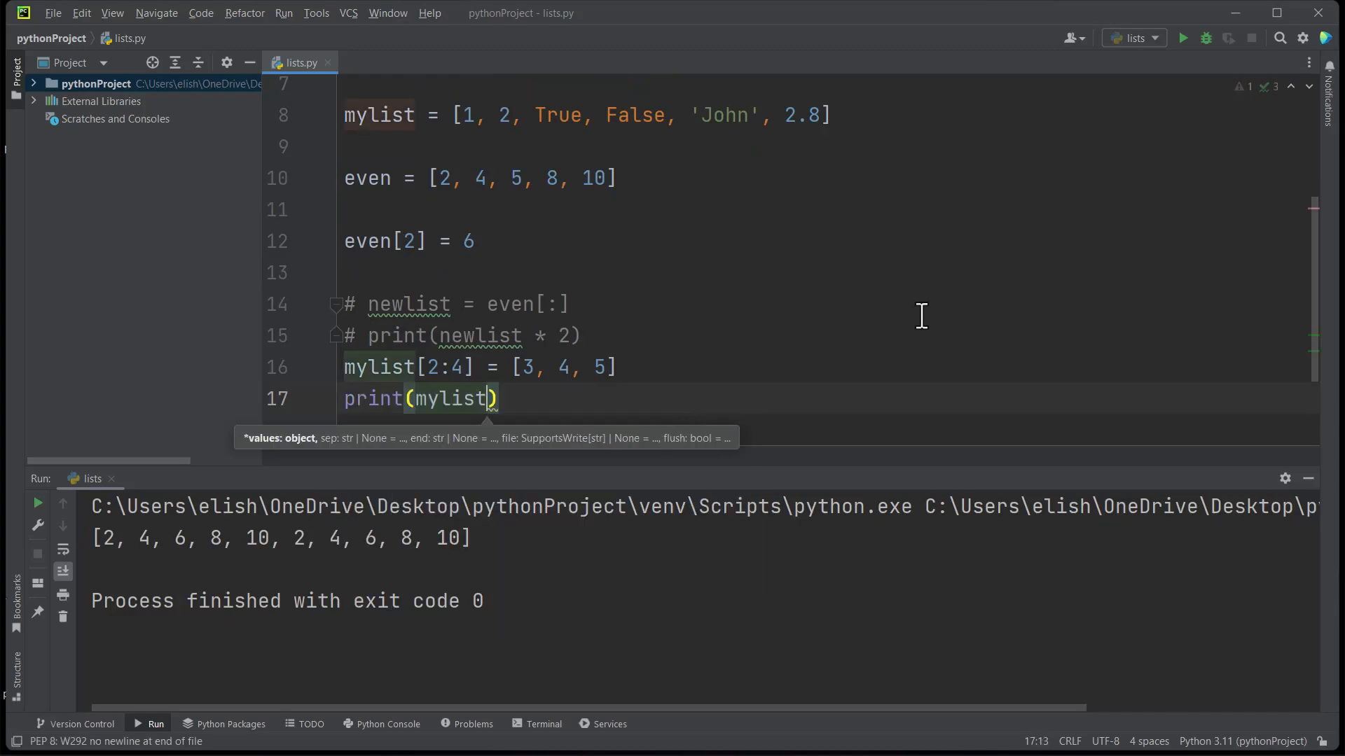
pyautogui.moveTo(1045, 131)
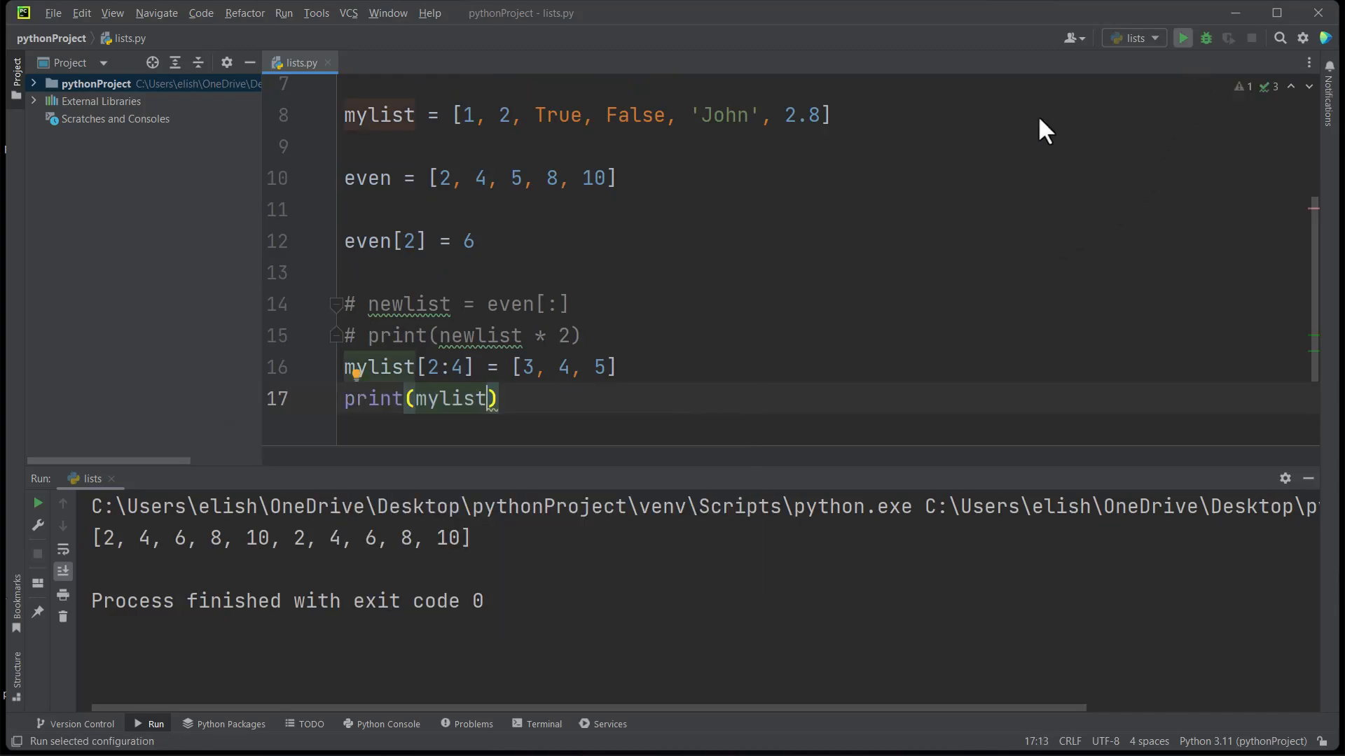
# - Run lists.py, producing [1, 2, 3, 4, 5, 'John', 2.8]
pyautogui.click(1181, 37)
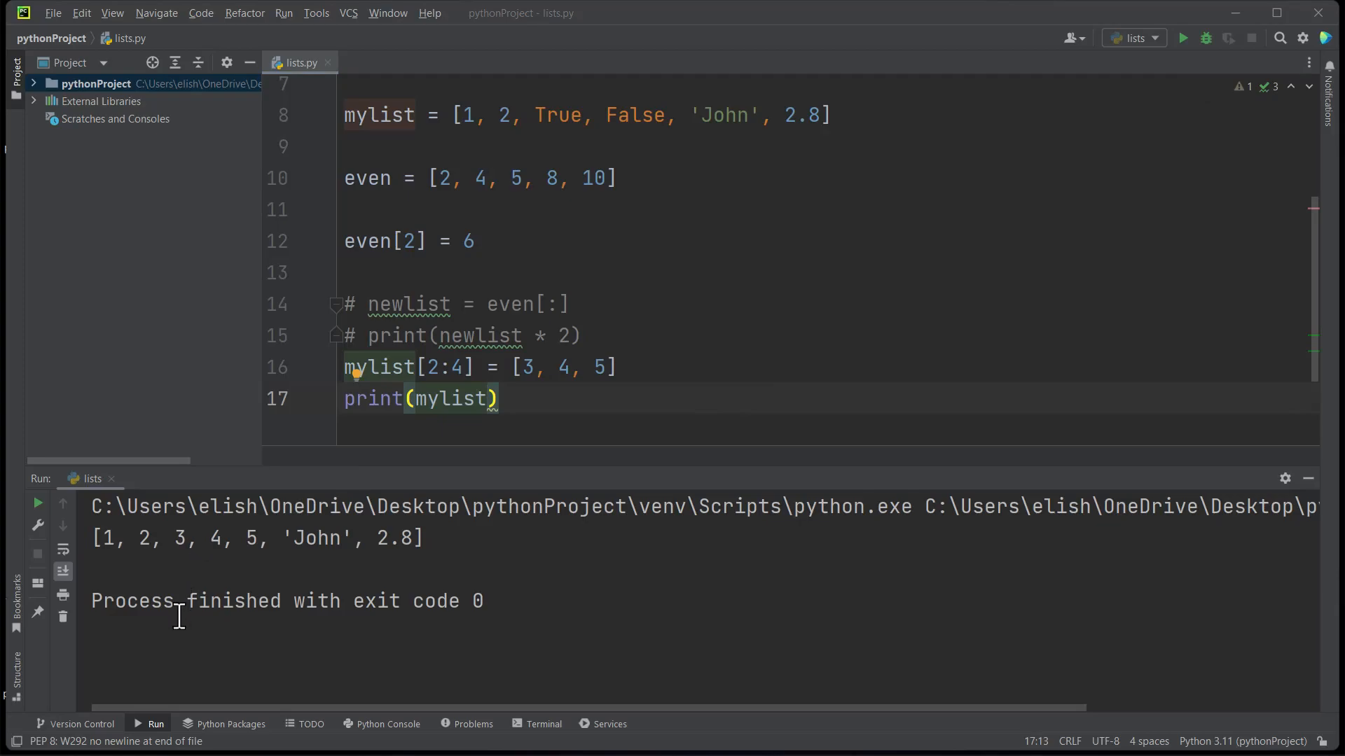
pyautogui.moveTo(198, 574)
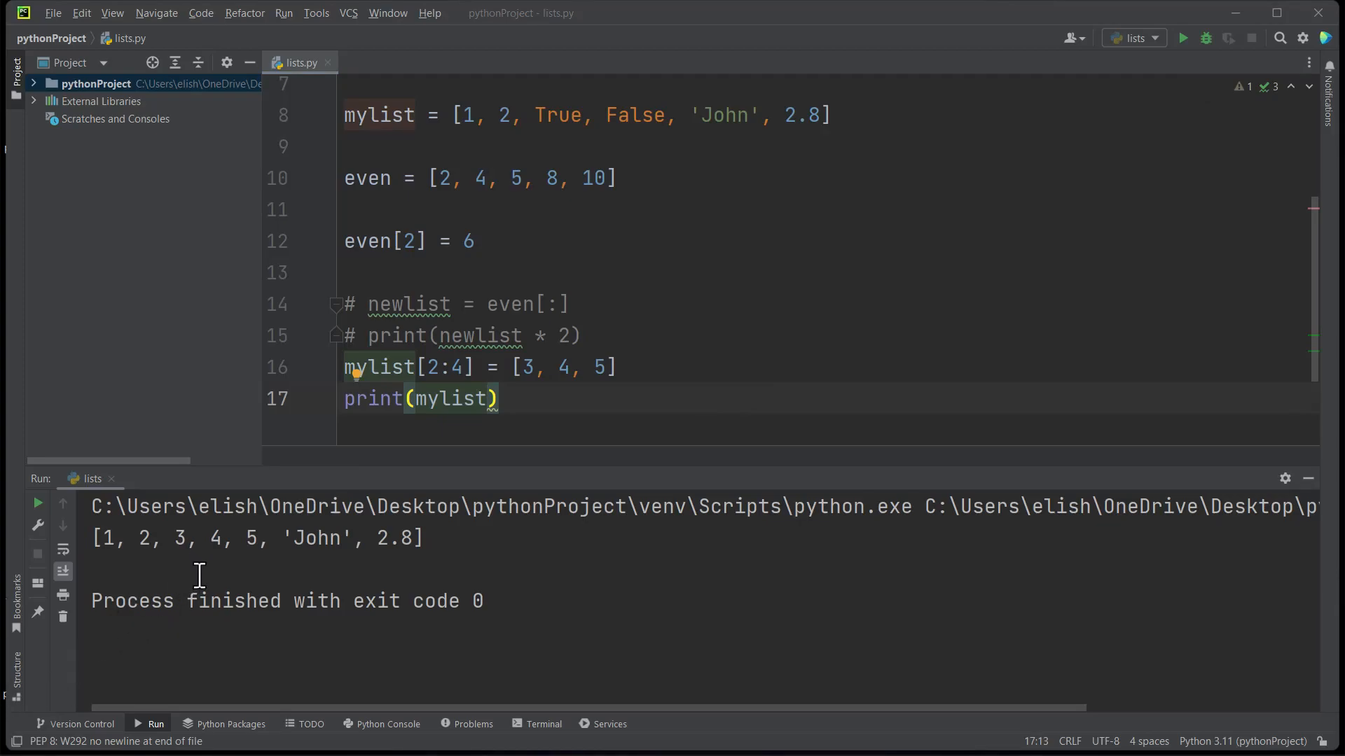
pyautogui.moveTo(463, 398)
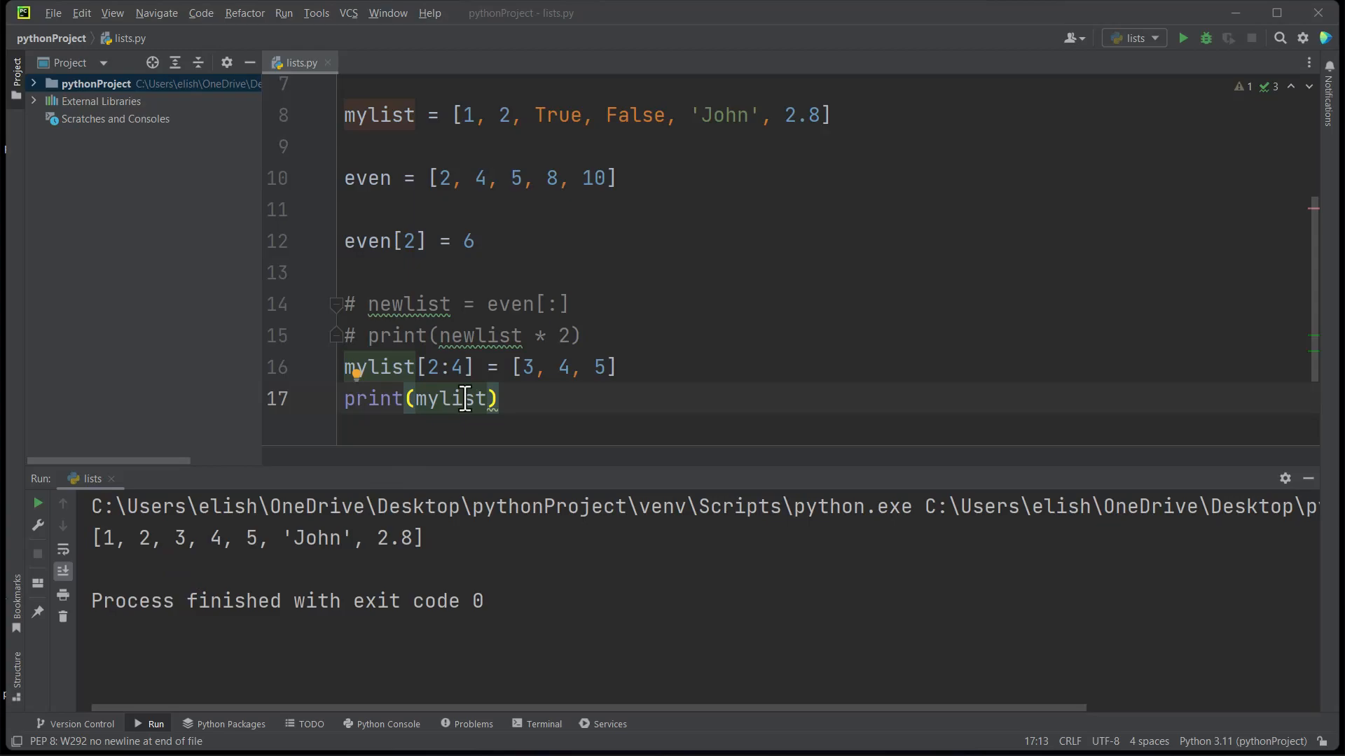
pyautogui.moveTo(437, 367)
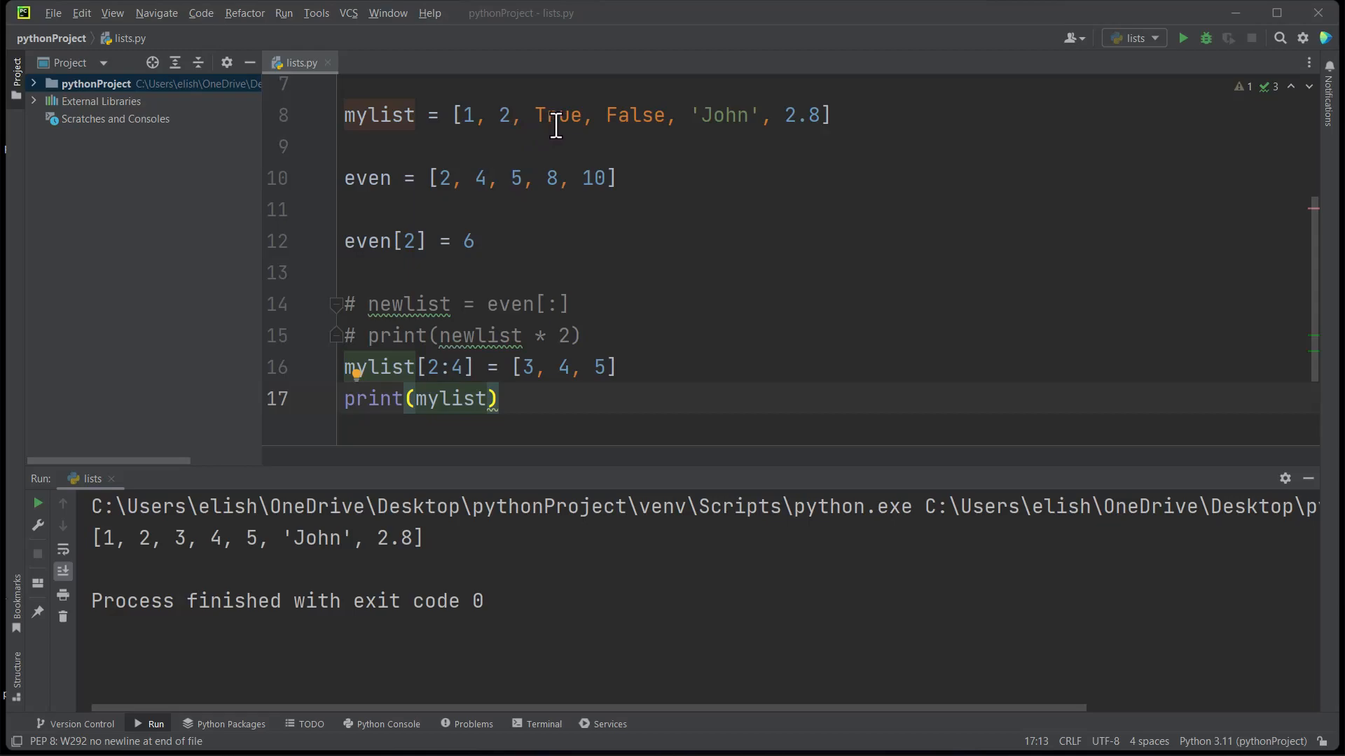
pyautogui.moveTo(174, 542)
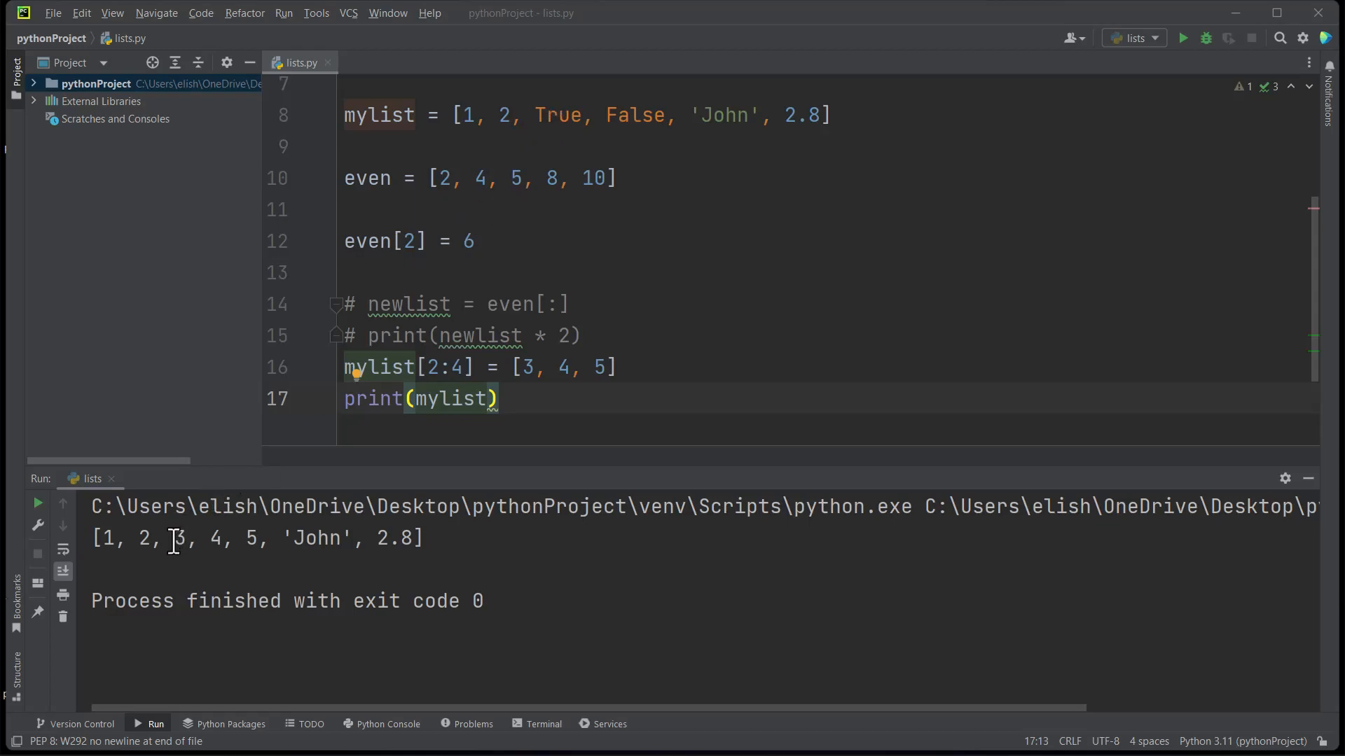
pyautogui.moveTo(584, 150)
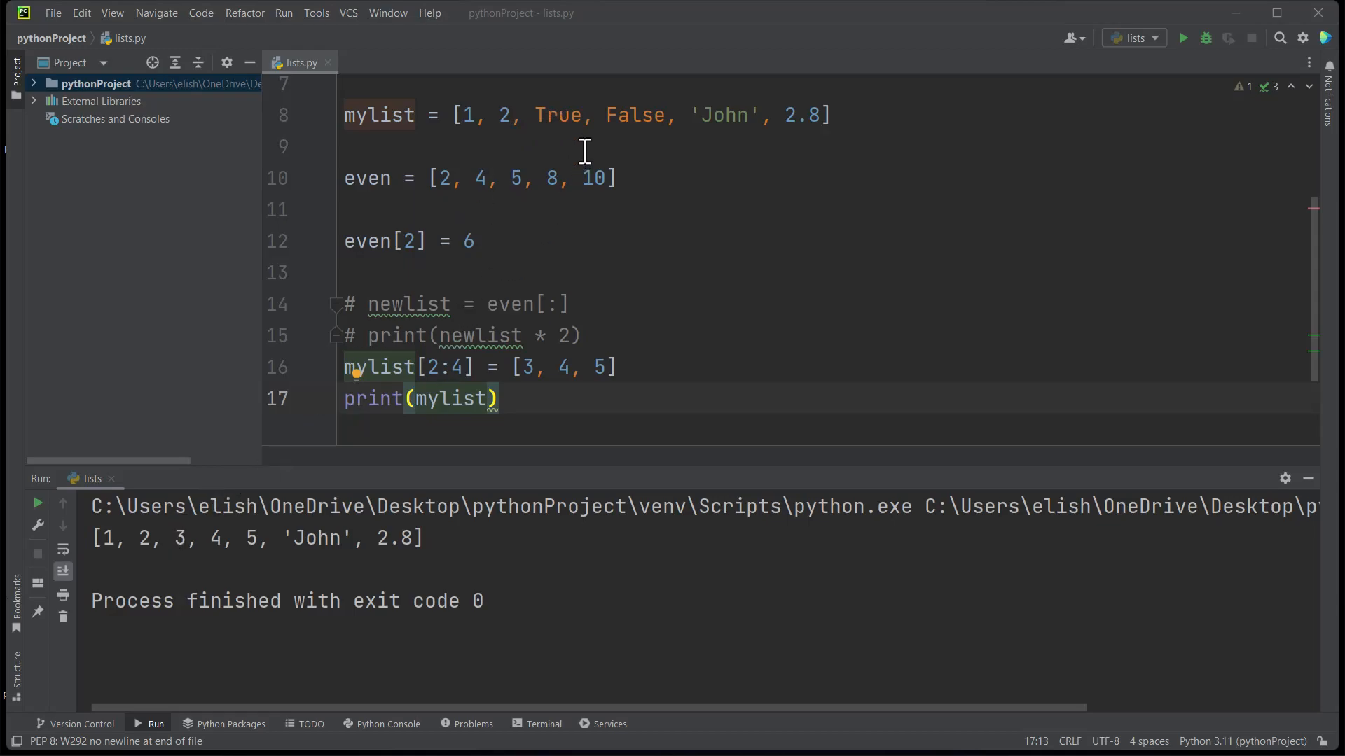
pyautogui.moveTo(624, 129)
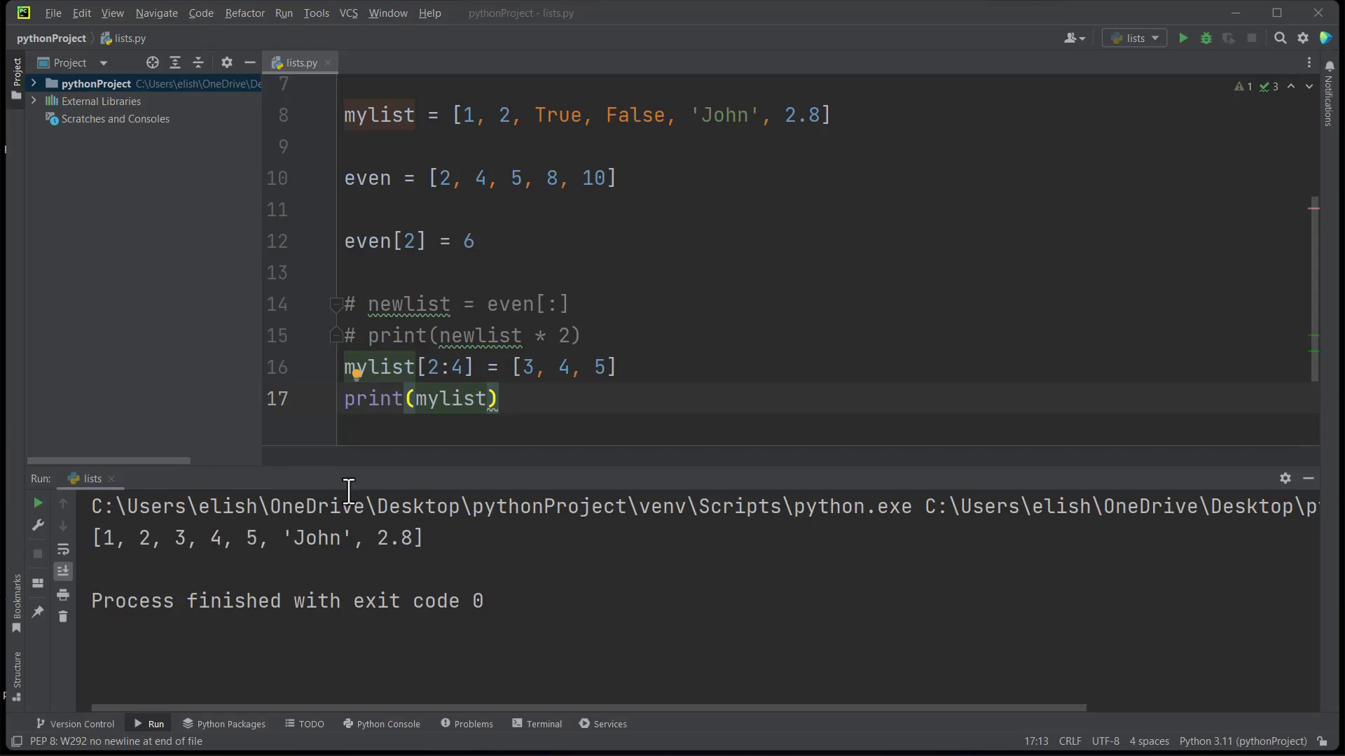
pyautogui.moveTo(733, 115)
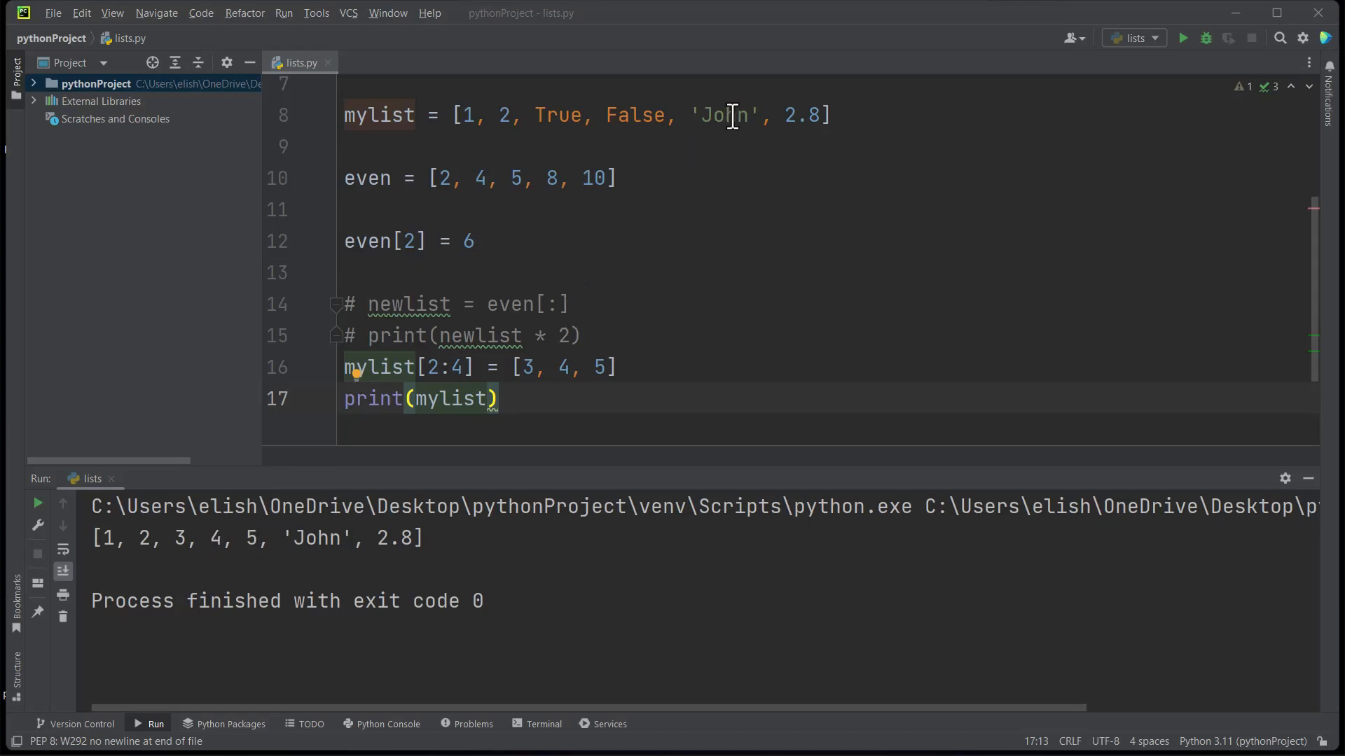
pyautogui.moveTo(263, 559)
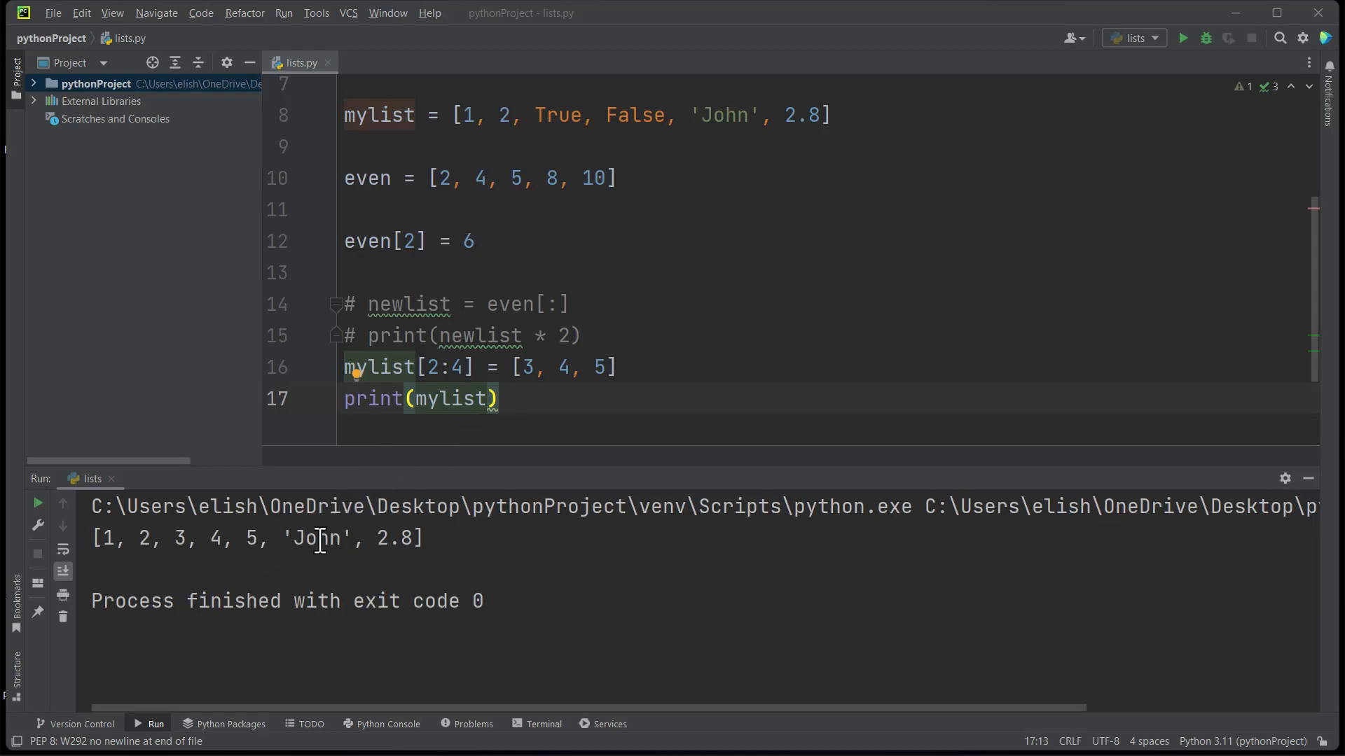
pyautogui.moveTo(476, 451)
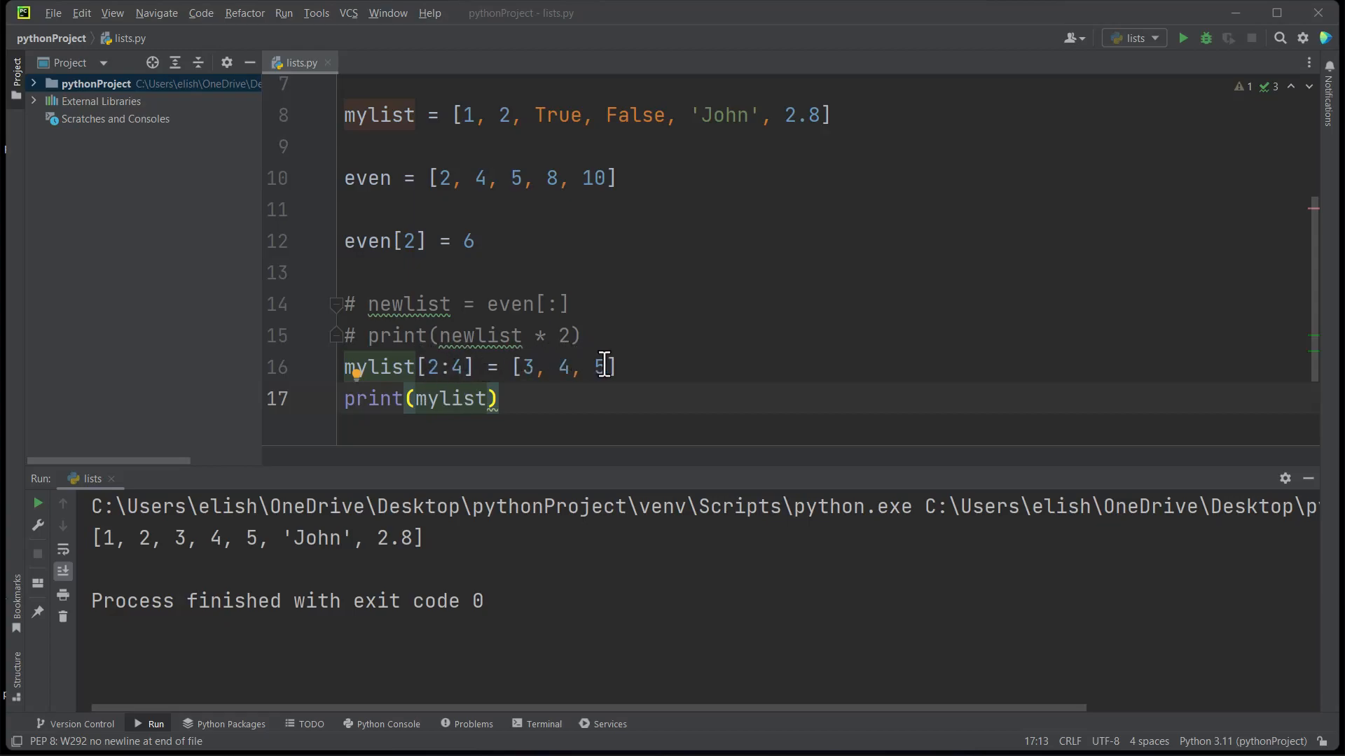
pyautogui.moveTo(605, 364)
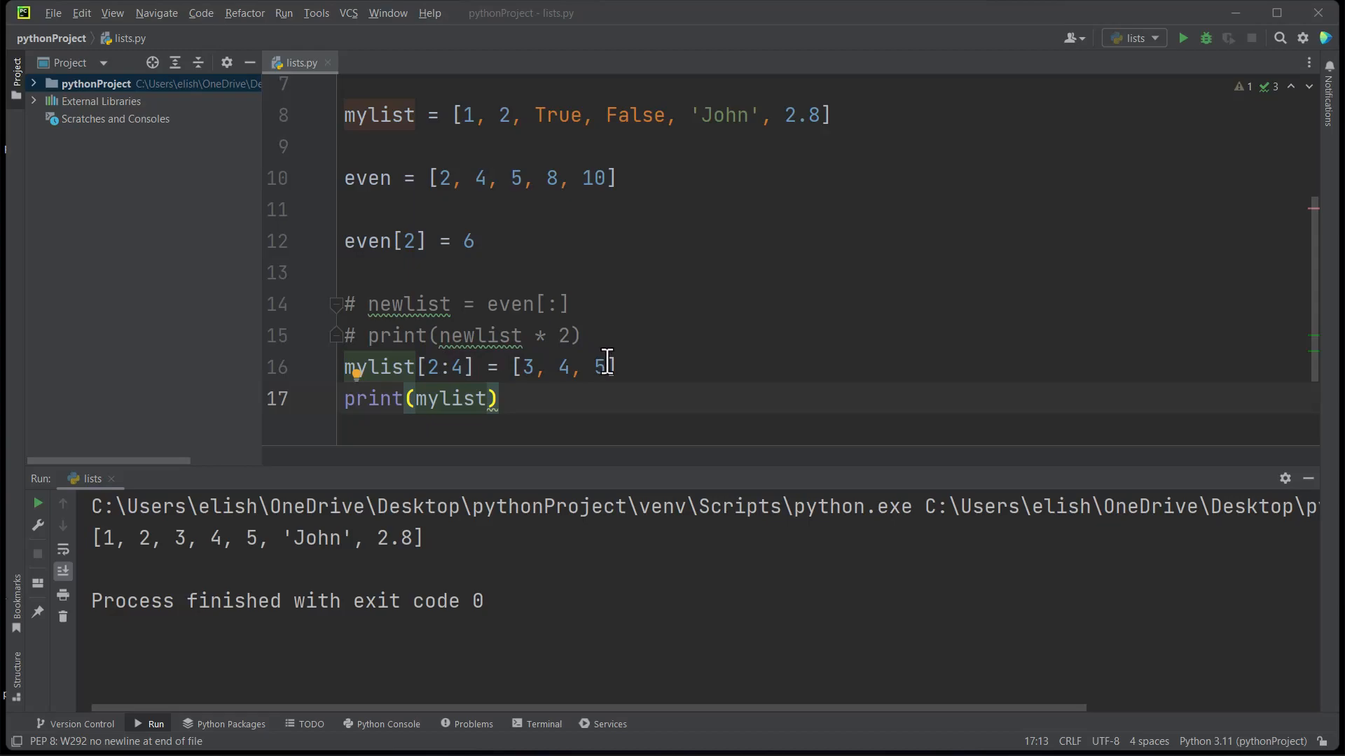
pyautogui.moveTo(624, 375)
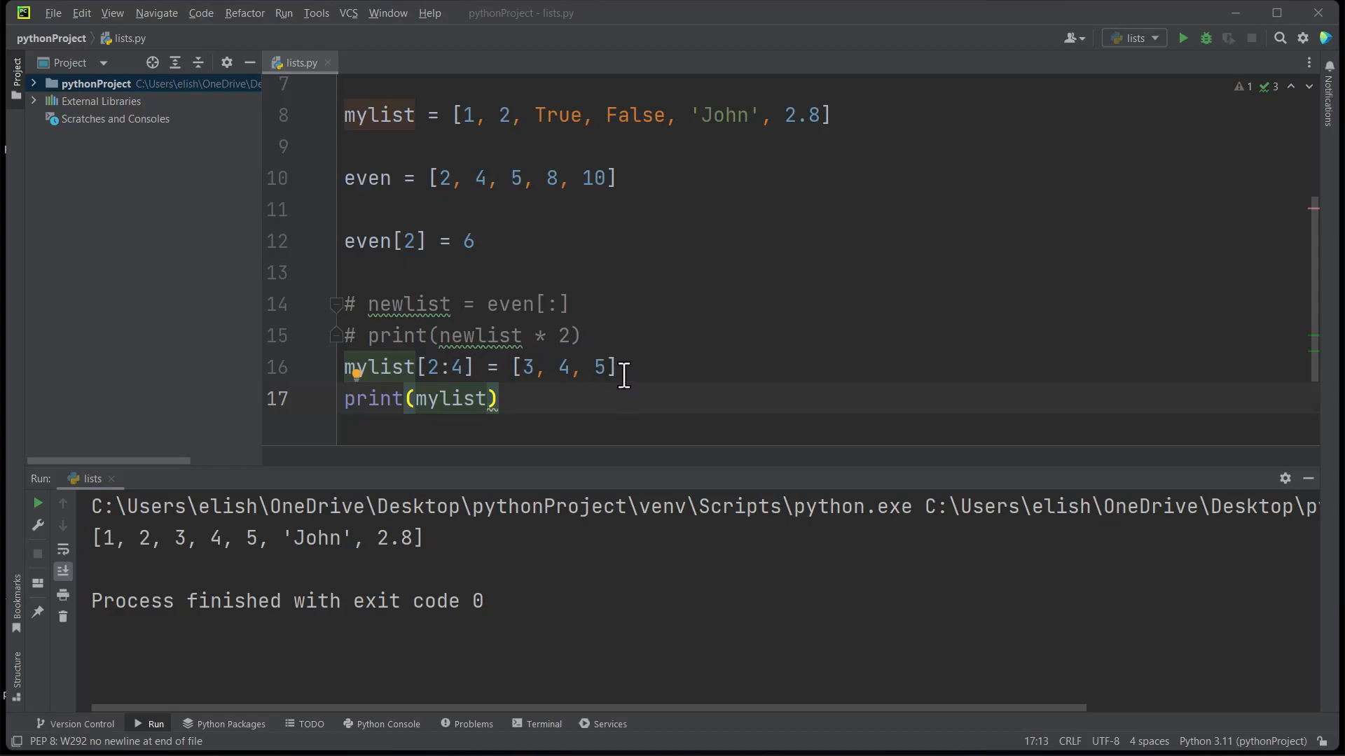
pyautogui.moveTo(867, 330)
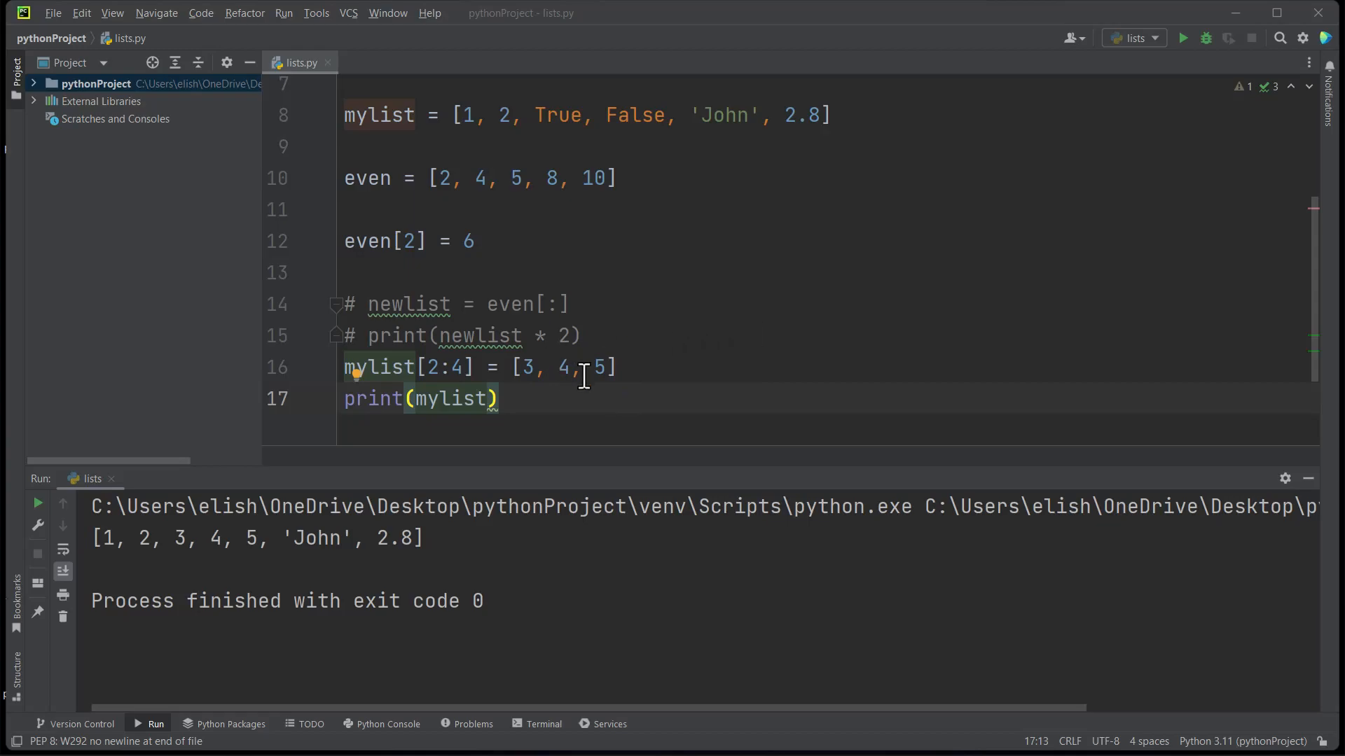
pyautogui.moveTo(462, 370)
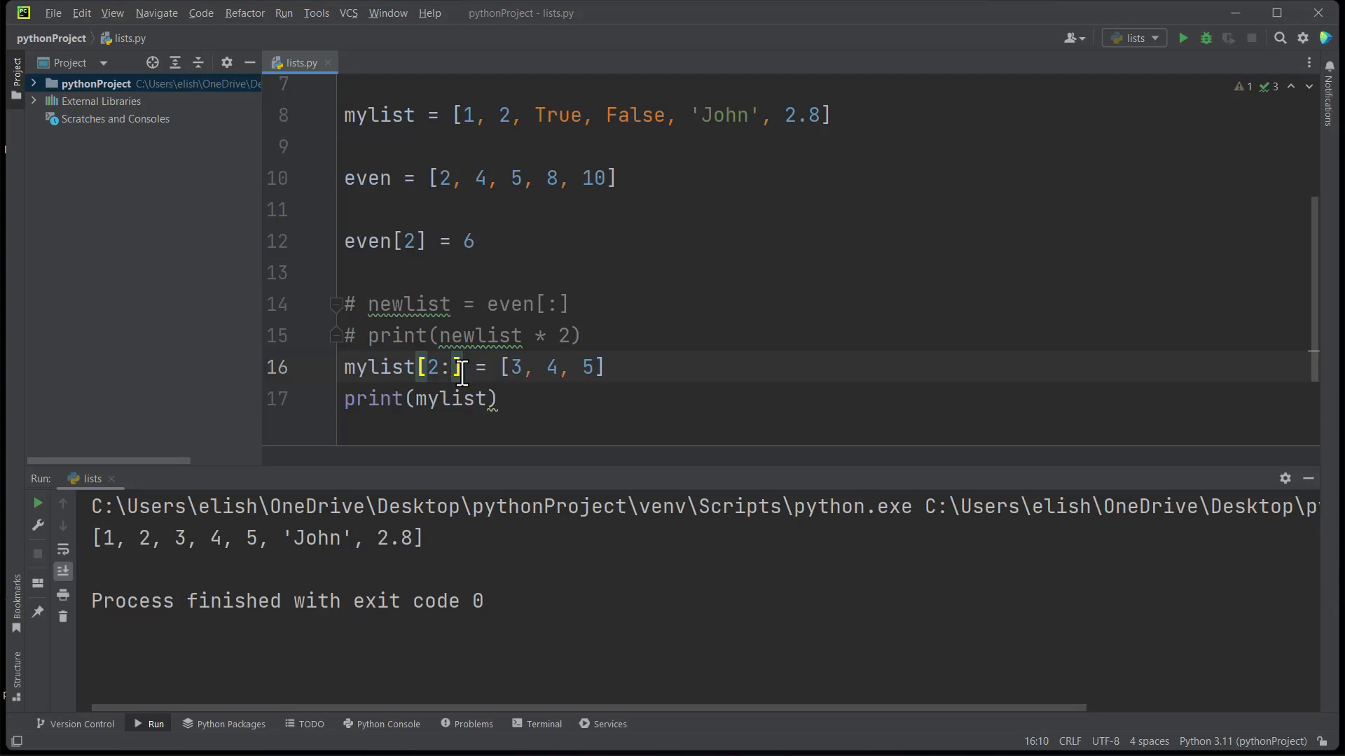
# - Change the slice end from 4 to 5 so it reads mylist[2:5]
pyautogui.write('5')
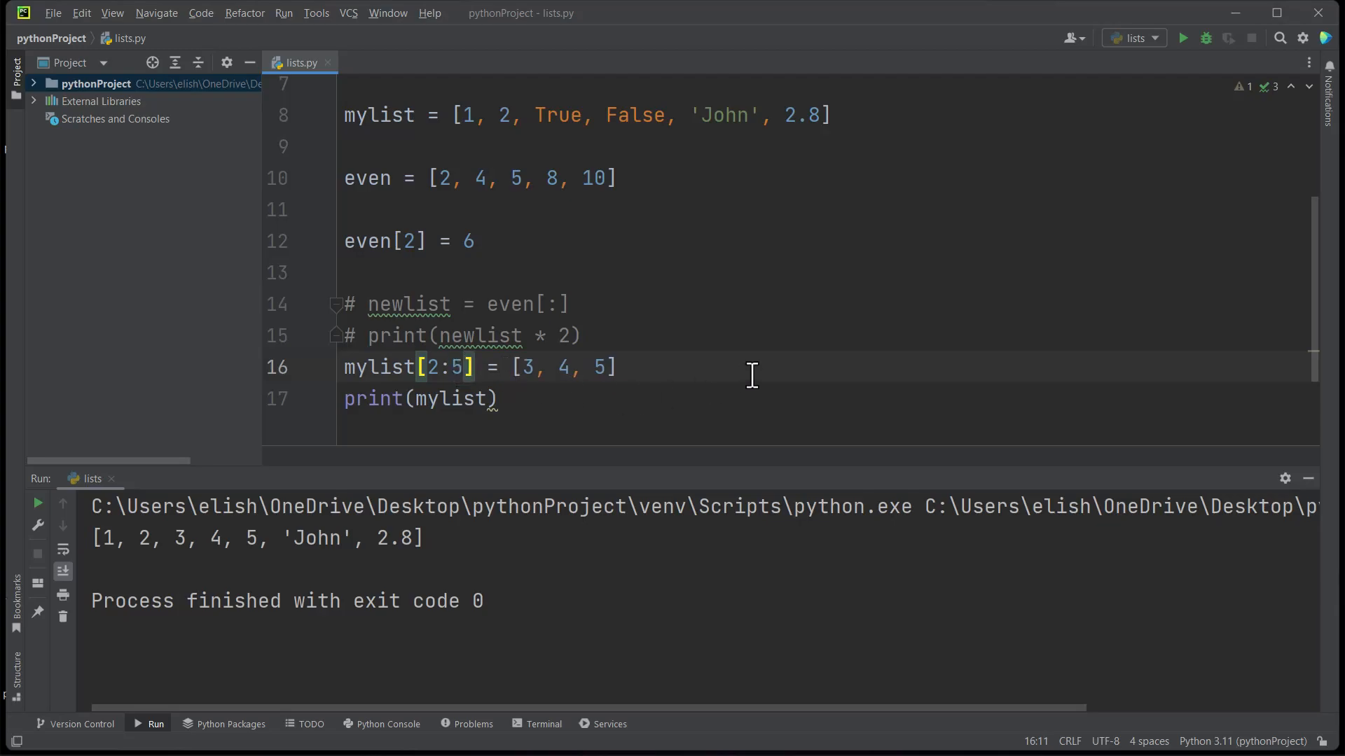
pyautogui.moveTo(1182, 37)
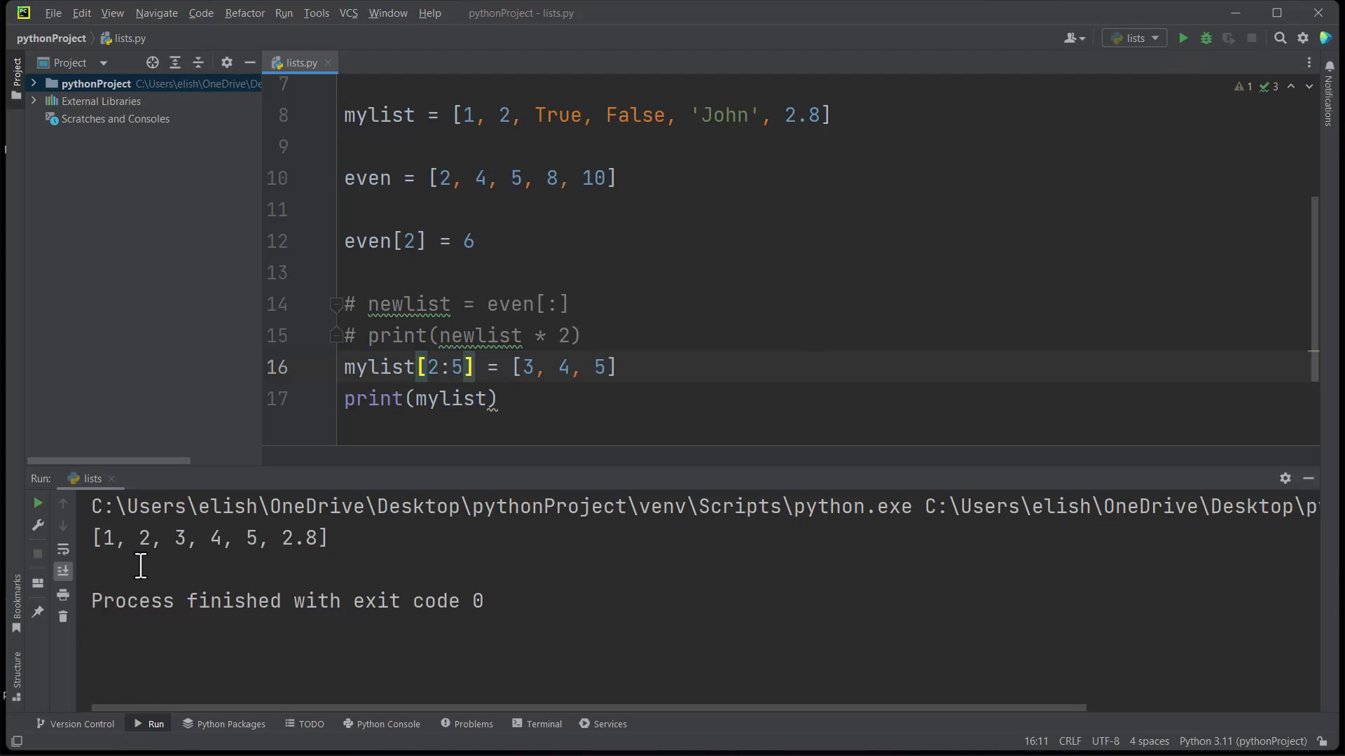
pyautogui.moveTo(212, 553)
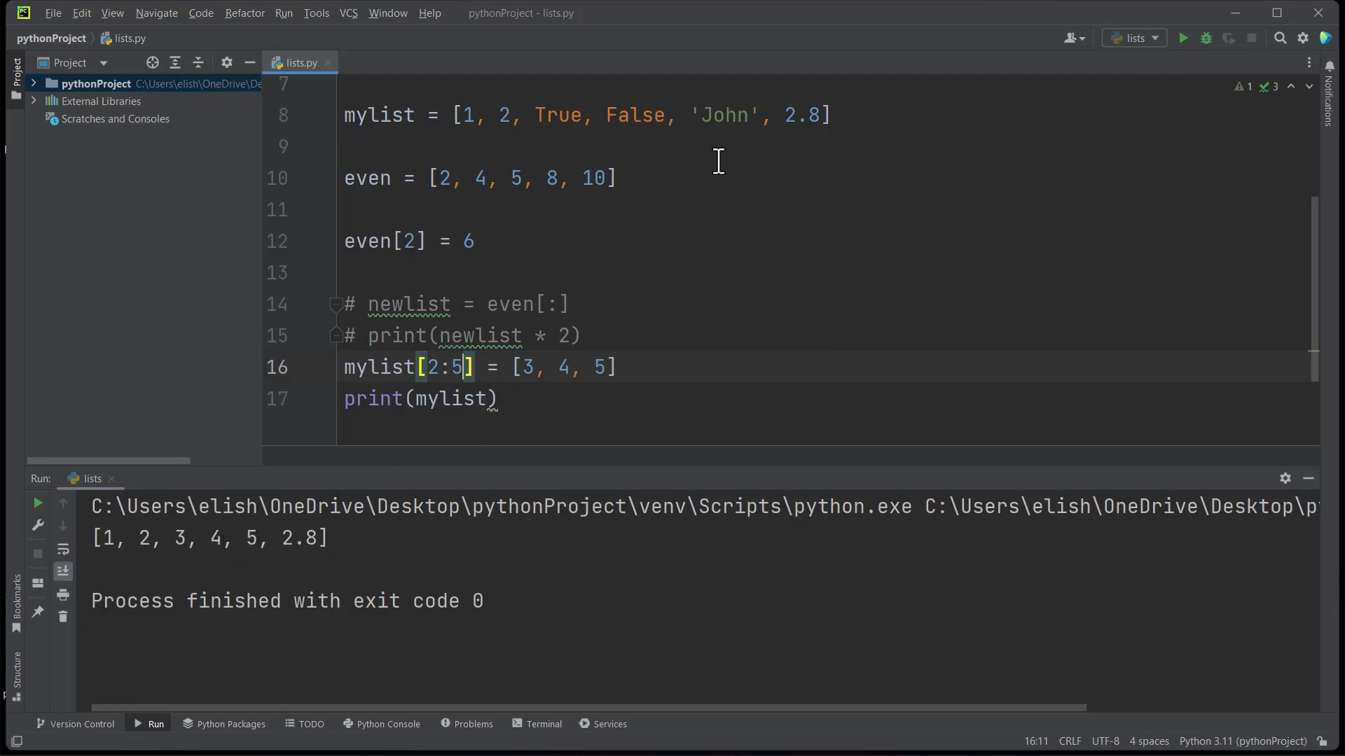
pyautogui.moveTo(722, 429)
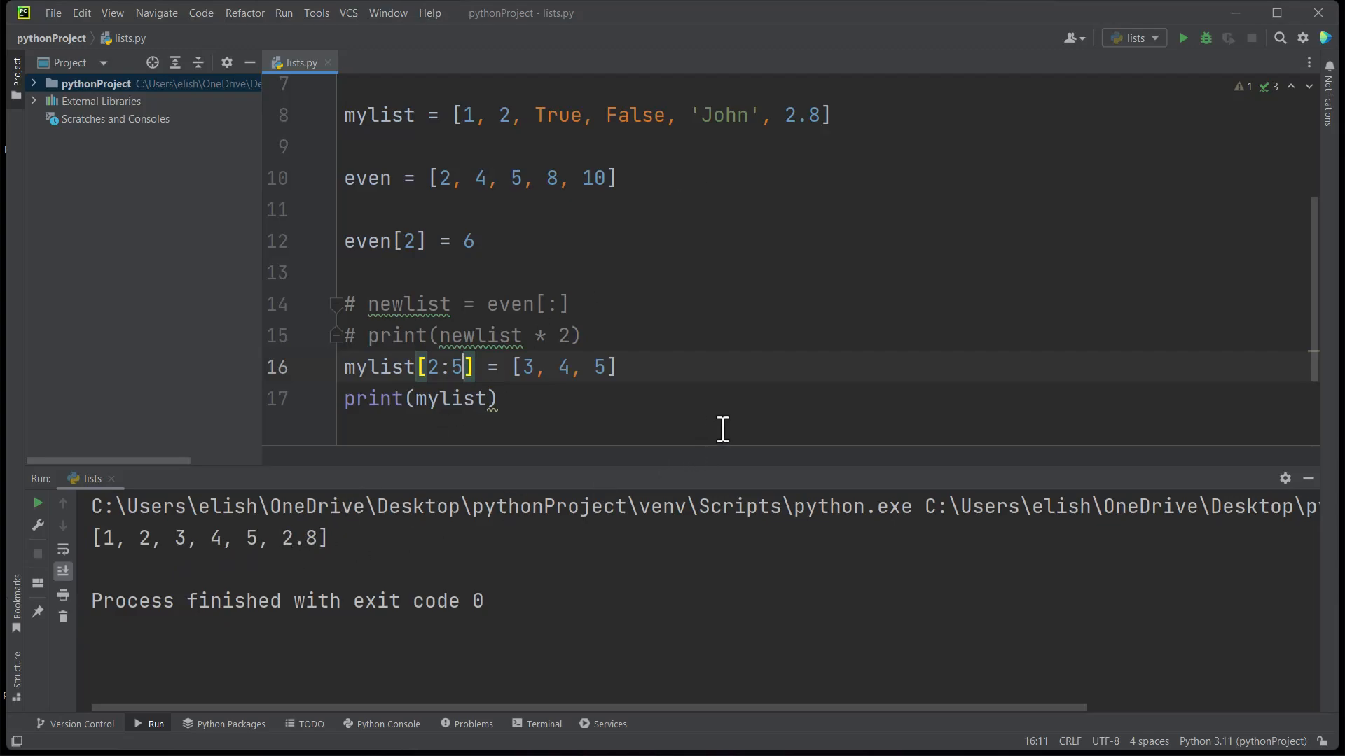
pyautogui.moveTo(643, 349)
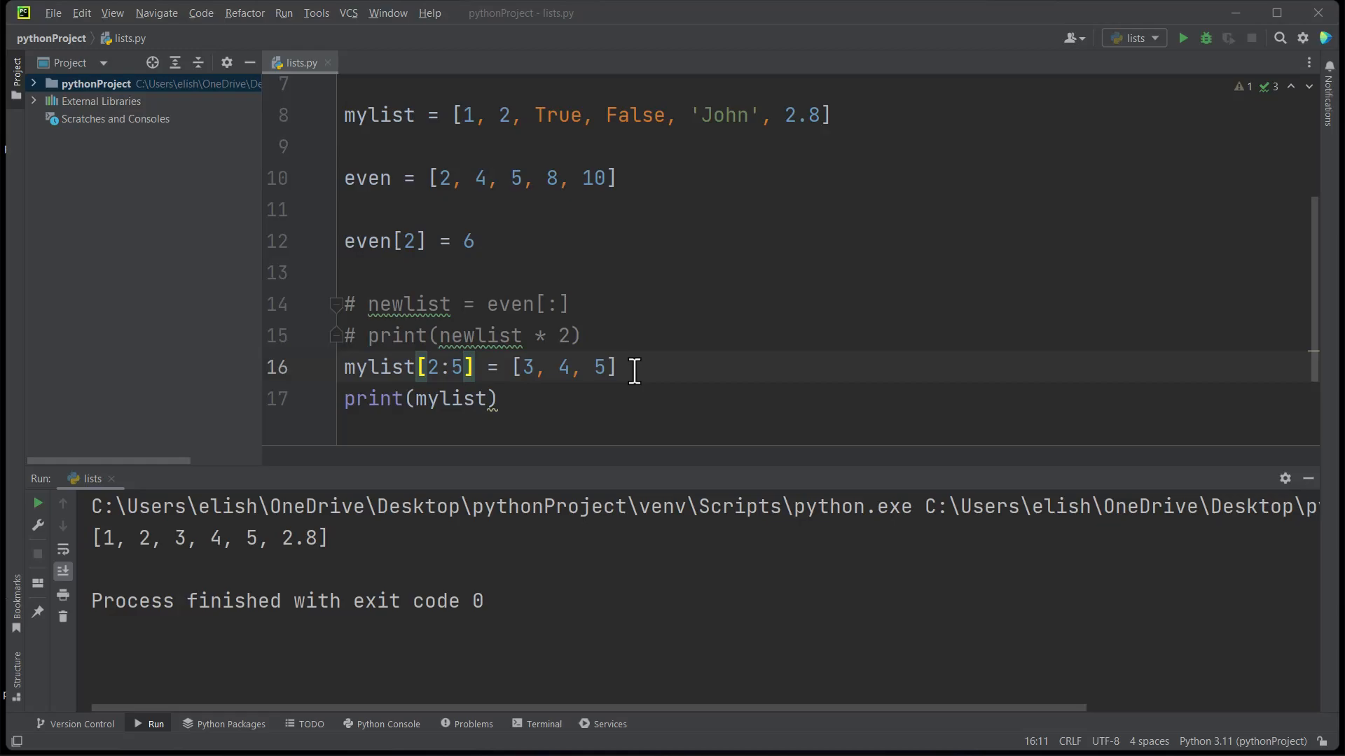
pyautogui.moveTo(622, 375)
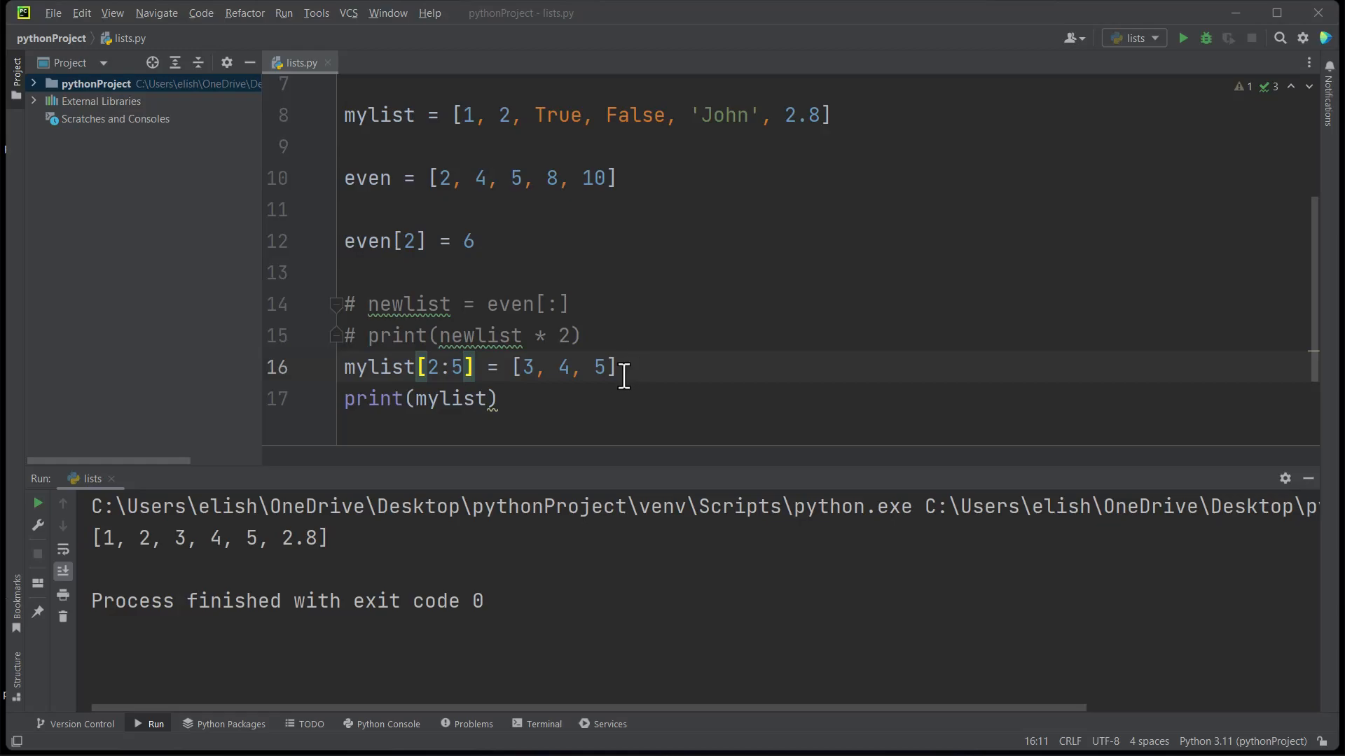